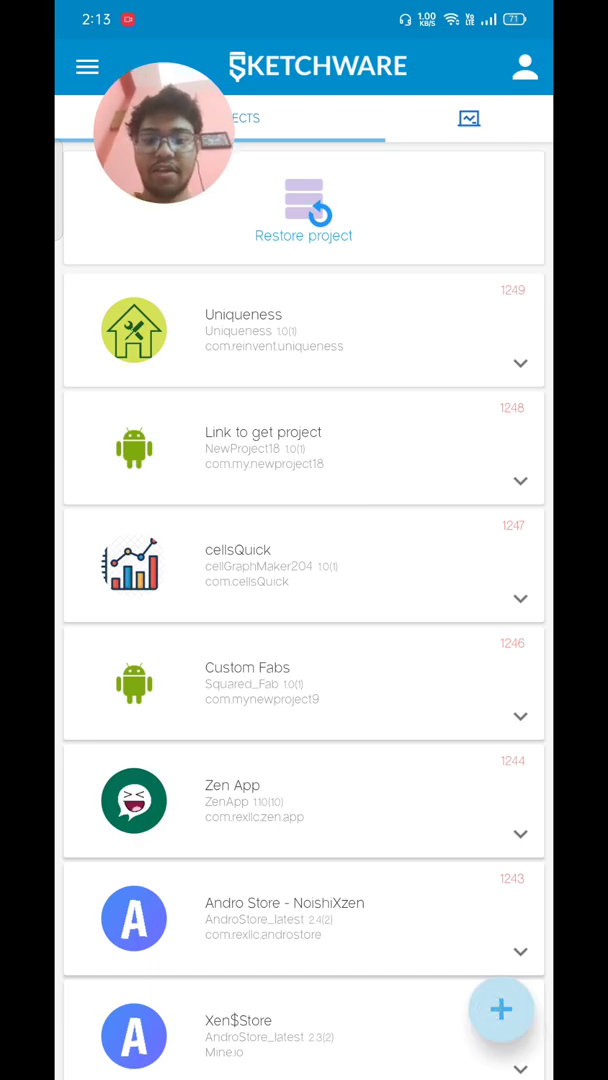
Create a new app named 'facedetection app' and enter its main layout editor
left_click(500, 1008)
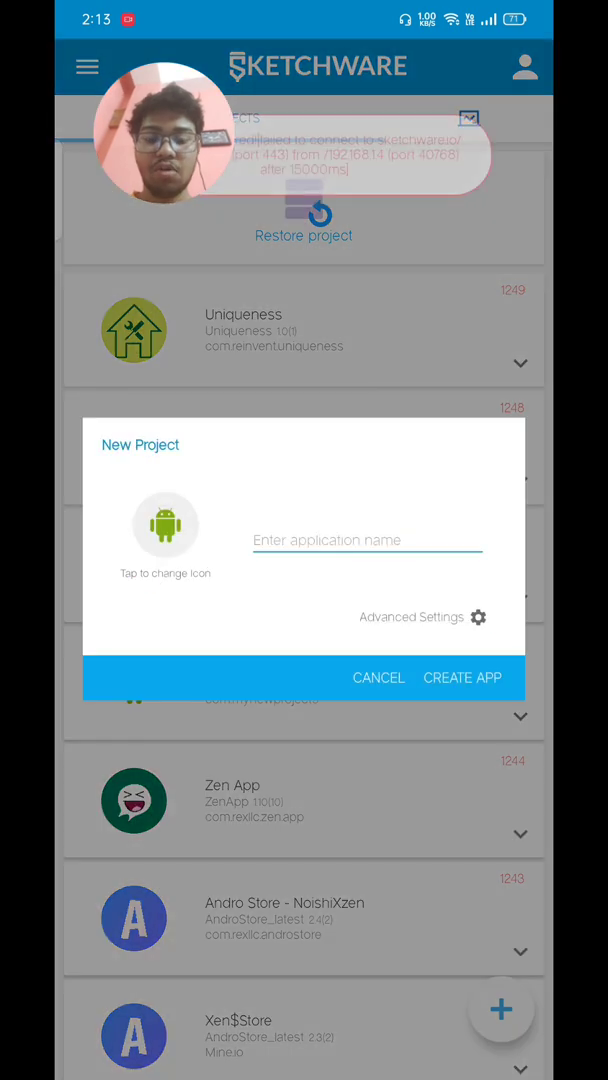
type("fa")
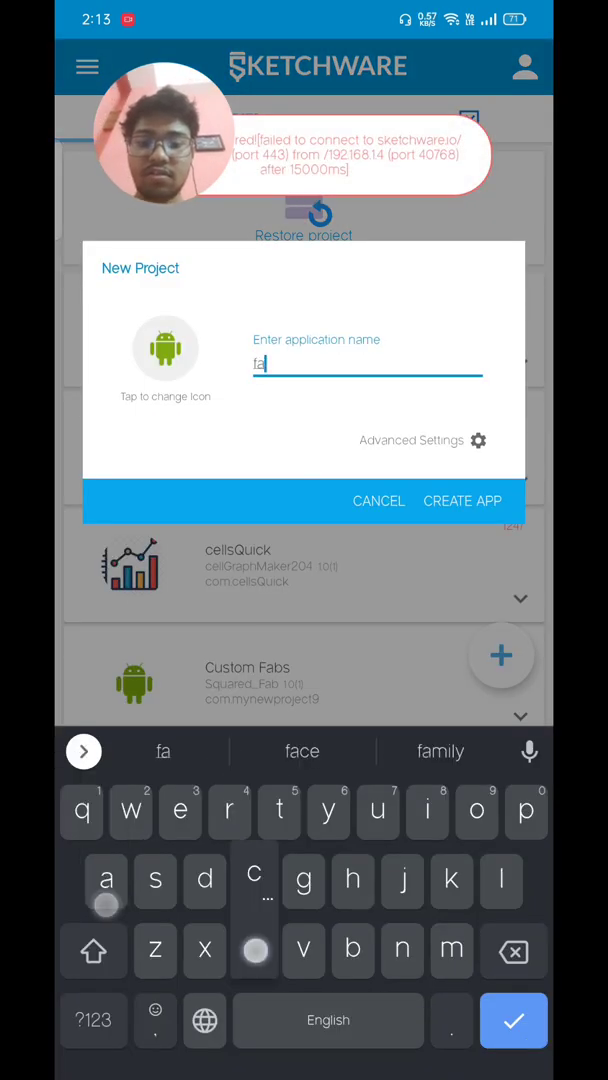
type("cedetection app")
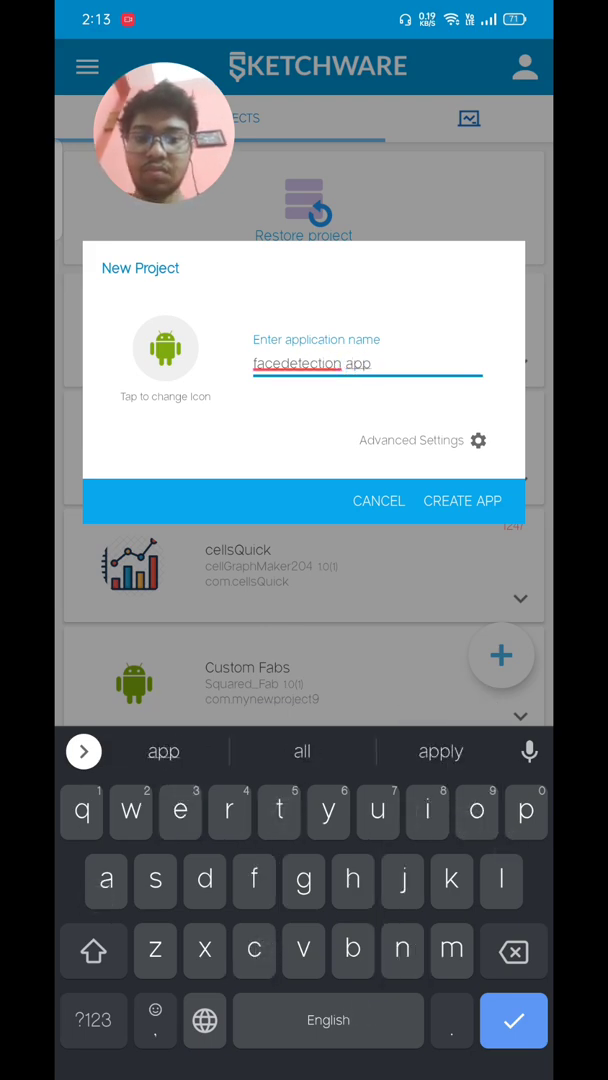
left_click(462, 500)
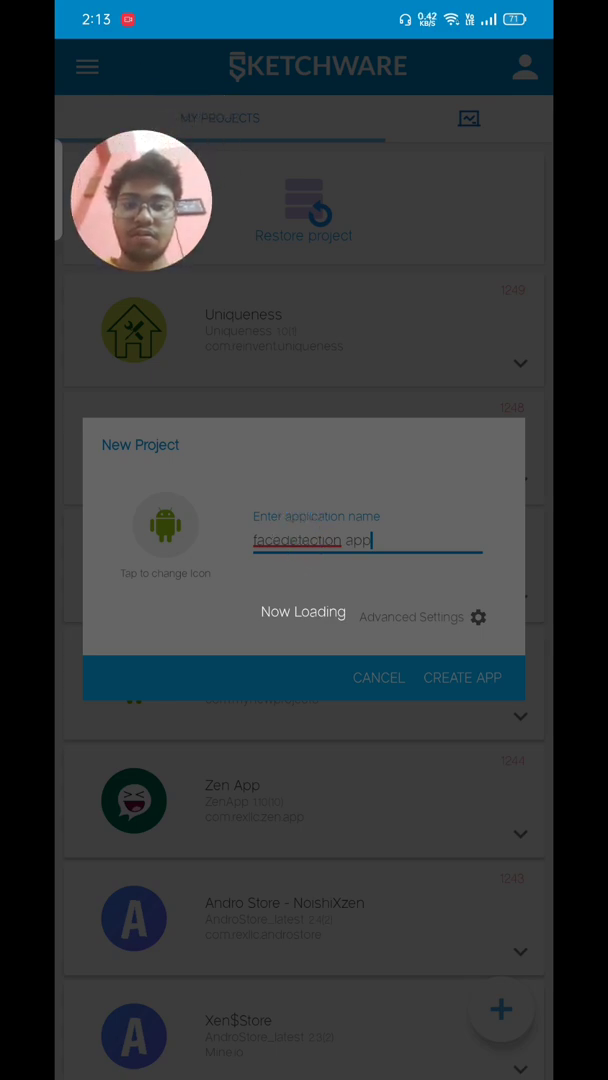
left_click(462, 676)
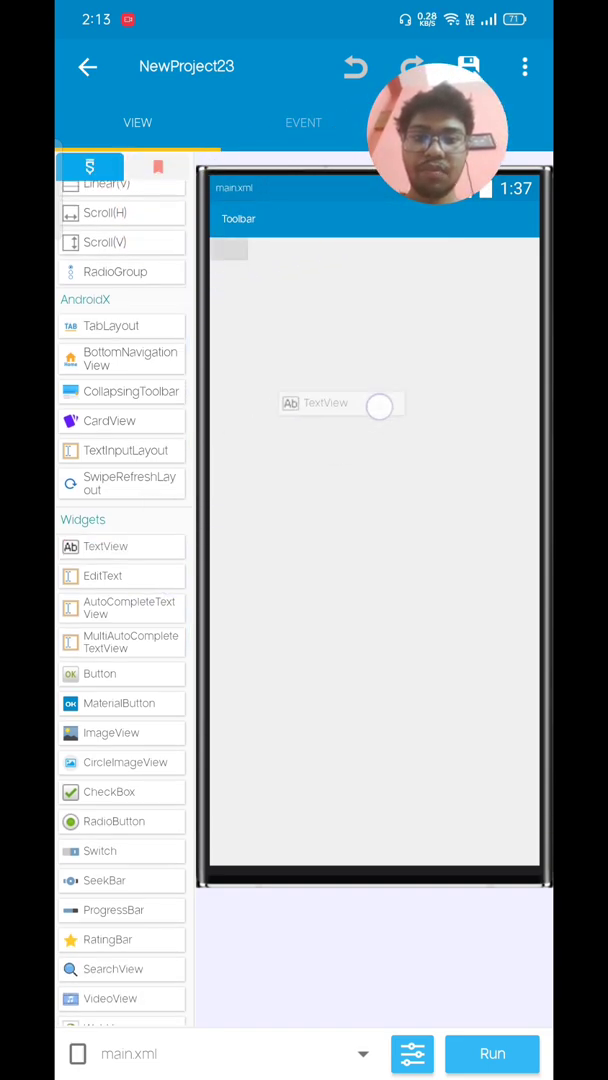
Add a Button and ImageView, making the button match_parent wide with text 'PICK IMAGE'
left_click(340, 404)
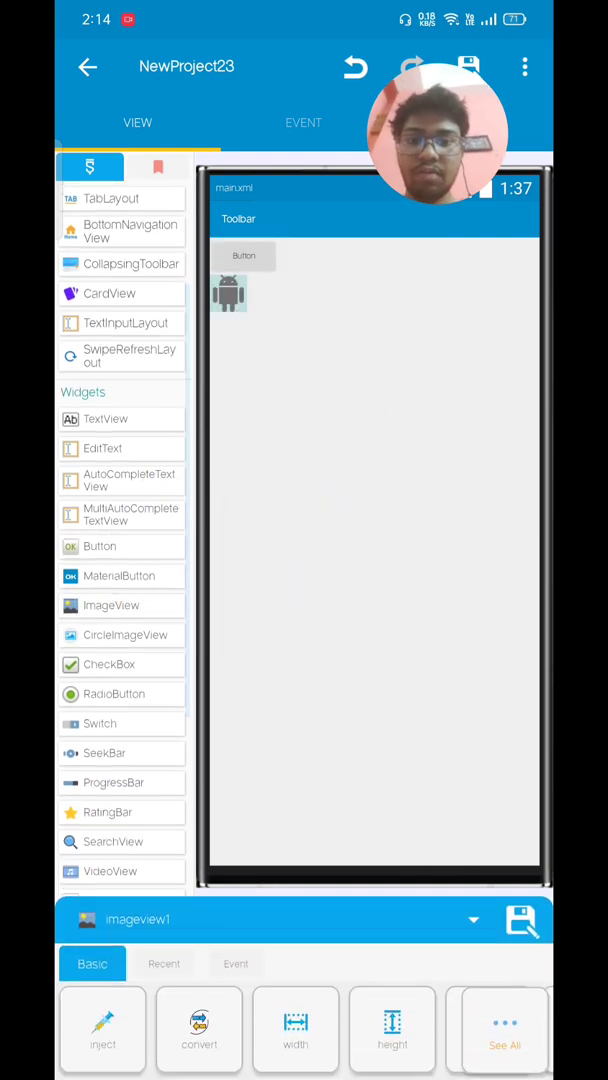
left_click(242, 256)
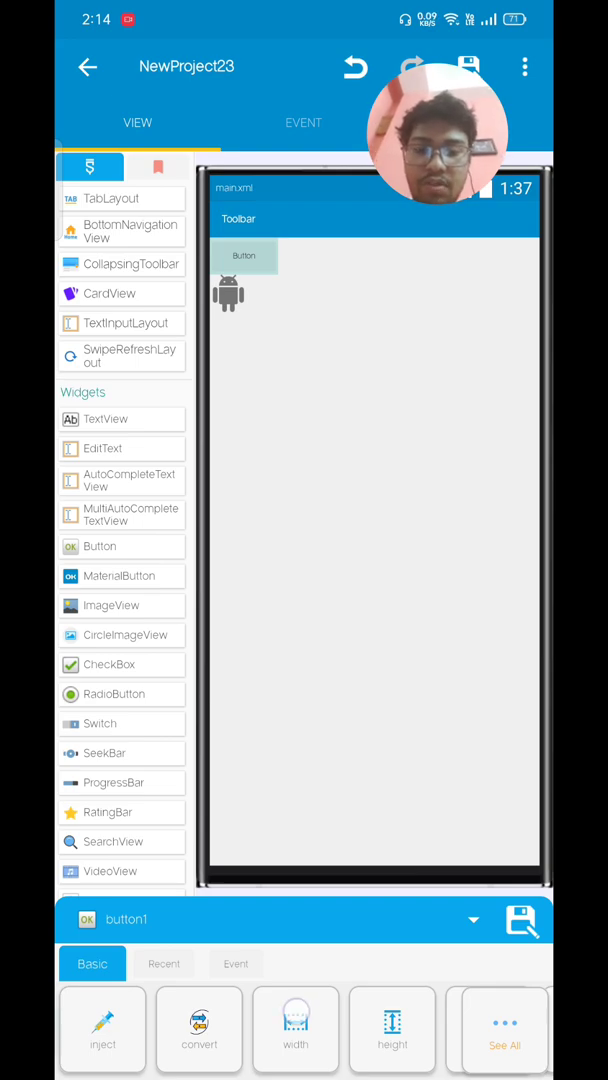
left_click(296, 1028)
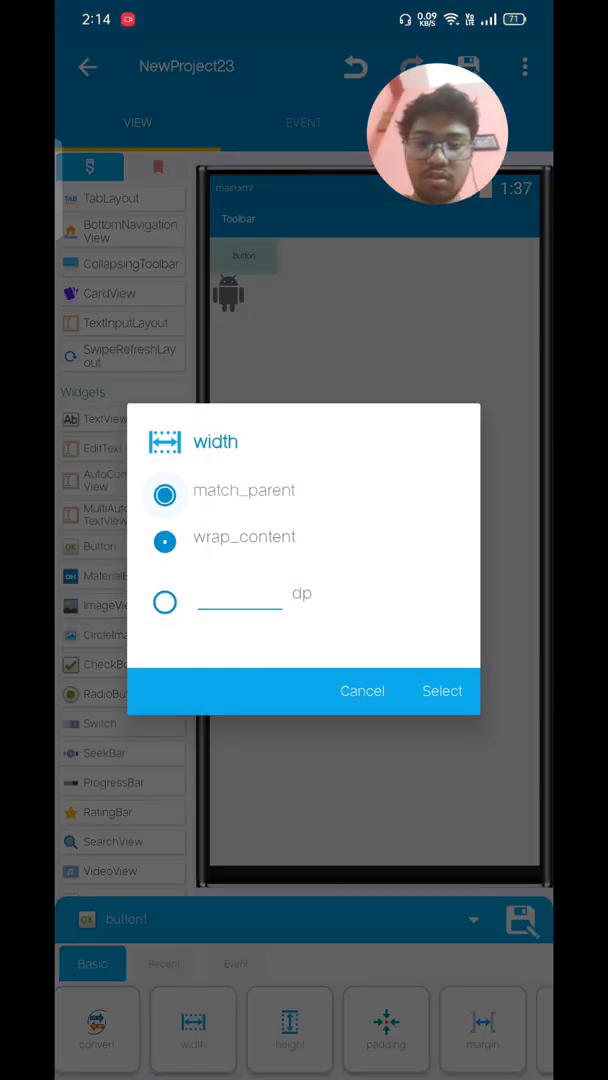
left_click(442, 692)
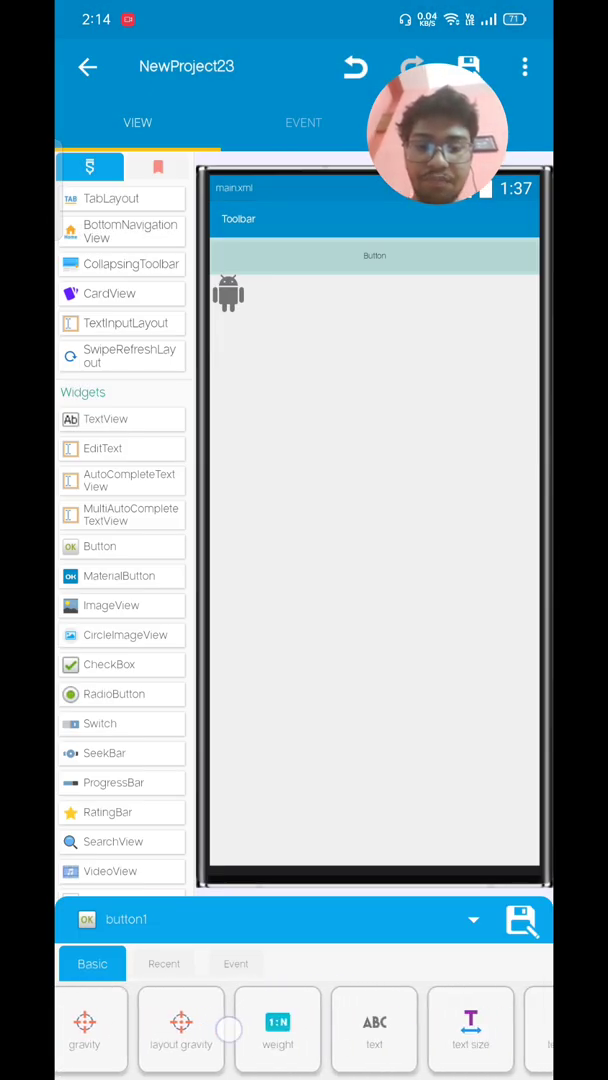
left_click(374, 1028)
type("PICK IMAGE")
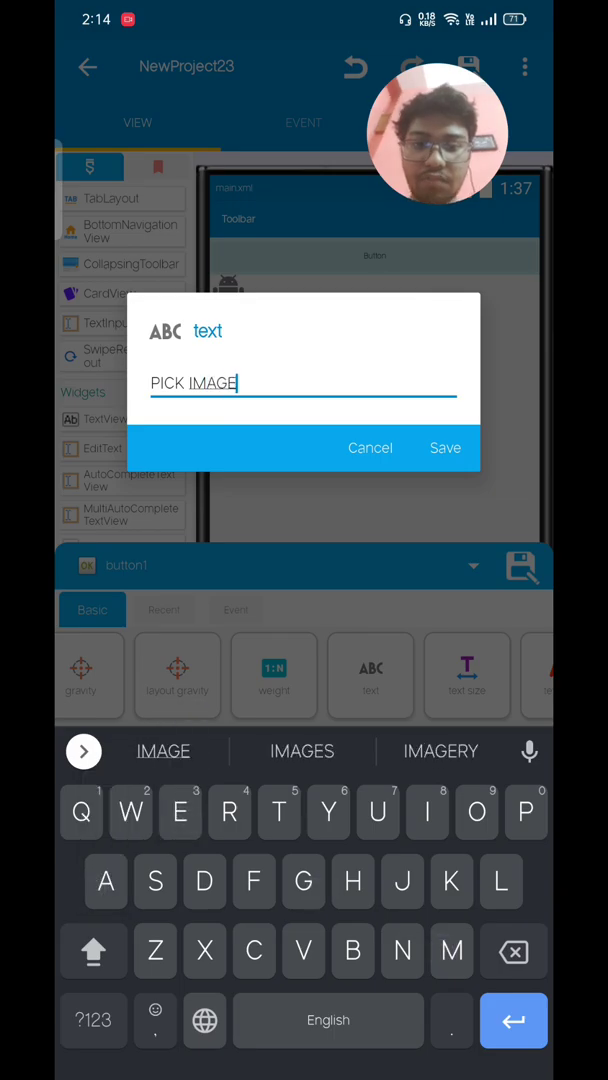
left_click(466, 676)
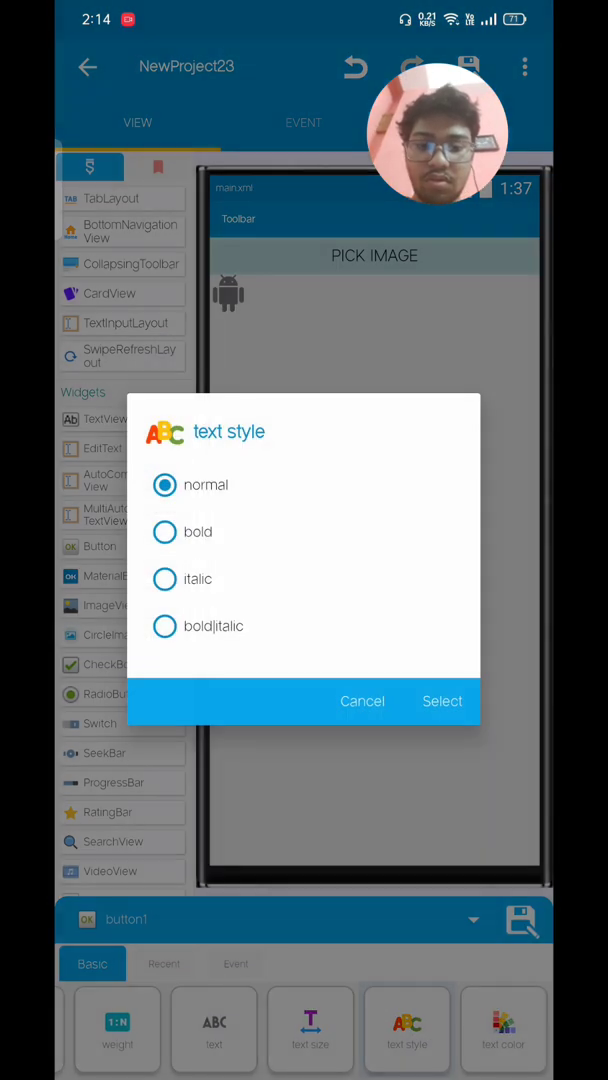
Keep normal button text style and set imageview1 to match_parent height with FIT_XY scale type
left_click(362, 700)
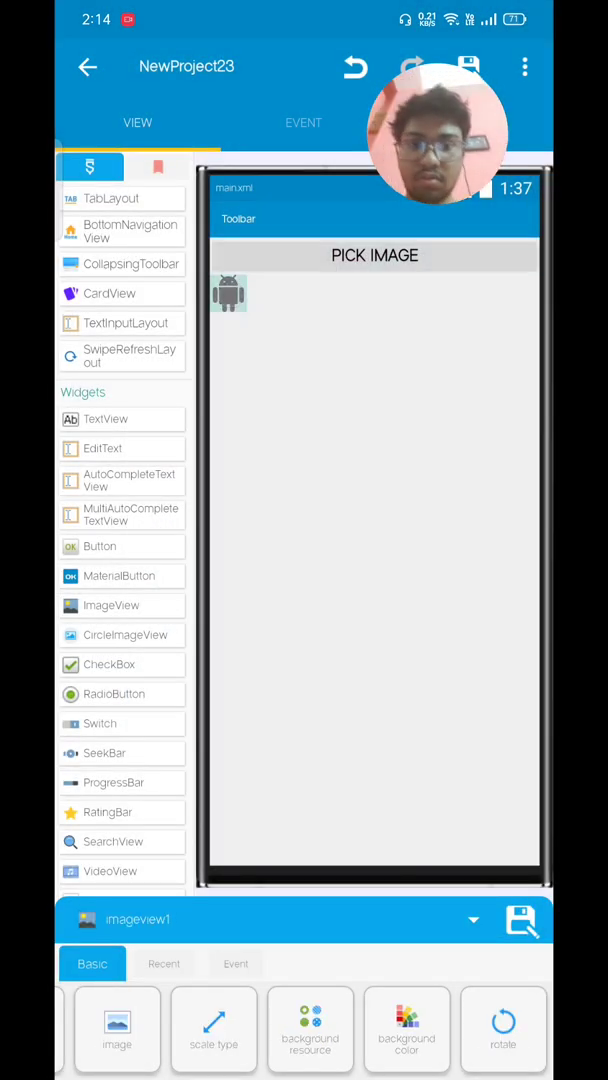
scroll("left", 3)
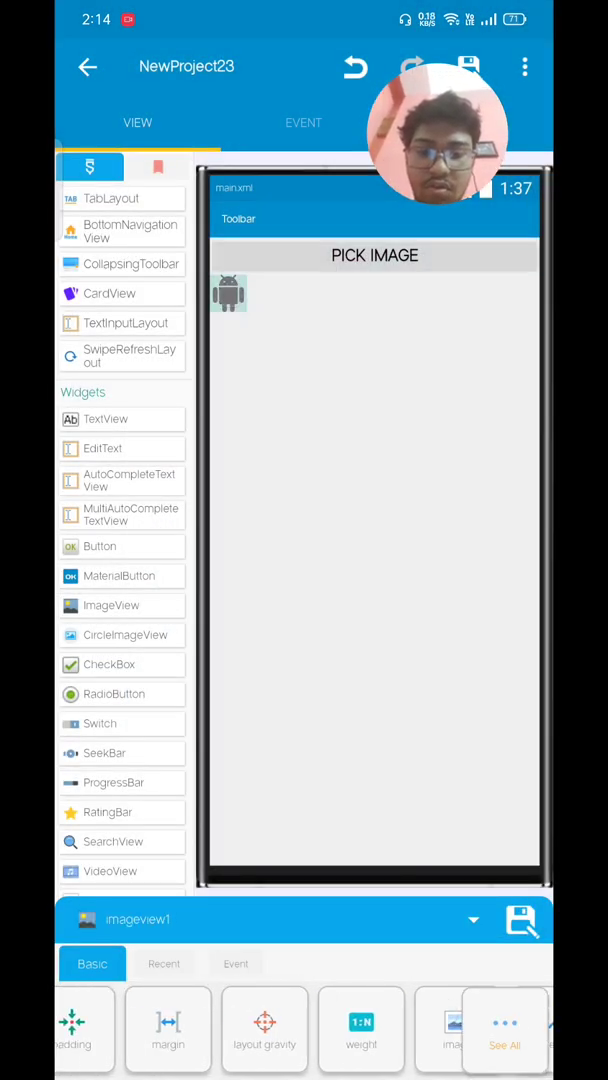
left_click(264, 1028)
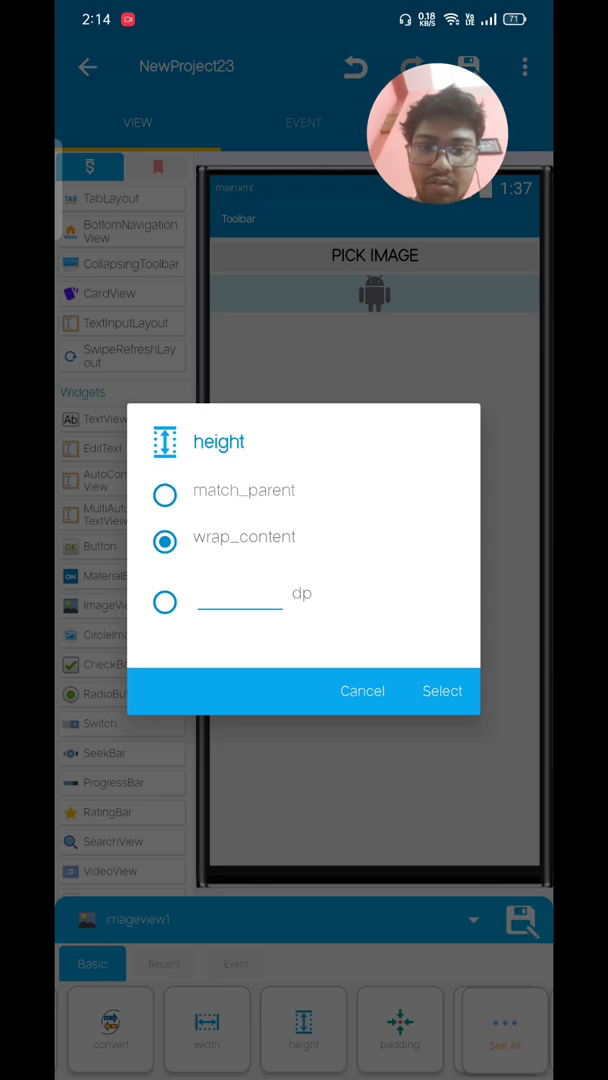
left_click(442, 692)
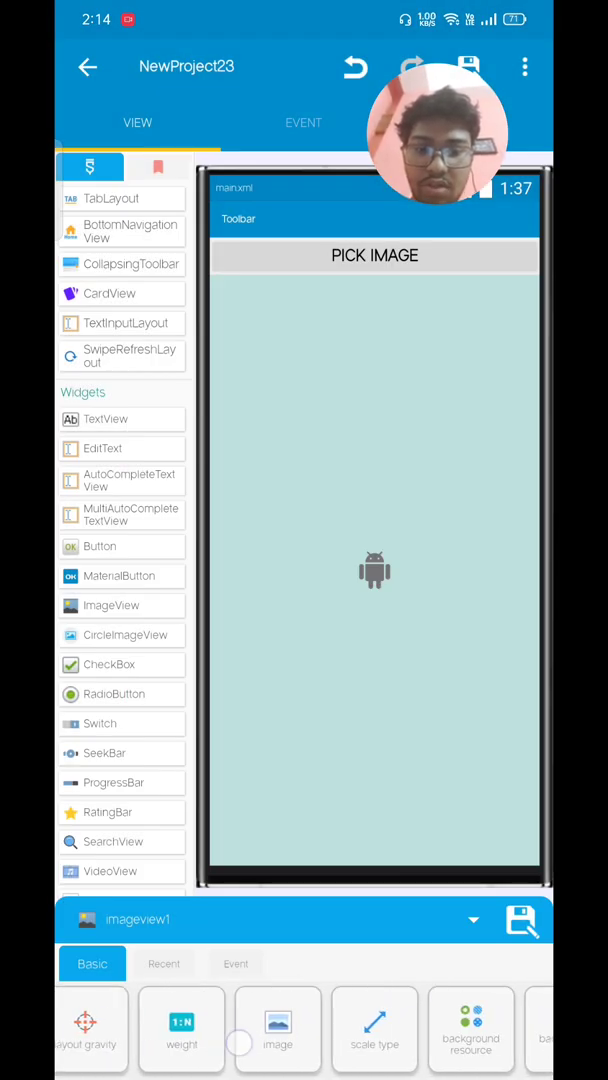
left_click(374, 1020)
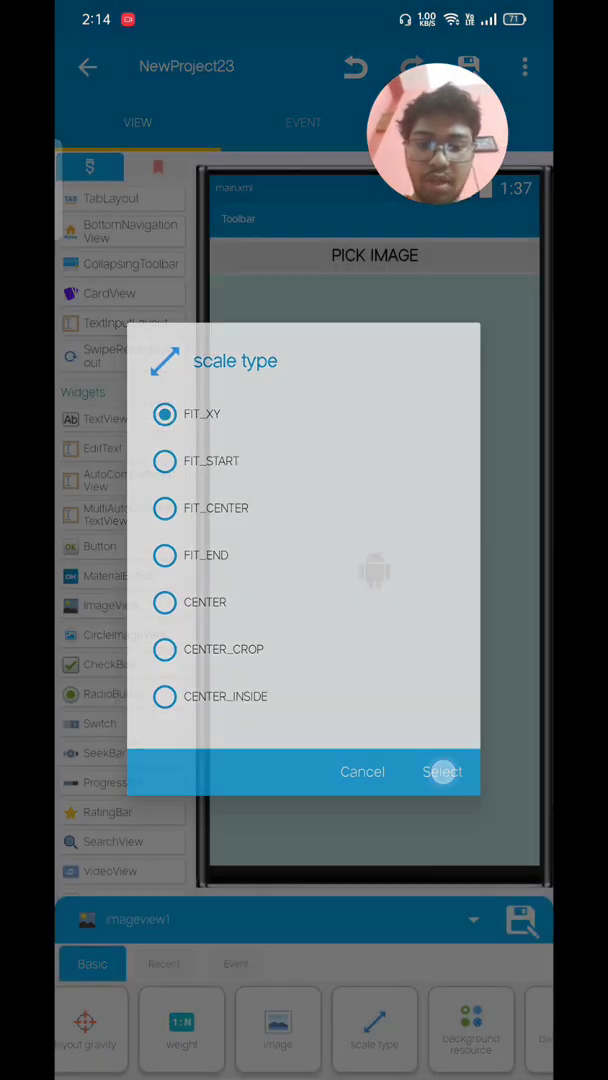
left_click(442, 772)
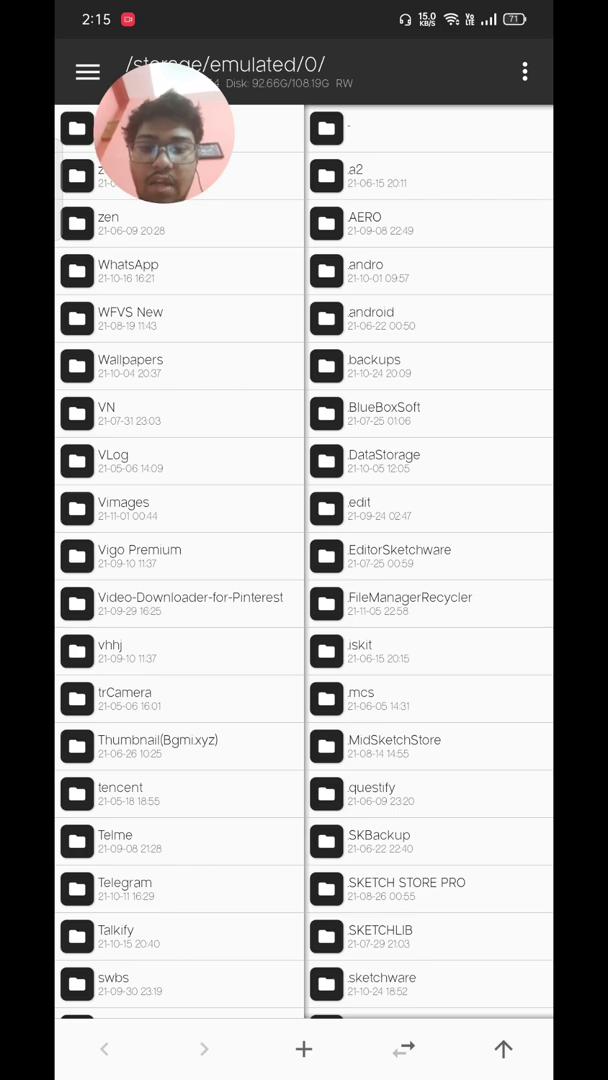
Sort the left pane and browse to Sketchware's local_libs folder in MT Manager
scroll("down", 3)
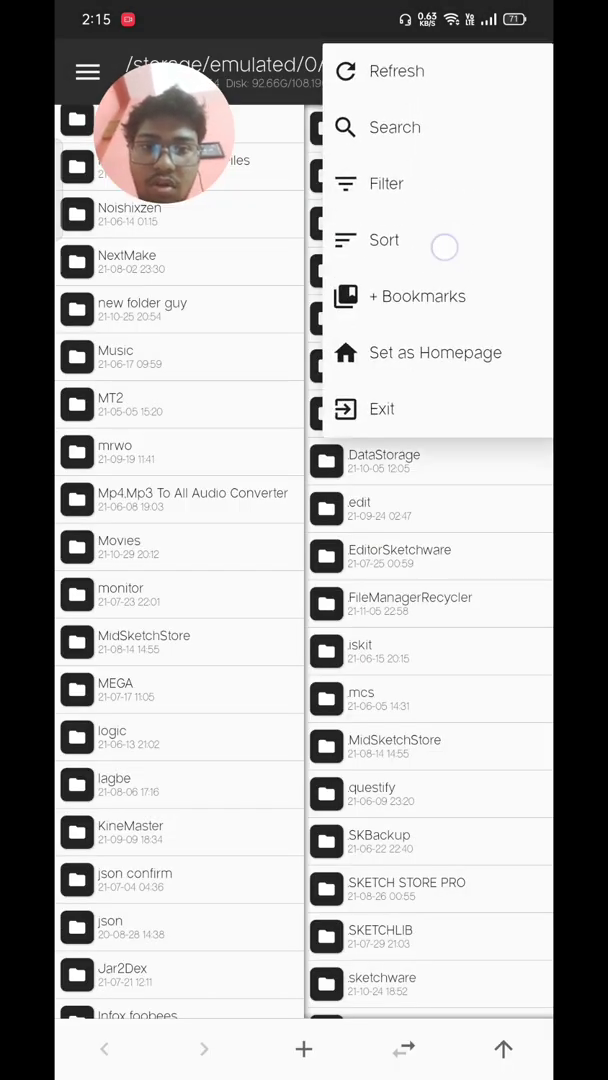
left_click(384, 240)
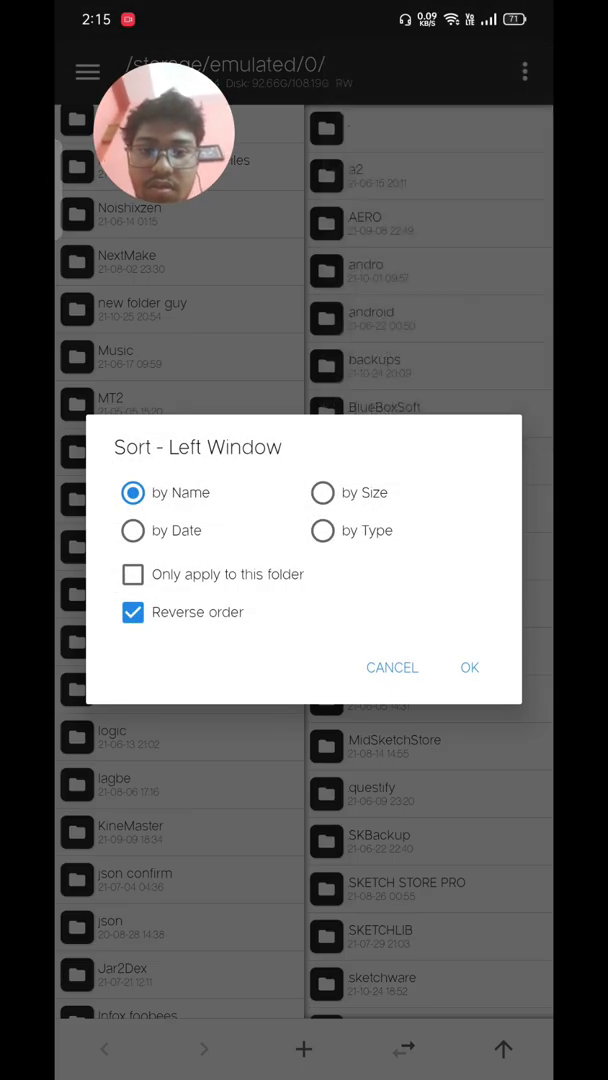
left_click(470, 668)
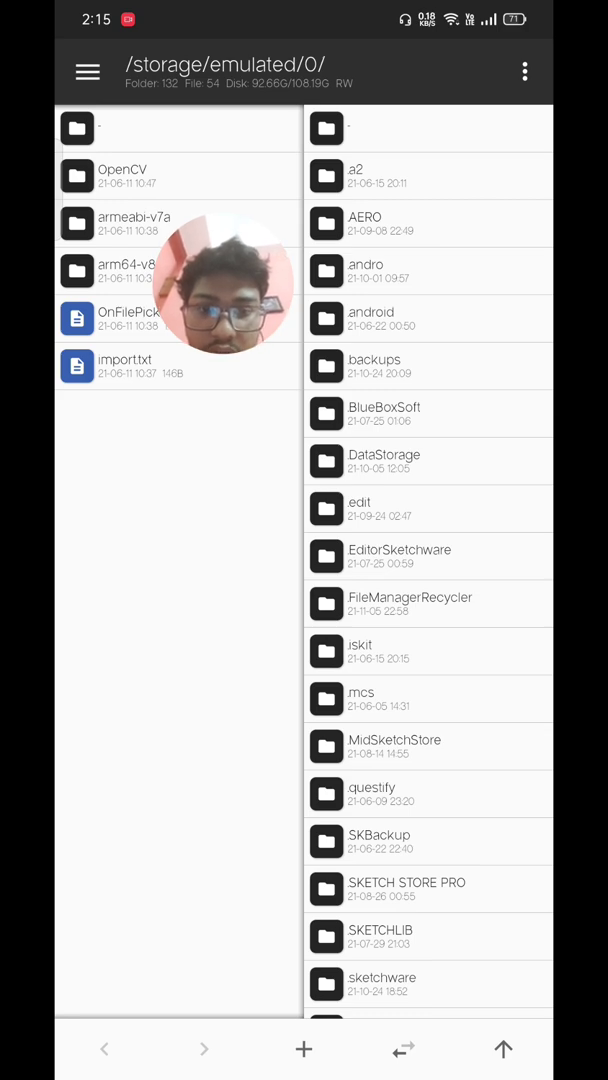
scroll("down", 3)
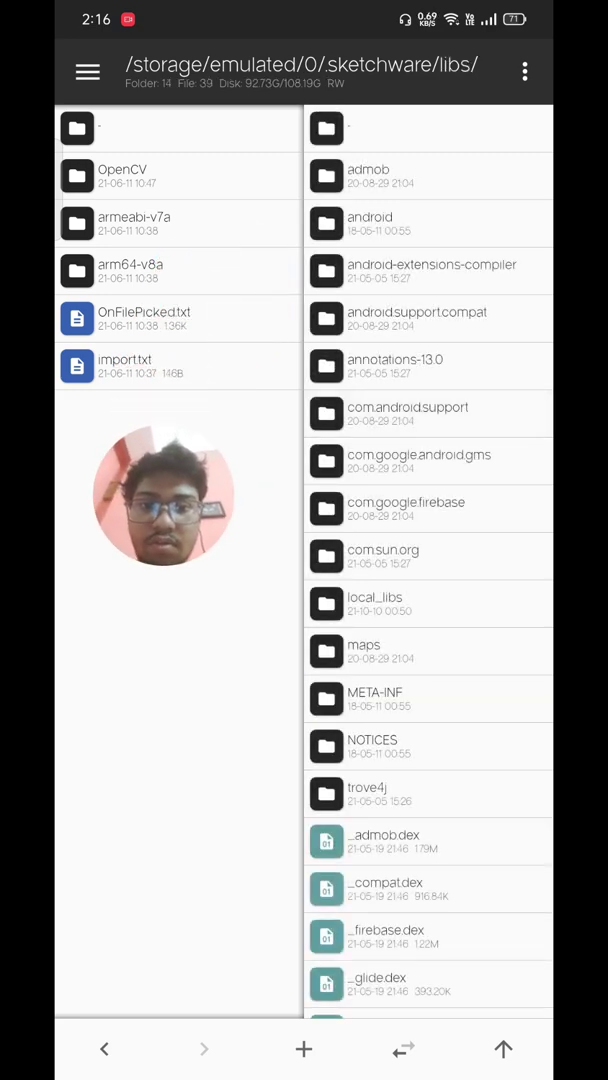
left_click(376, 604)
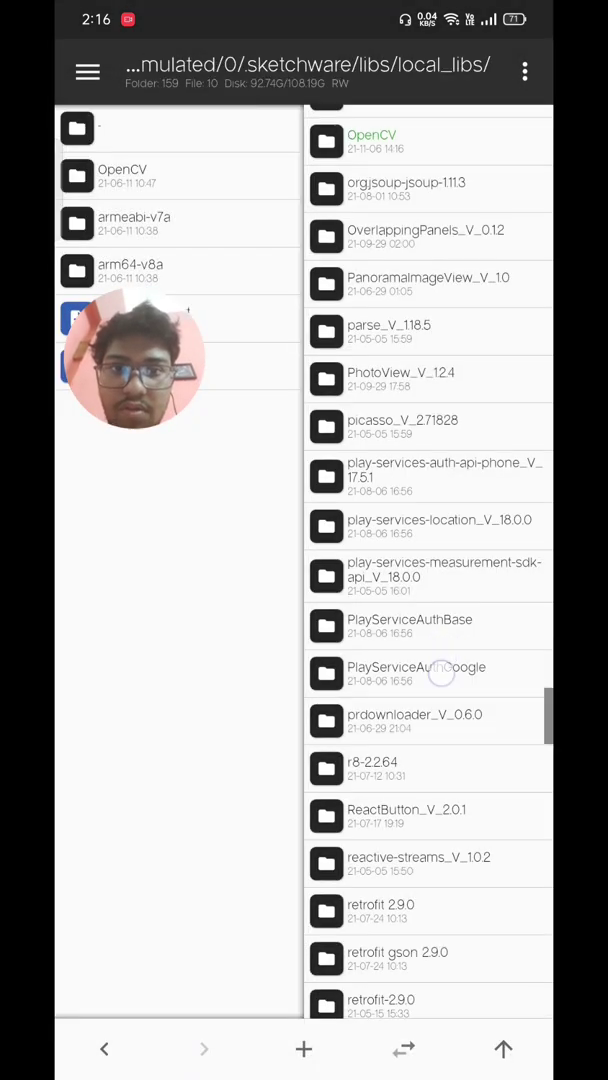
scroll("up", 3)
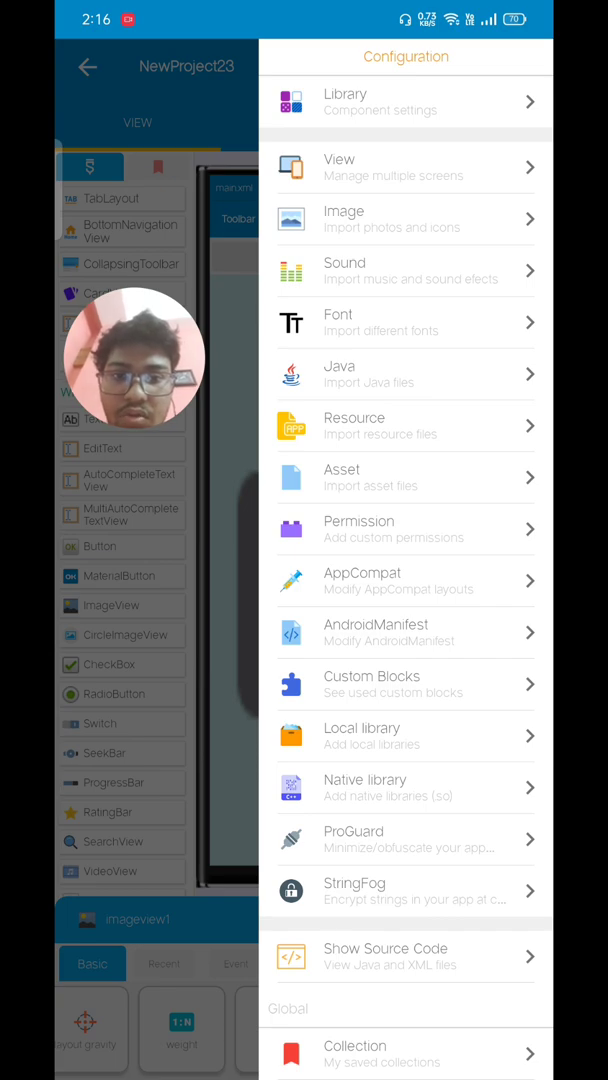
Enter the project's asset manager and begin creating a new asset folder with a typed name
left_click(404, 476)
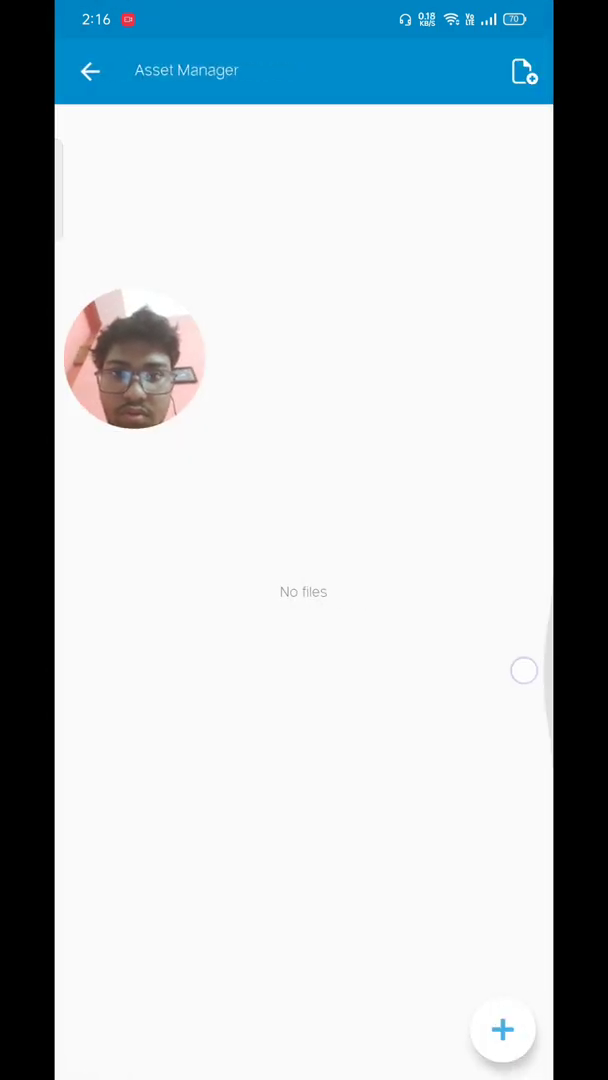
left_click(502, 1028)
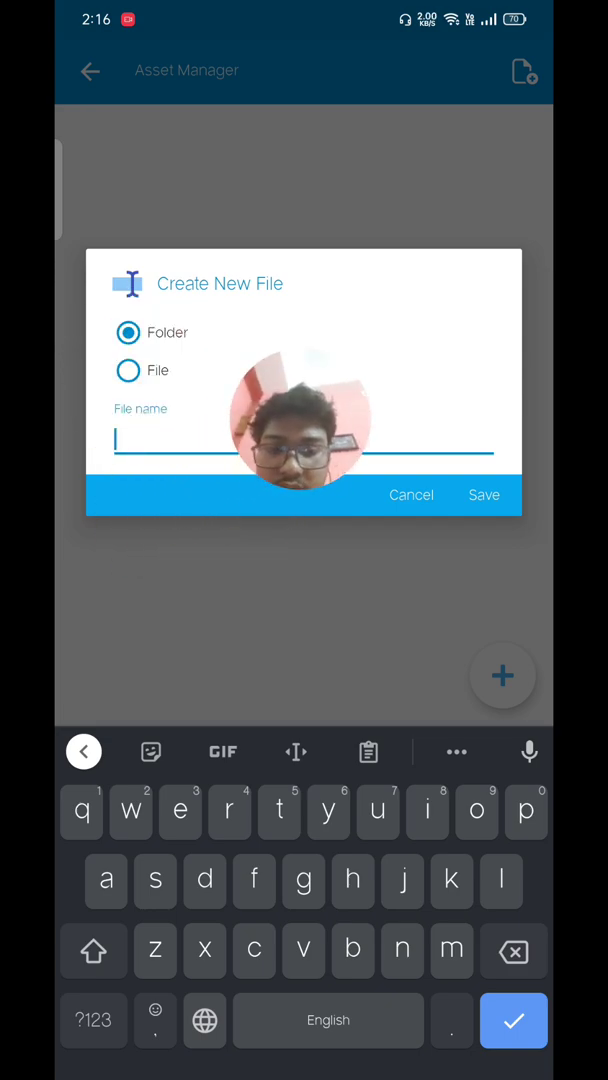
type("name")
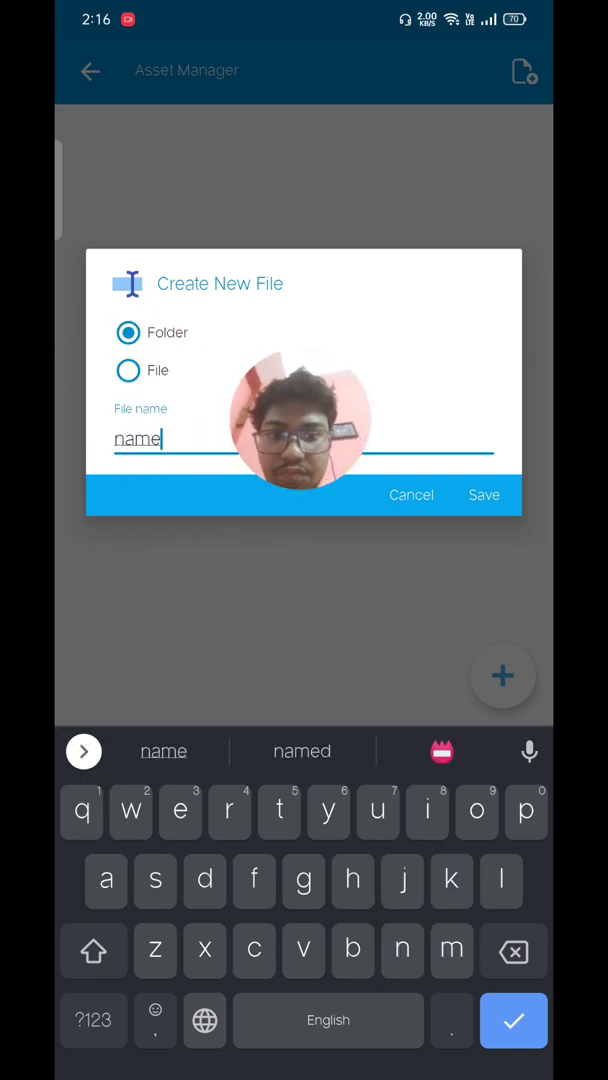
left_click(484, 496)
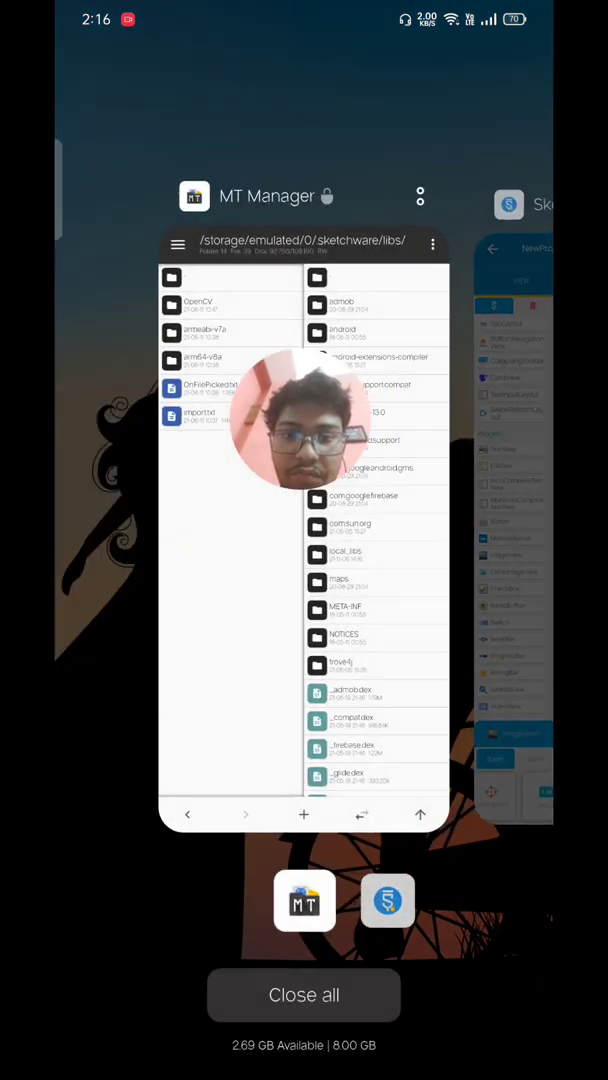
Switch back to Sketchware via recent apps and leave the project to the My Projects list
left_click(304, 900)
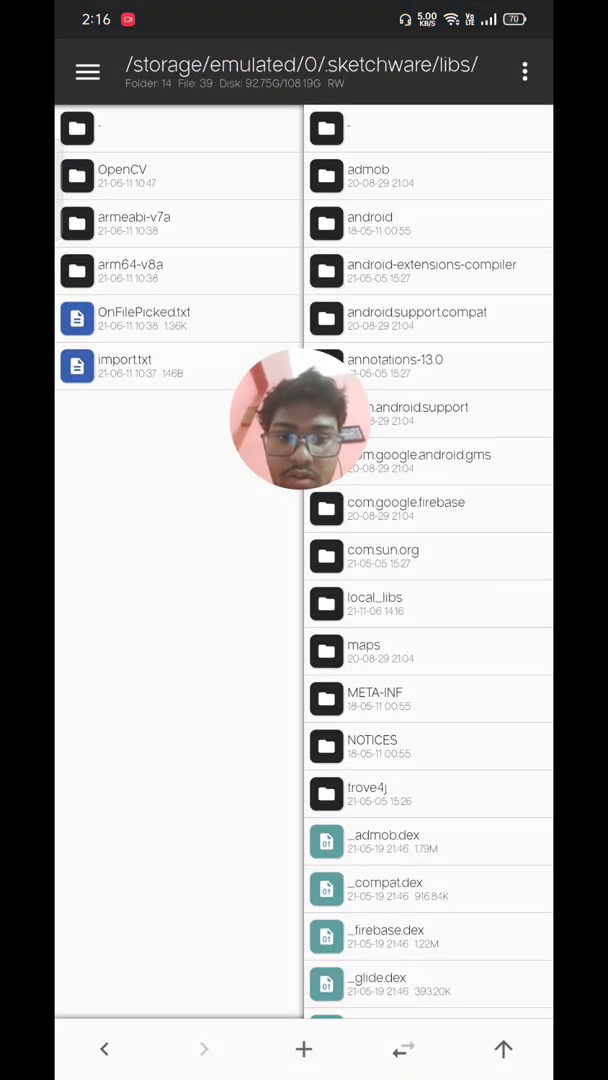
left_click_drag(304, 420, 136, 524)
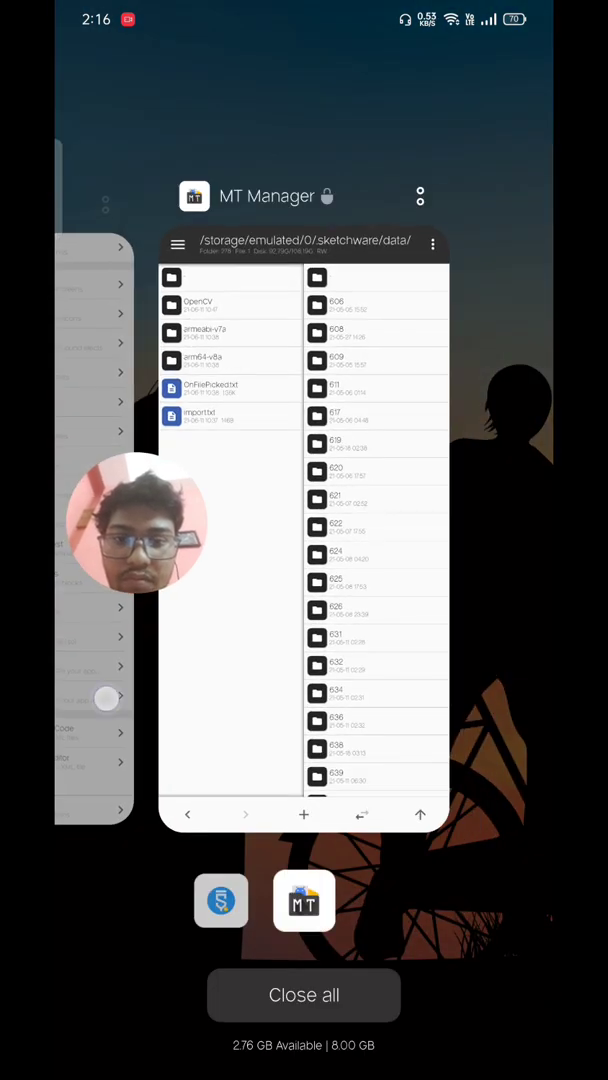
left_click(220, 900)
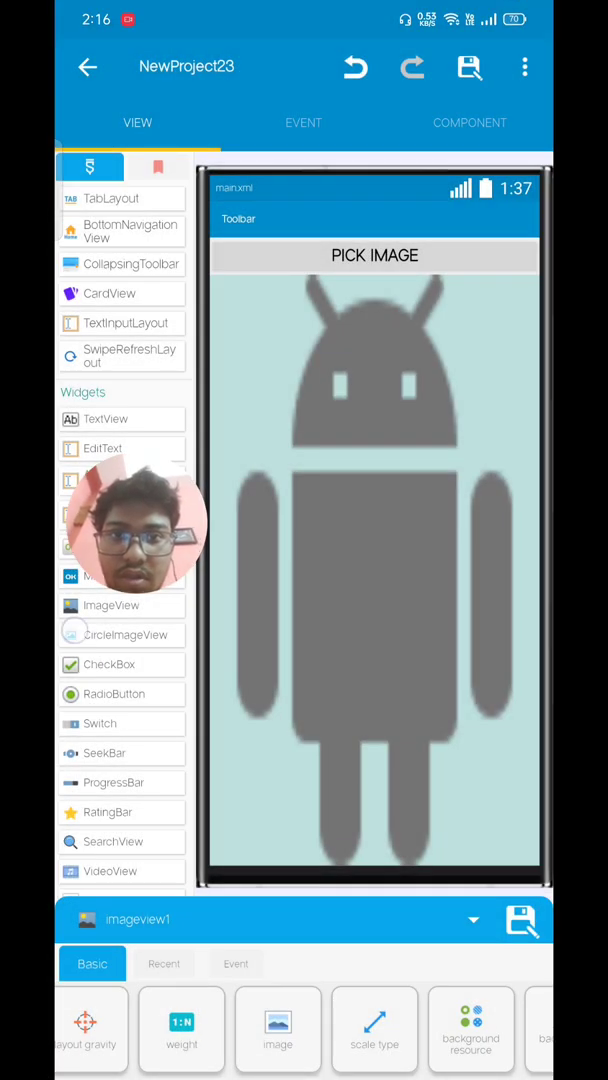
left_click(88, 68)
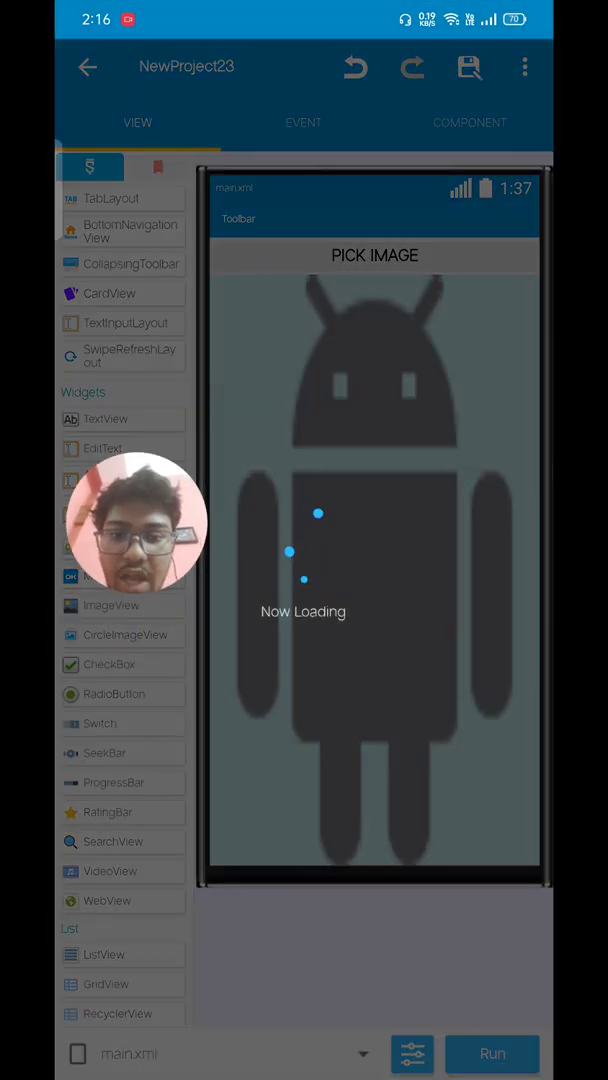
left_click(470, 68)
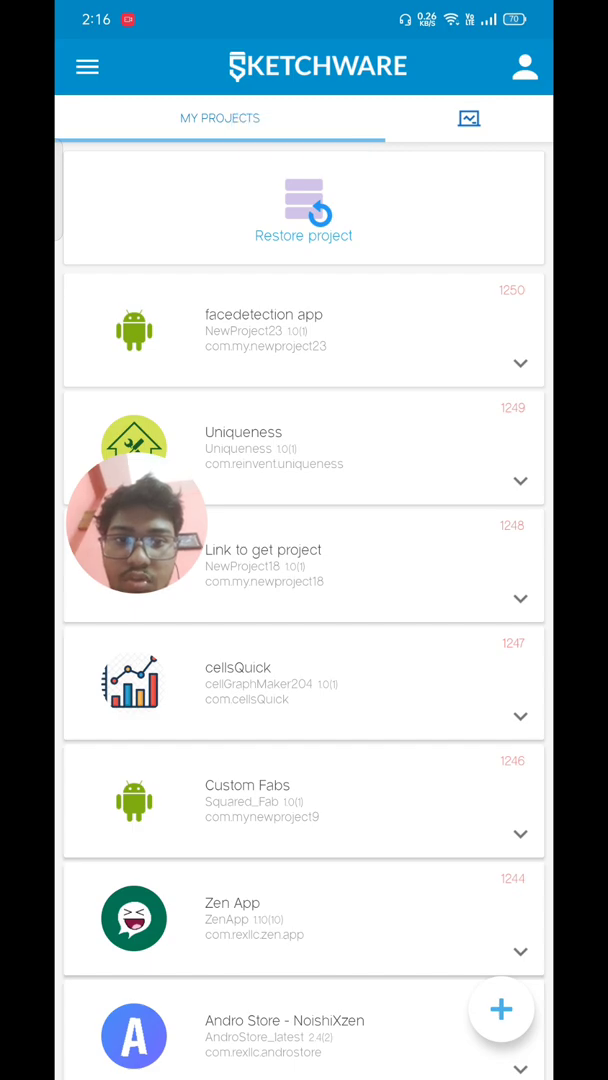
In MT Manager, scroll .sketchware/data to project 1250 and enter its files folder
left_click(304, 332)
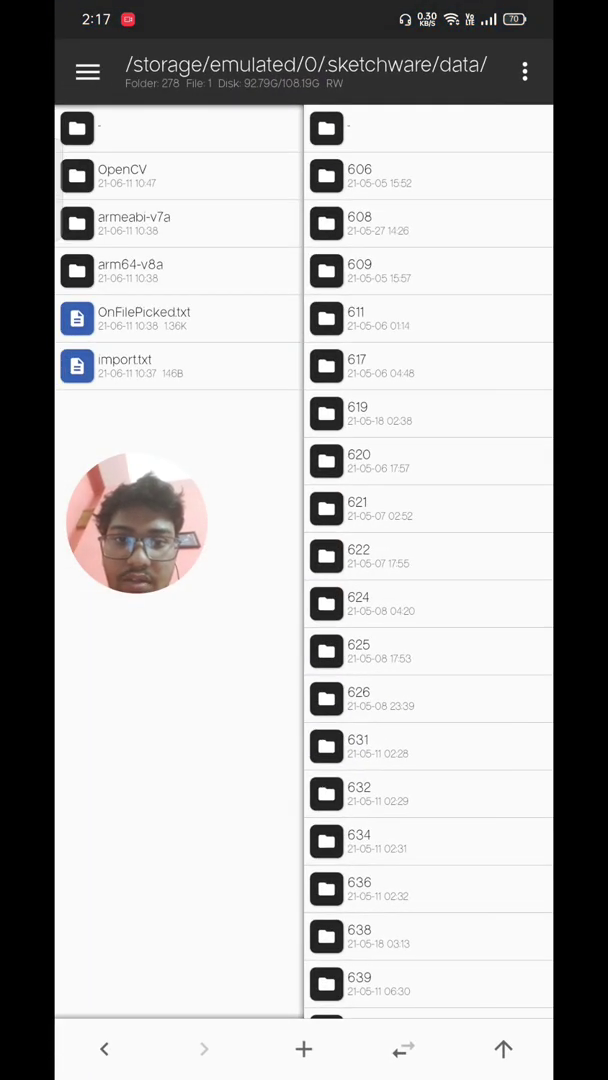
scroll("down", 3)
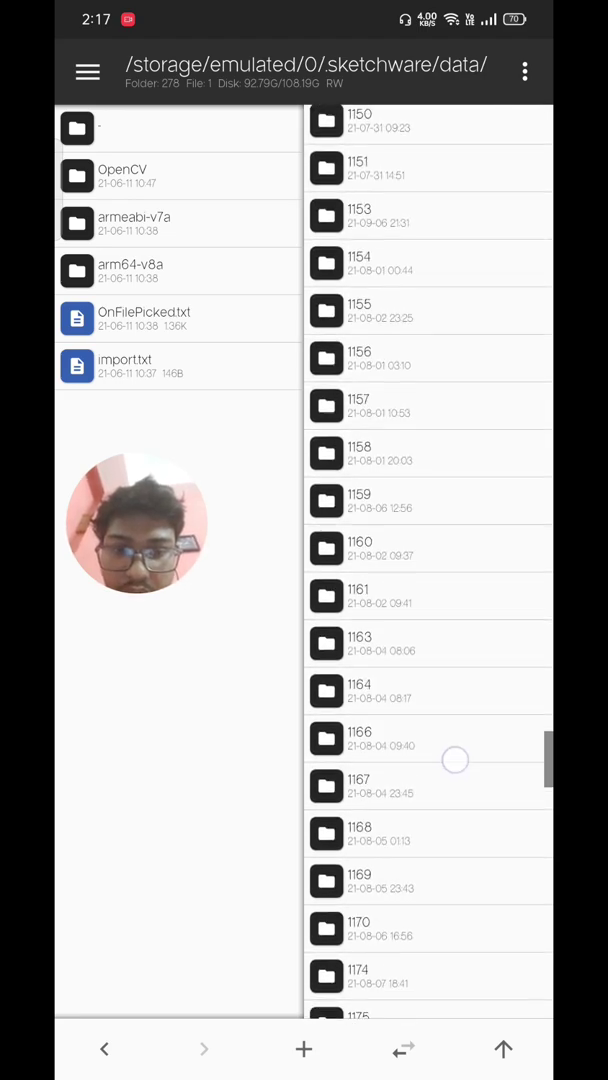
scroll("down", 3)
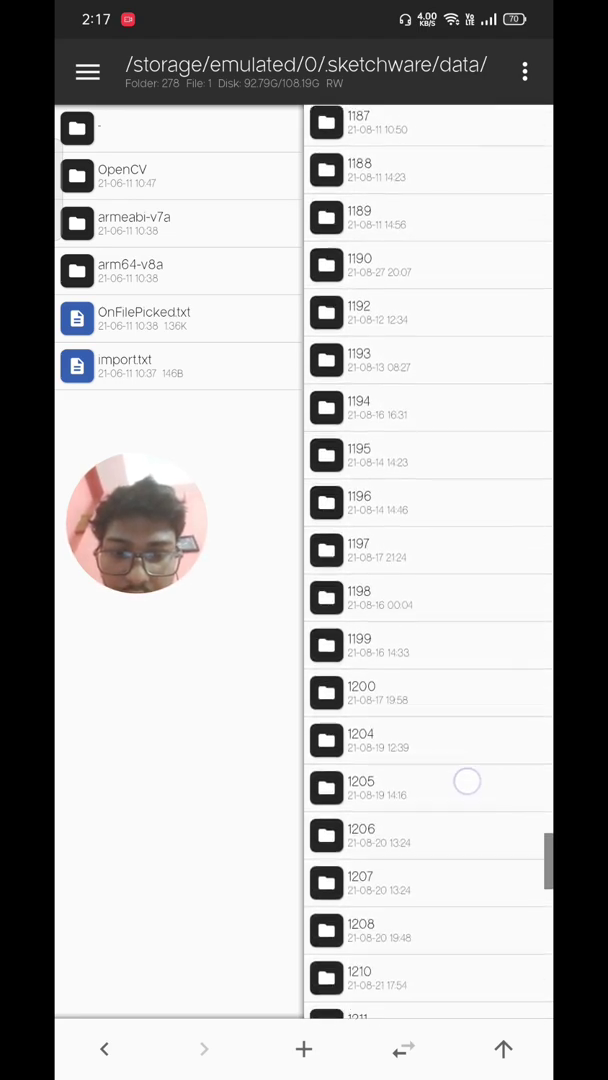
scroll("down", 3)
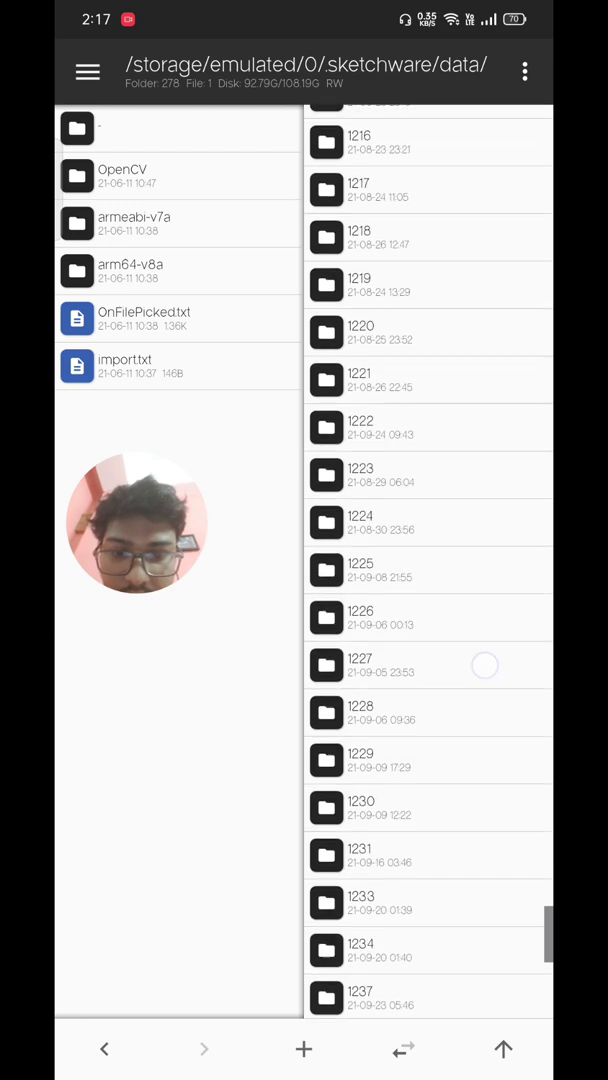
scroll("down", 3)
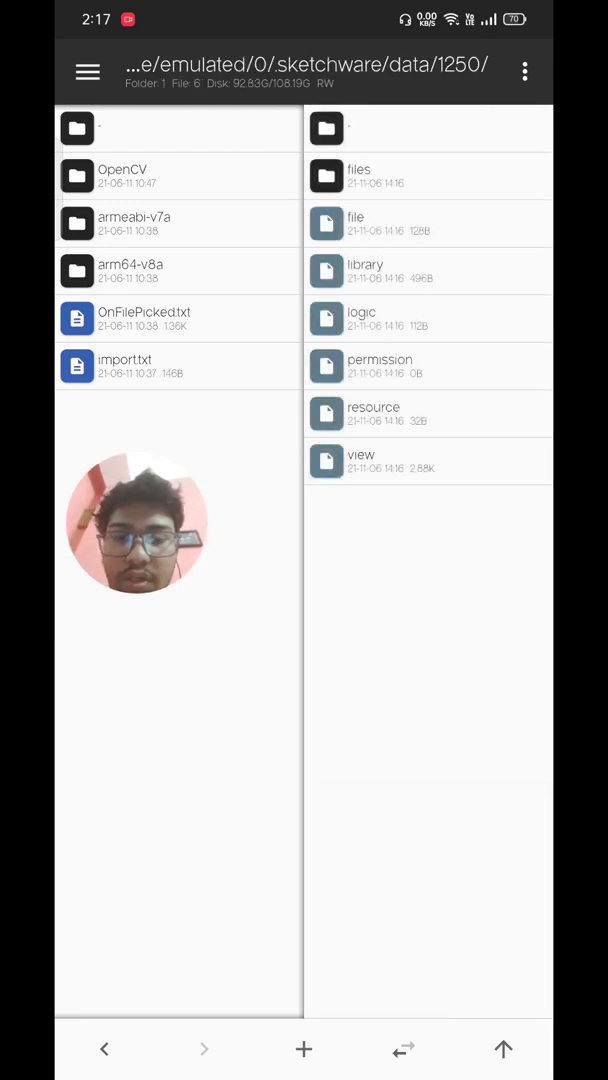
left_click(358, 176)
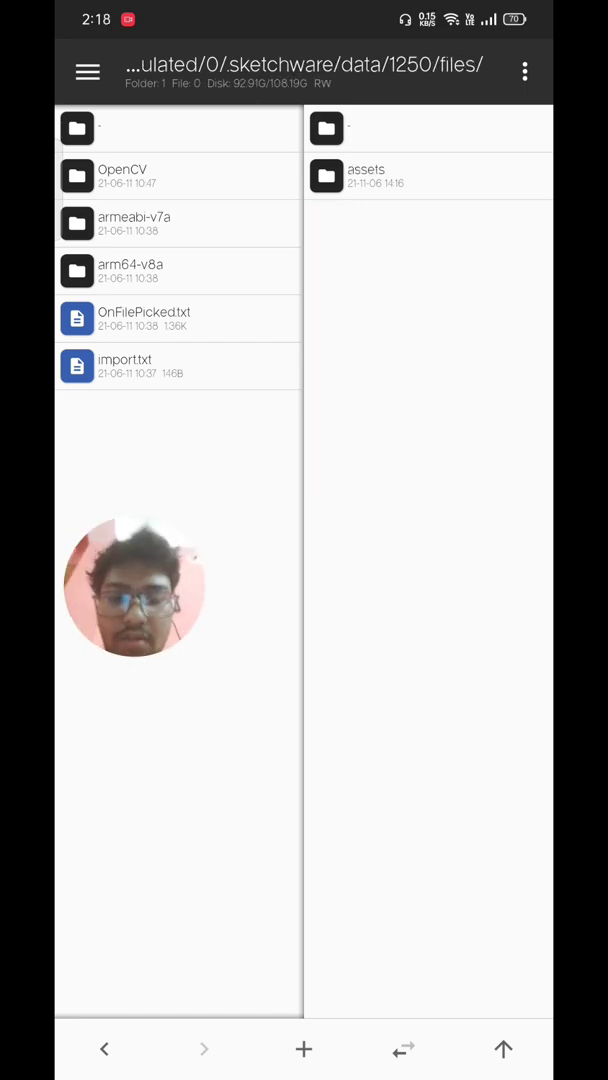
left_click(524, 72)
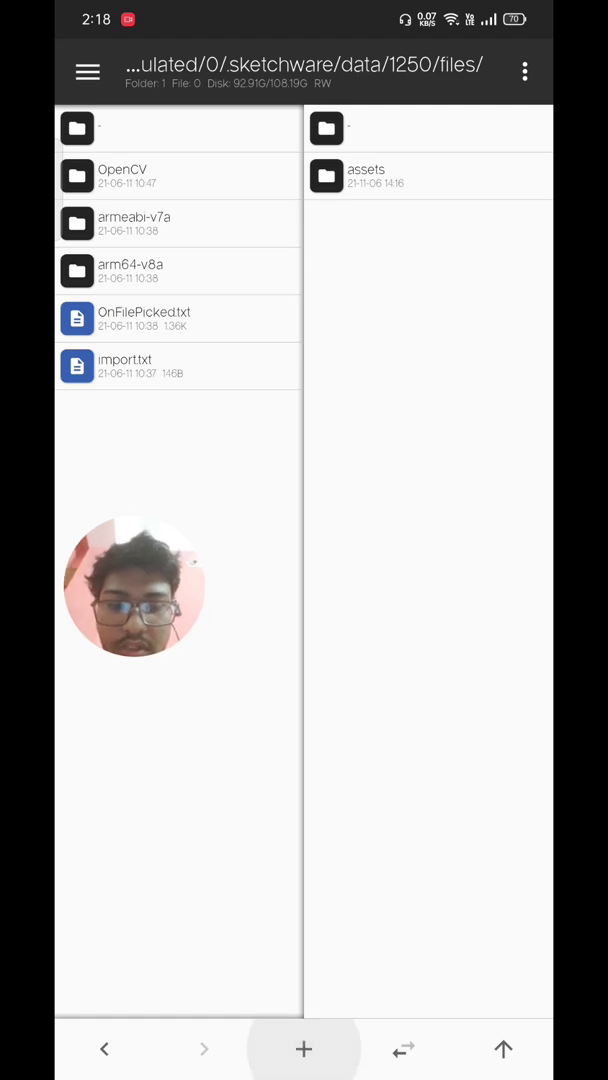
Create a folder named native_library inside project 1250's files folder
left_click(304, 1048)
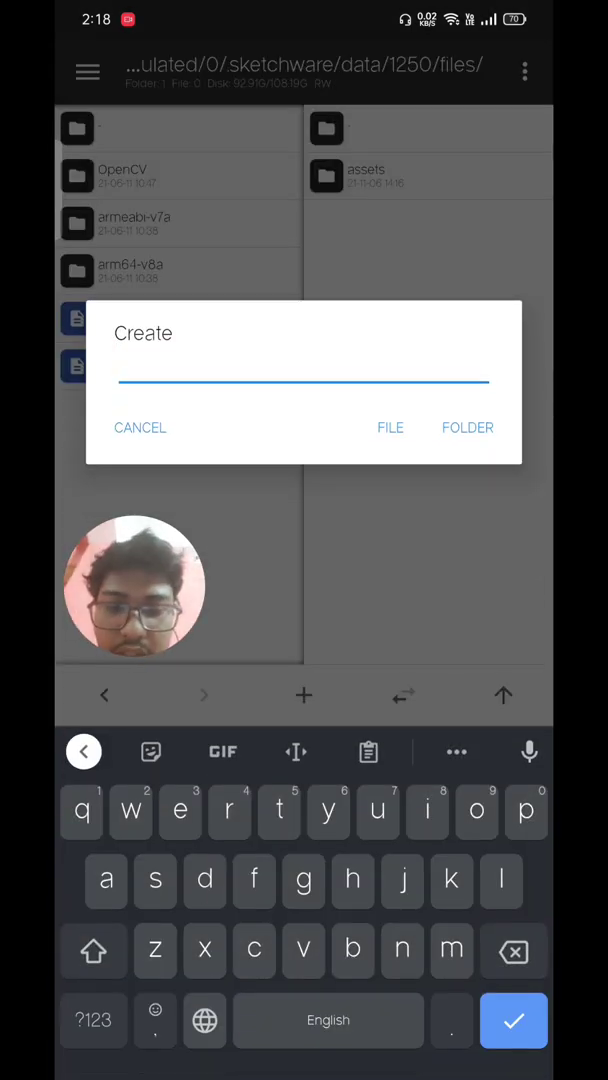
type("native")
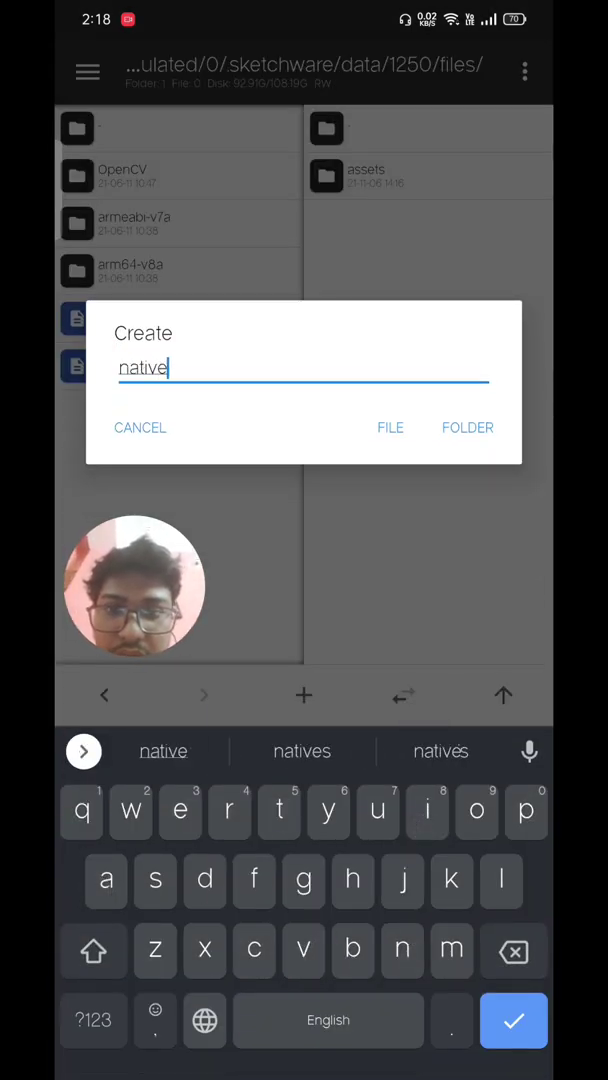
type("_li")
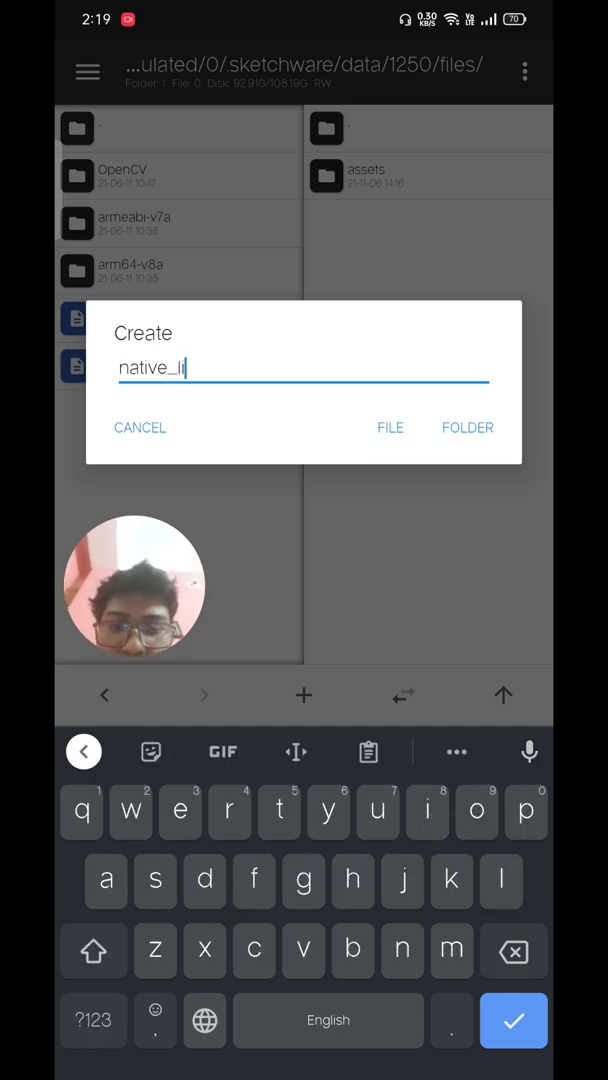
type("brary")
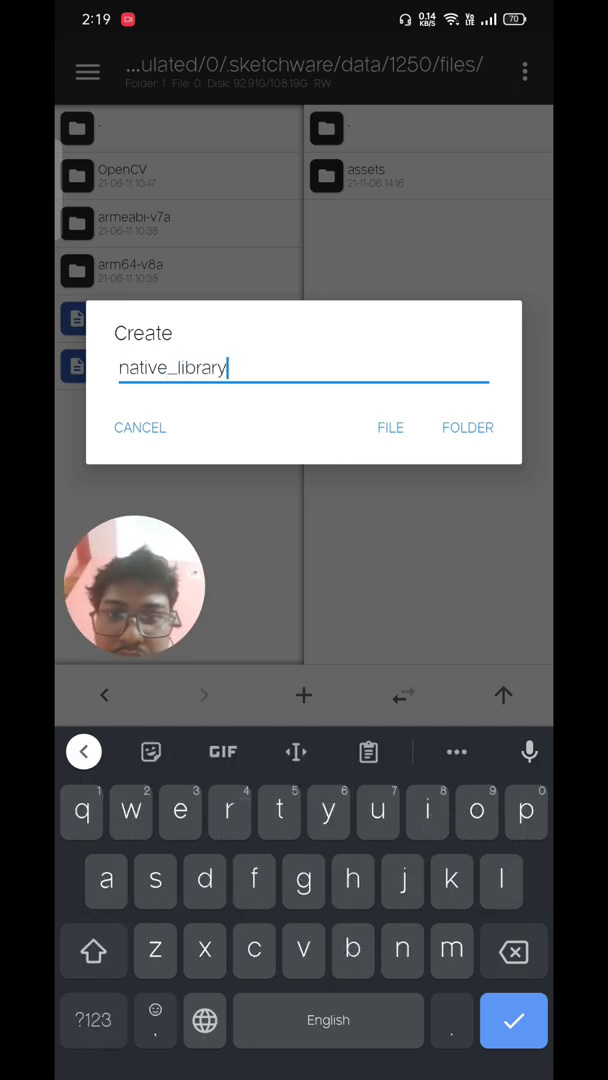
left_click(468, 428)
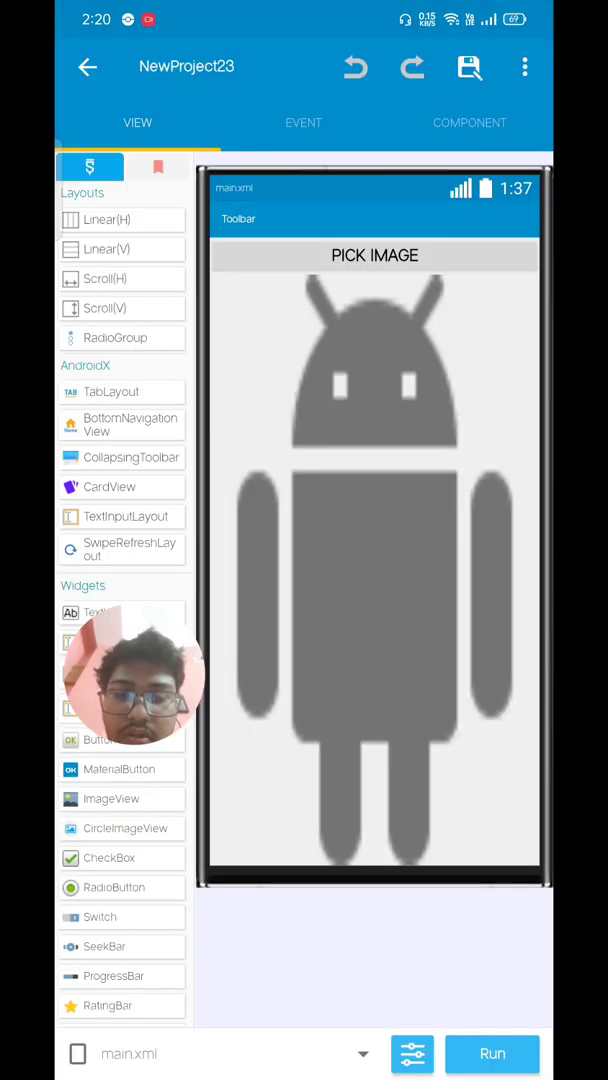
Tick OpenCV in the Local library manager under Components and return to the editor
left_click(470, 122)
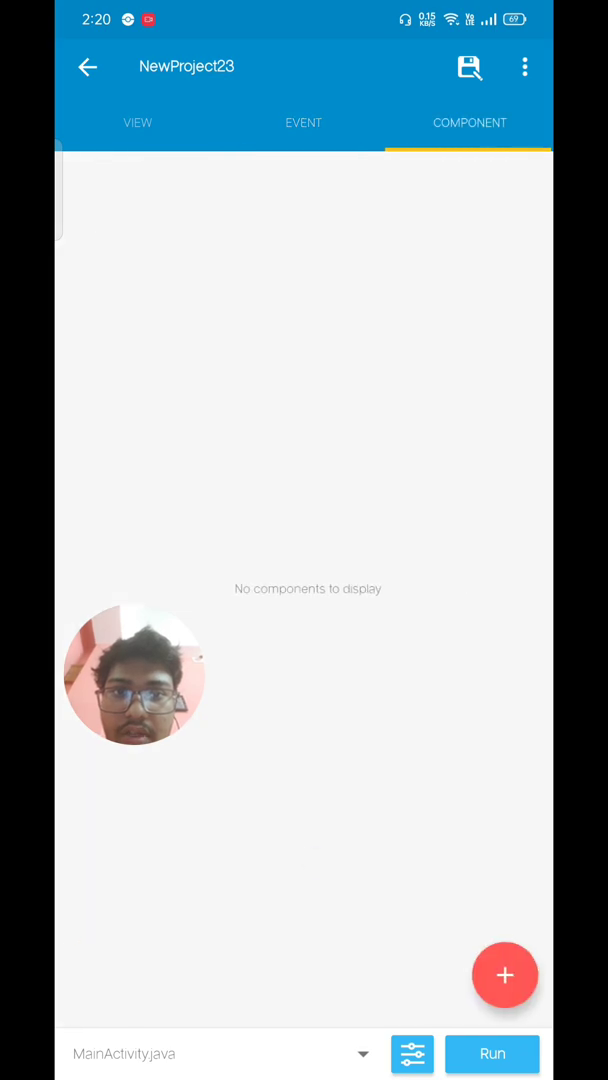
left_click(304, 122)
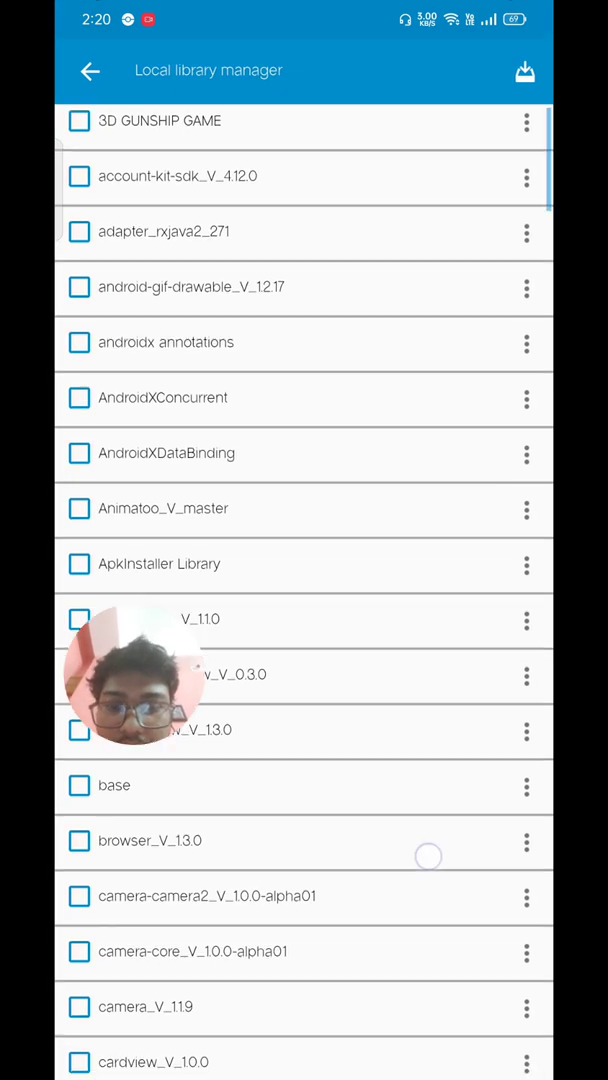
scroll("down", 3)
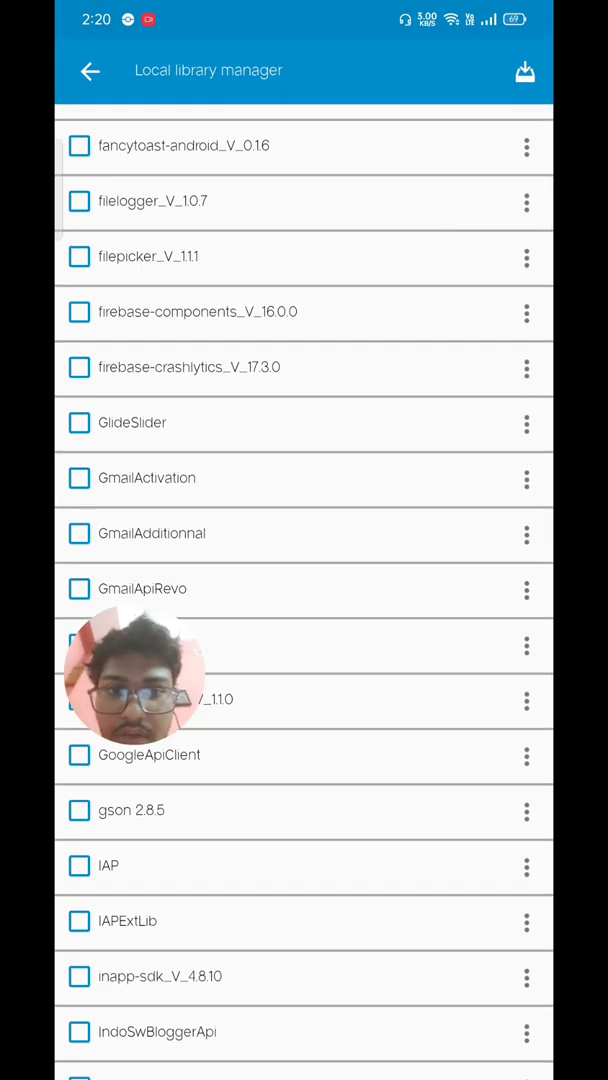
scroll("down", 3)
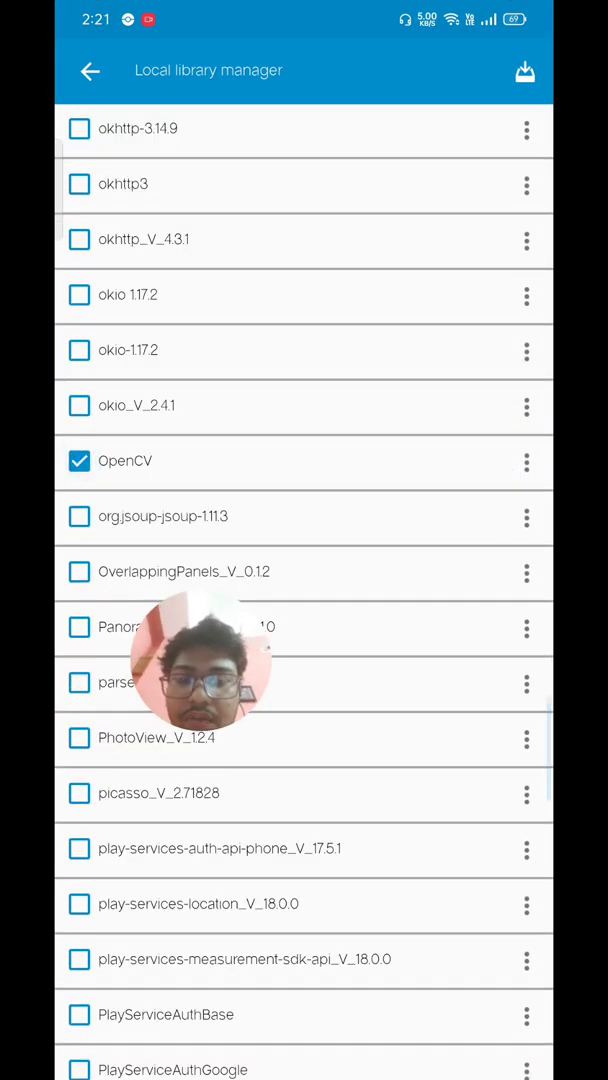
left_click(90, 72)
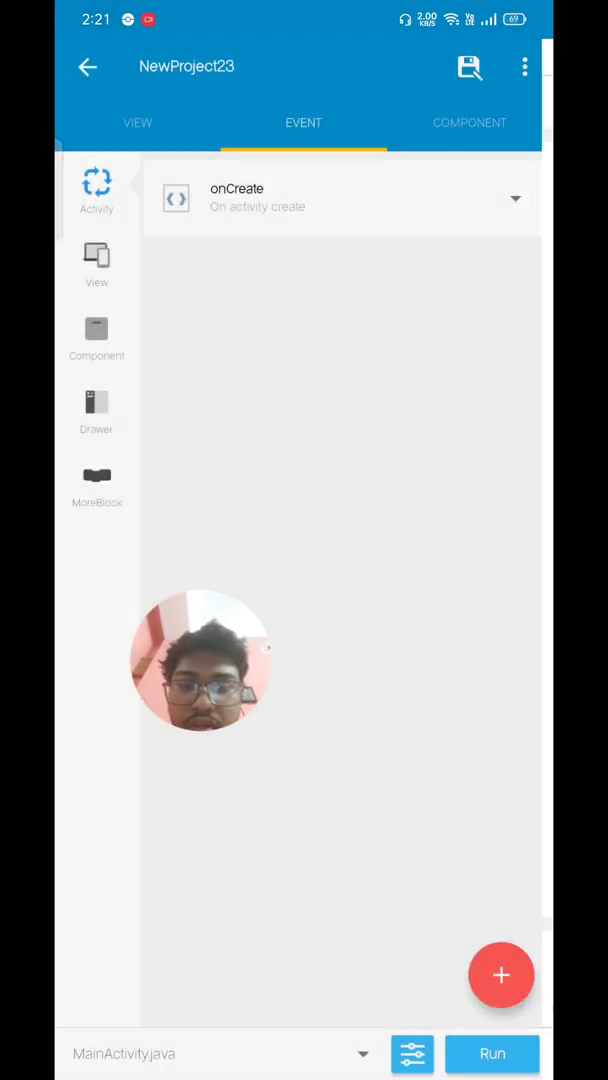
Check the native library manager, then add the Import activity event alongside onCreate
left_click(524, 66)
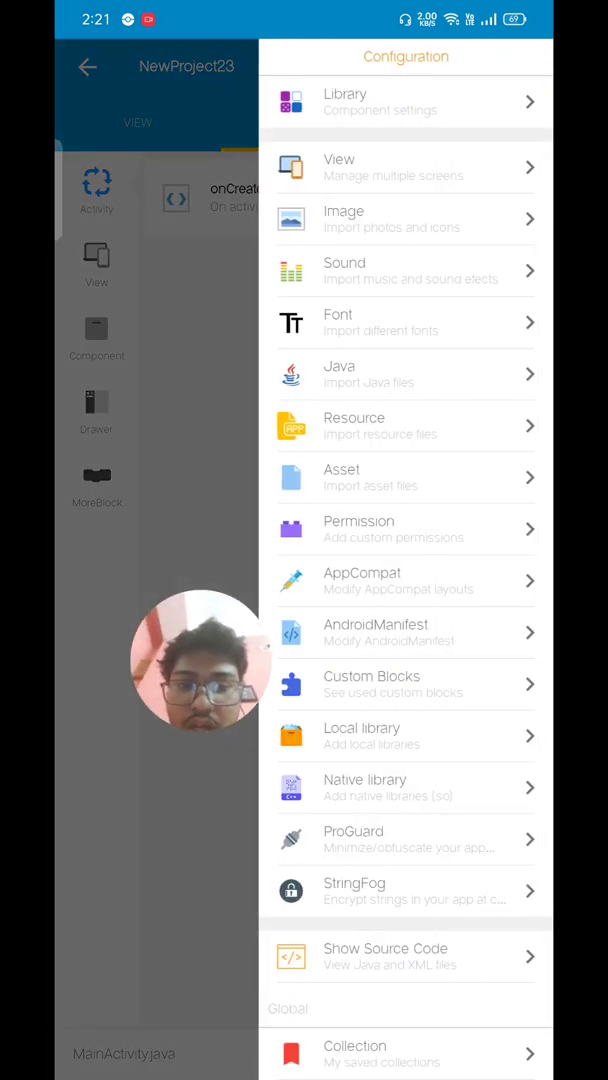
left_click(404, 788)
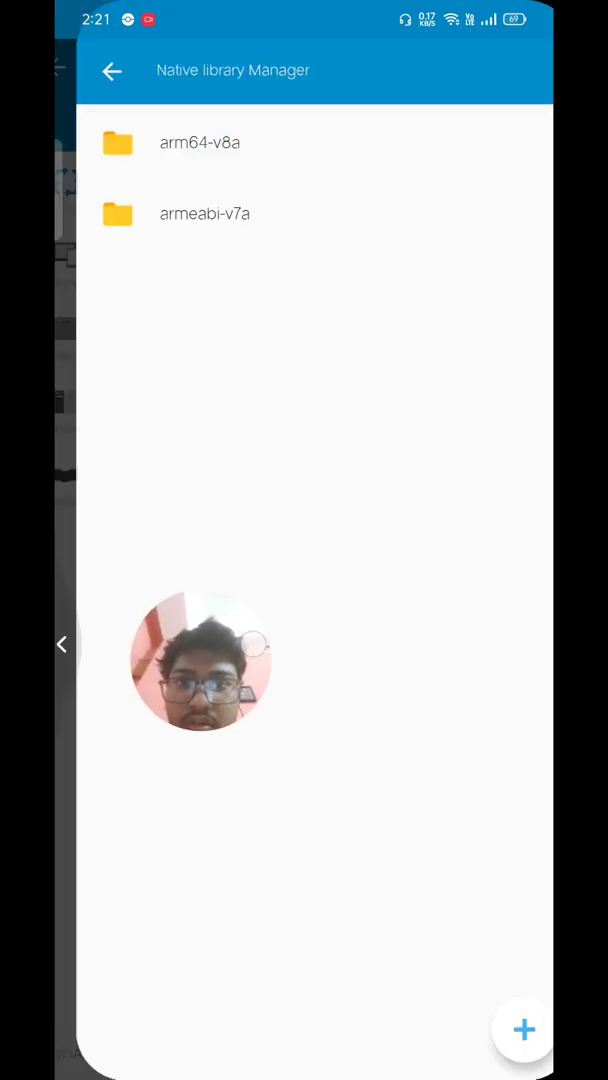
left_click(112, 70)
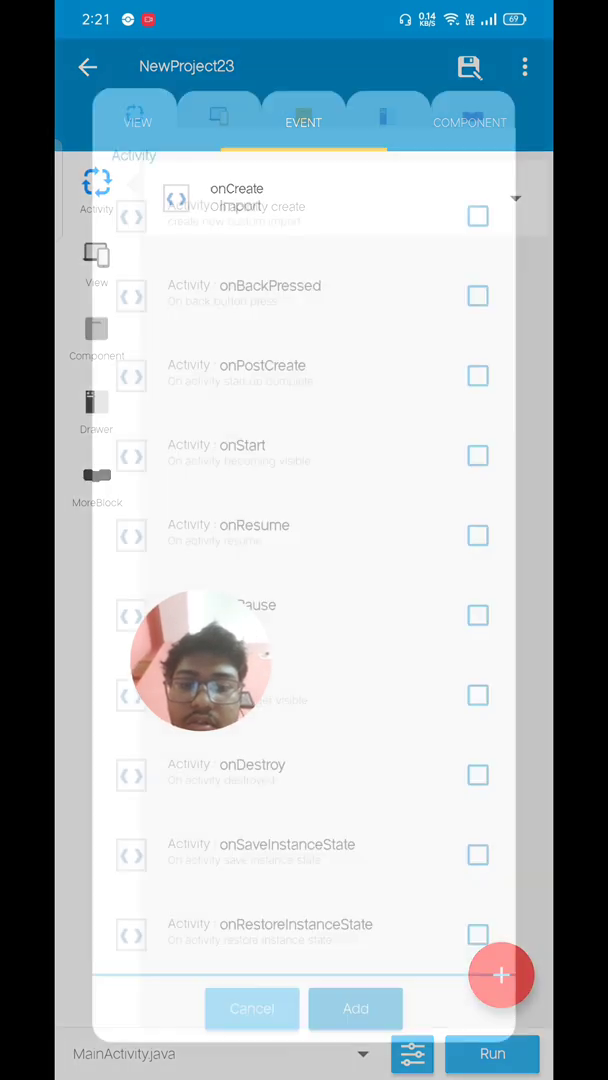
left_click(478, 216)
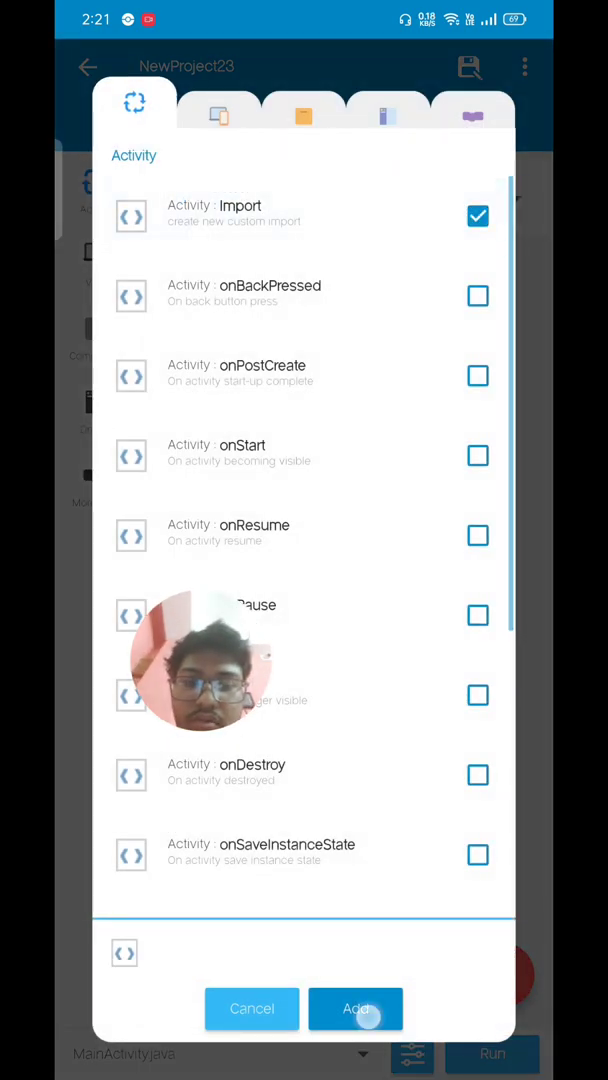
left_click(356, 1008)
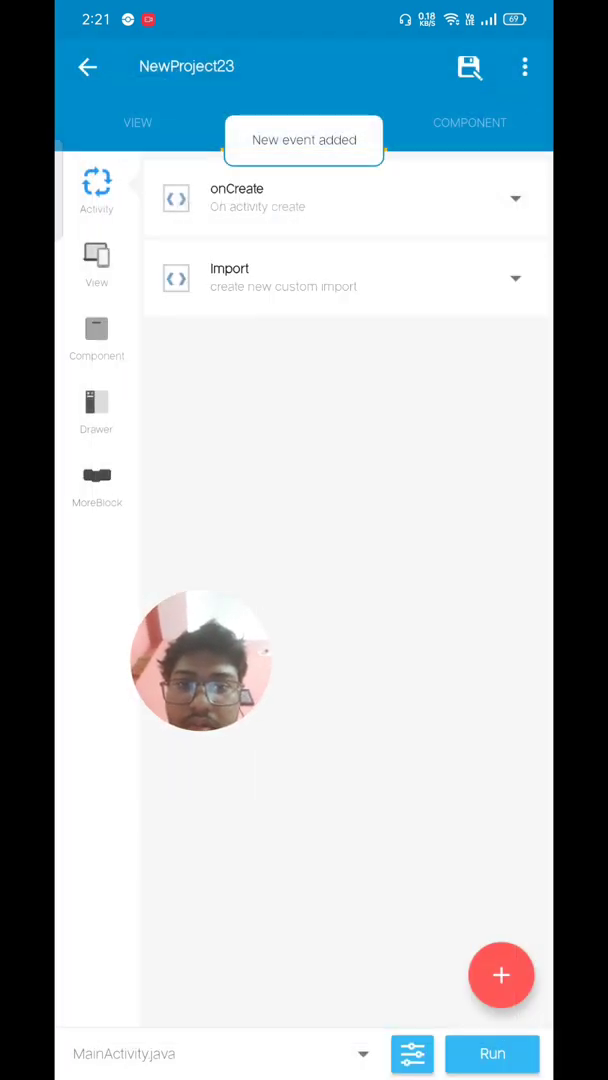
Add a FilePicker component named 'image' with its mime type set from the Component list
left_click(470, 122)
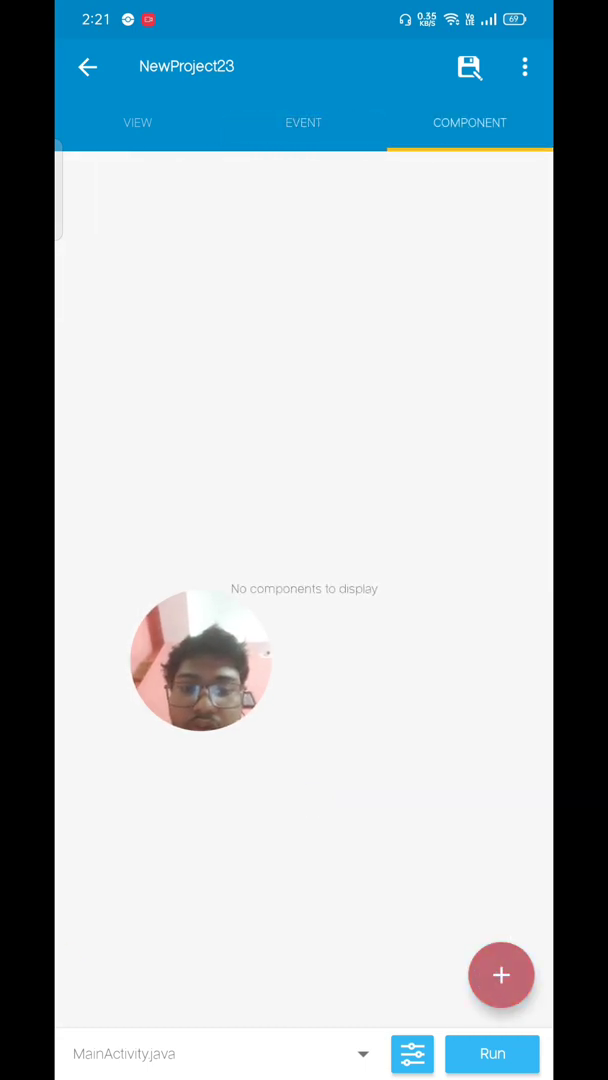
left_click(500, 976)
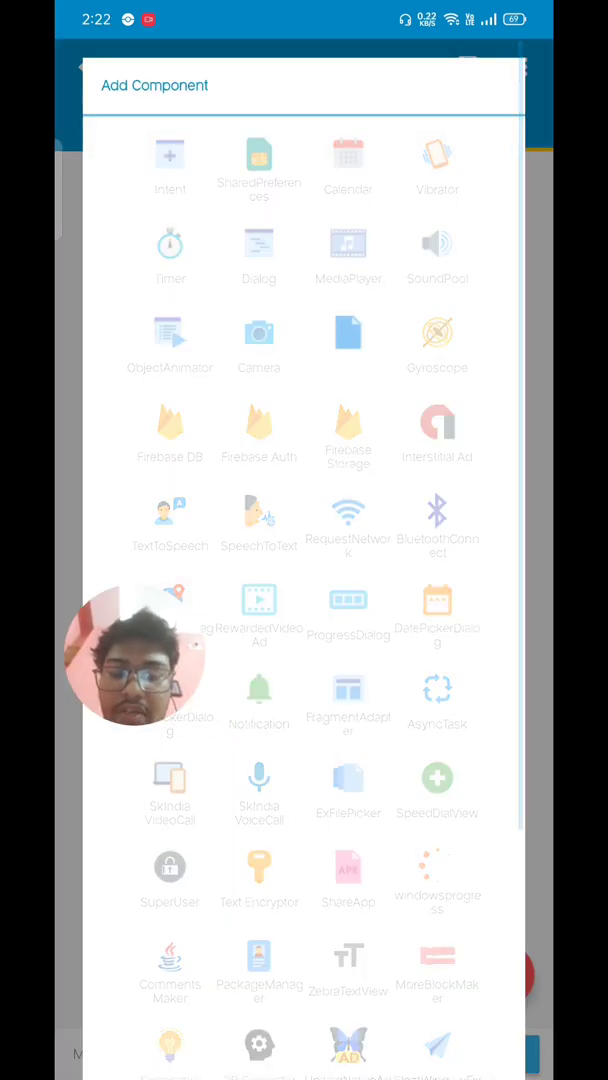
left_click(348, 790)
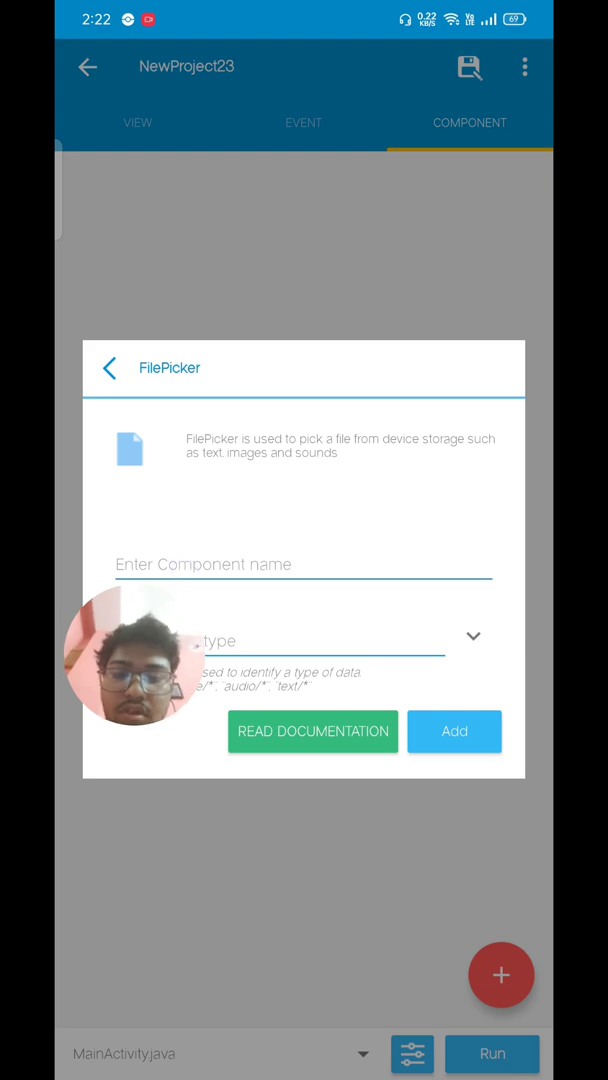
left_click(304, 564)
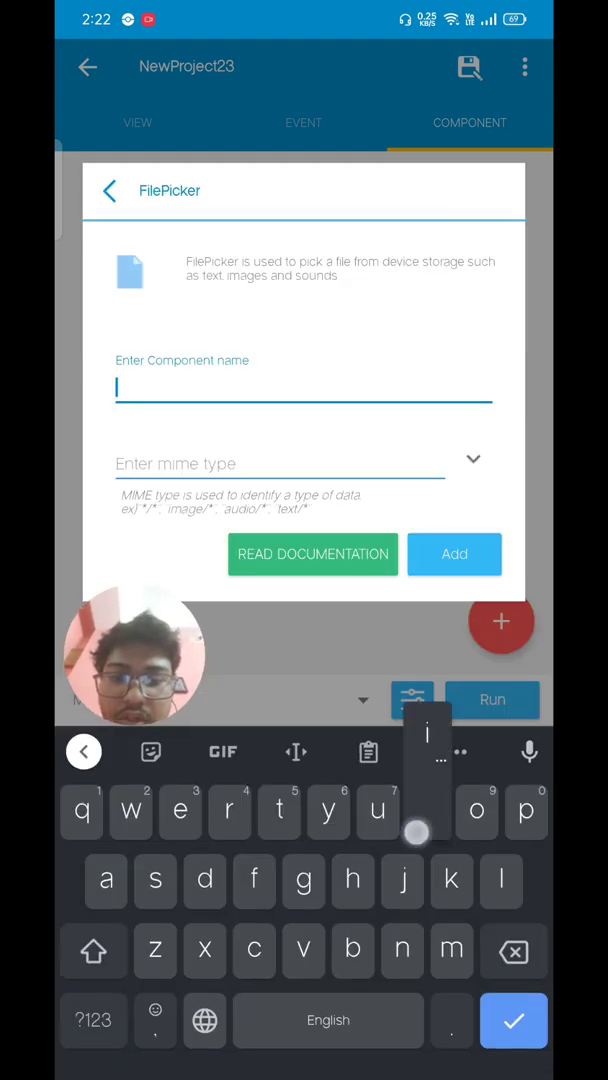
left_click(472, 460)
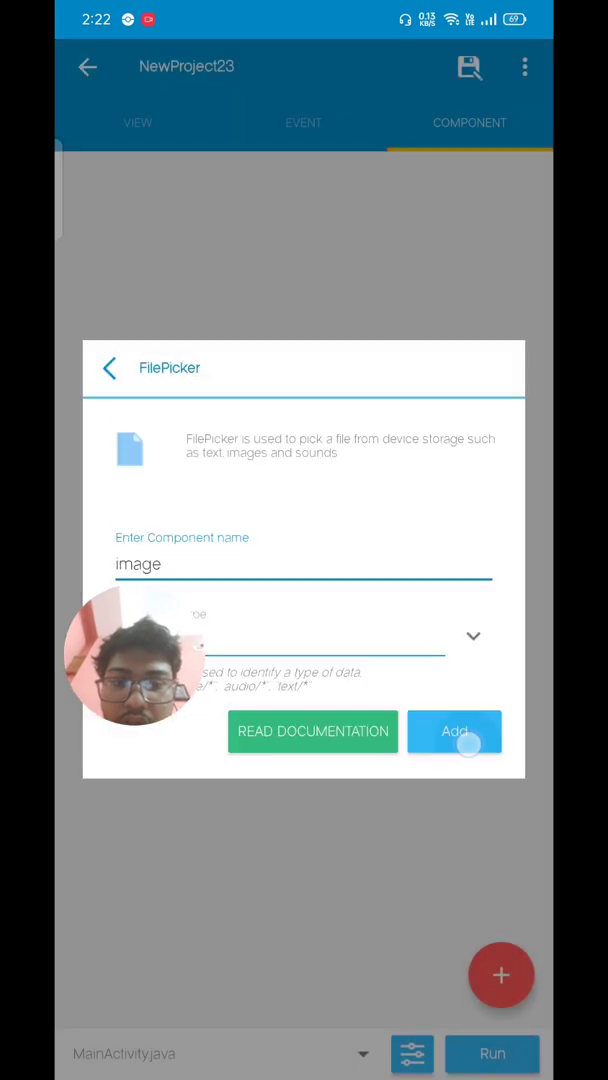
left_click(456, 732)
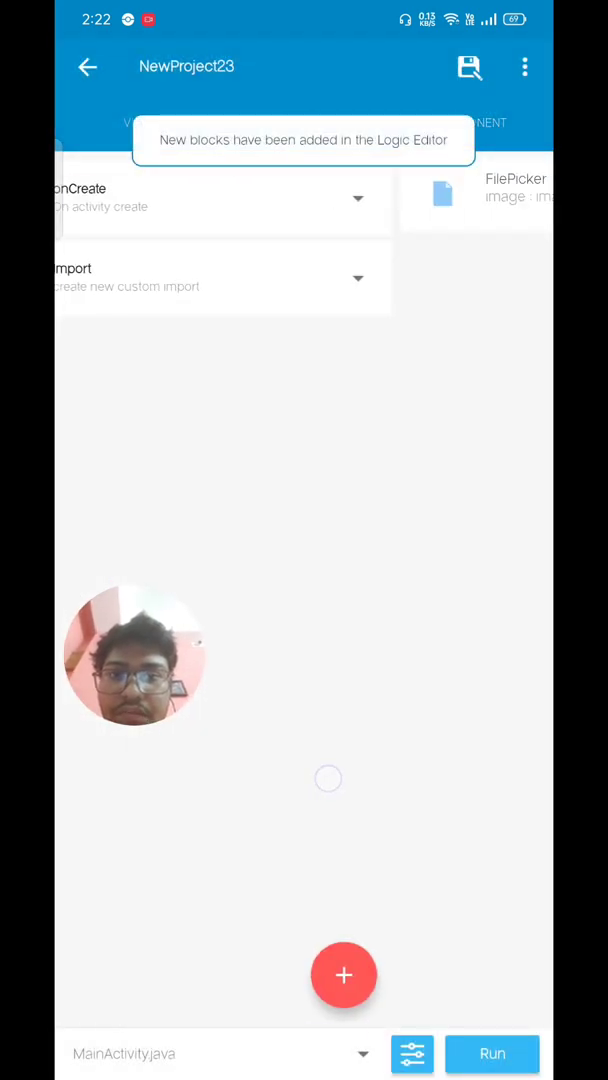
Add the image FilePicker's onFilesPicked event, then return to the activity events and enter onCreate
left_click(304, 122)
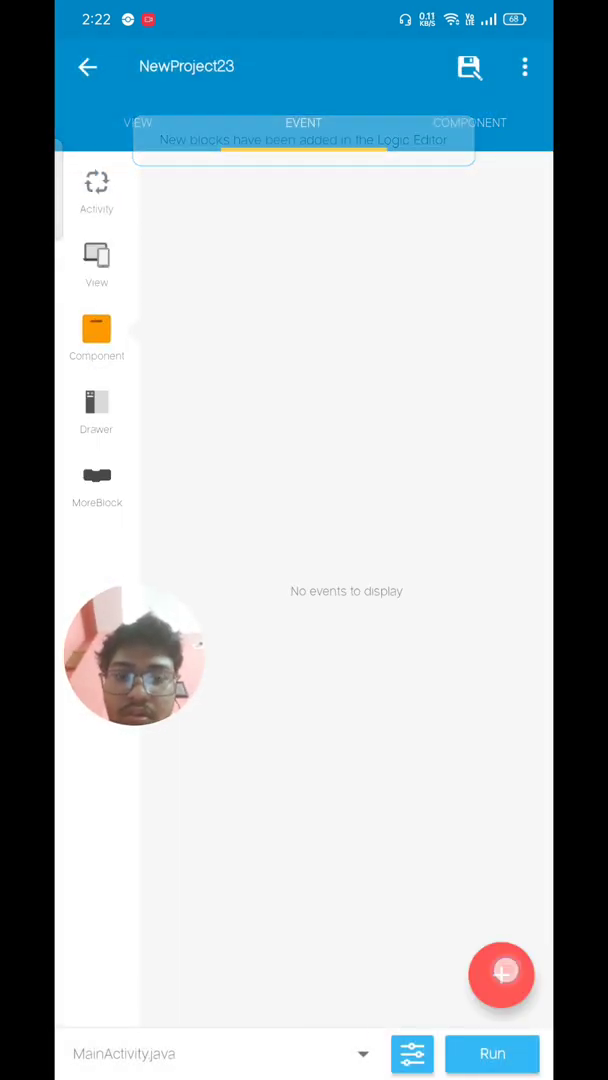
left_click(96, 336)
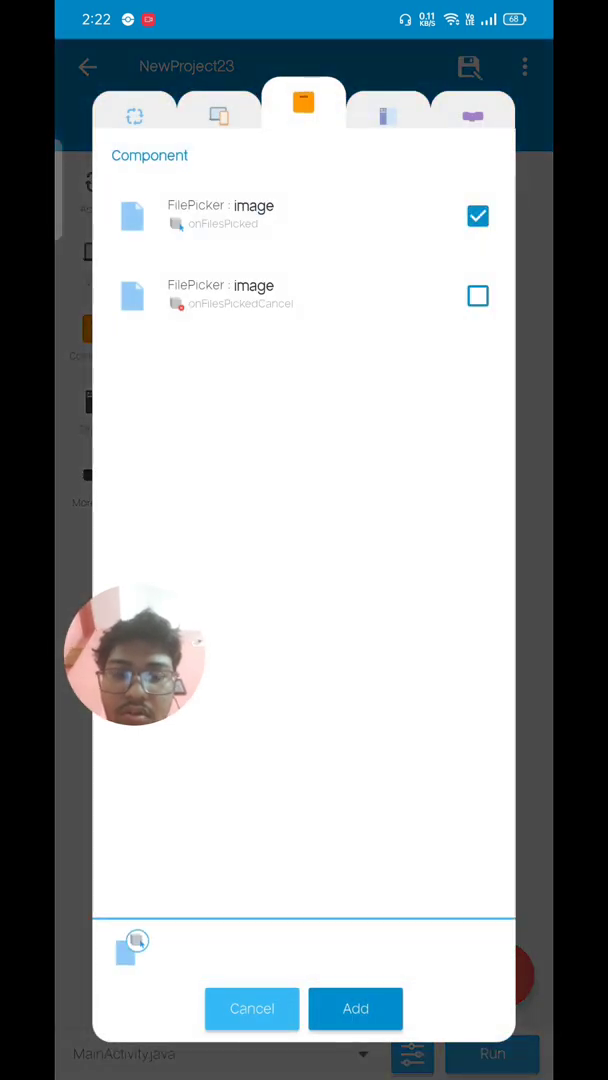
left_click(356, 1008)
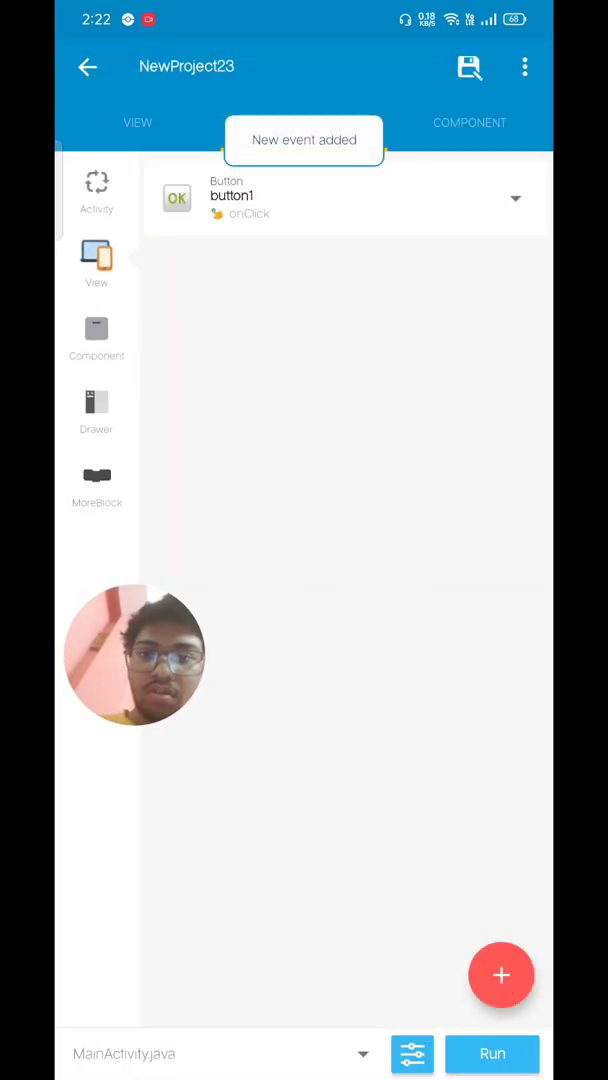
left_click(304, 122)
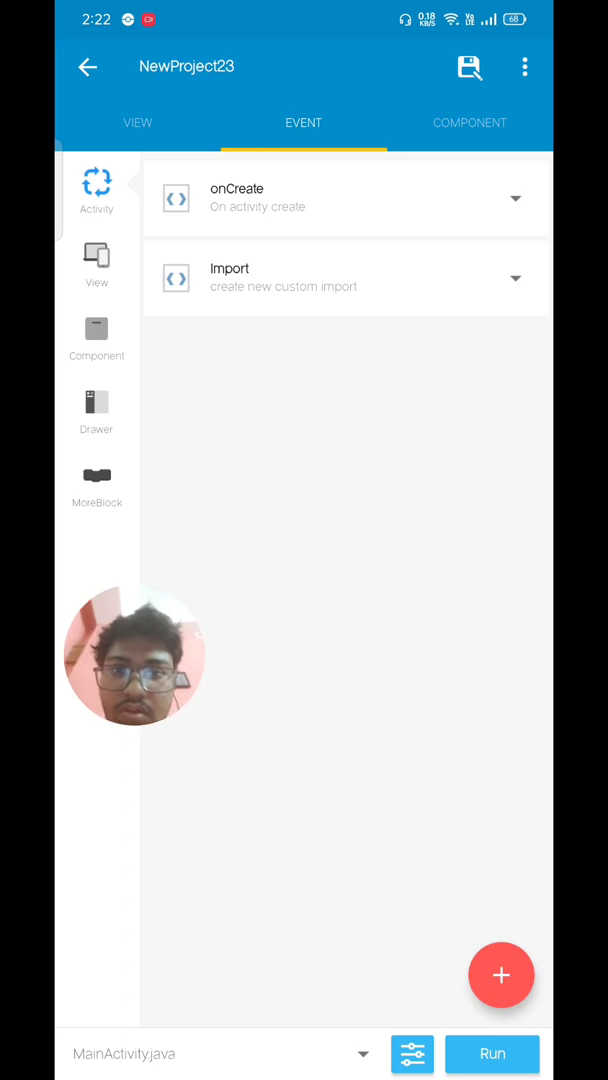
left_click(344, 196)
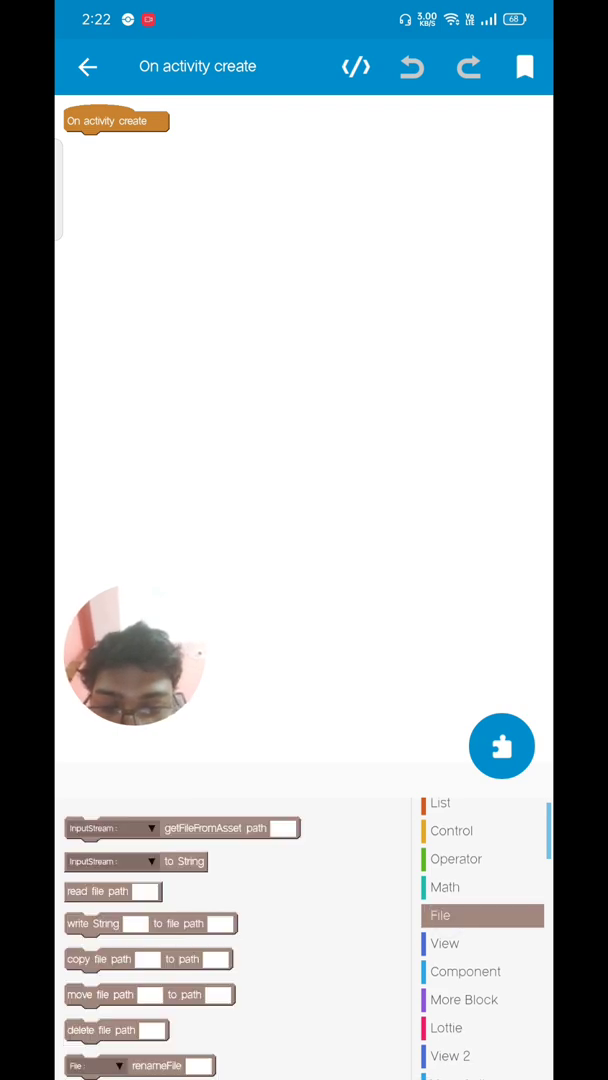
Attach a write String to file block under the onCreate event
scroll("down", 3)
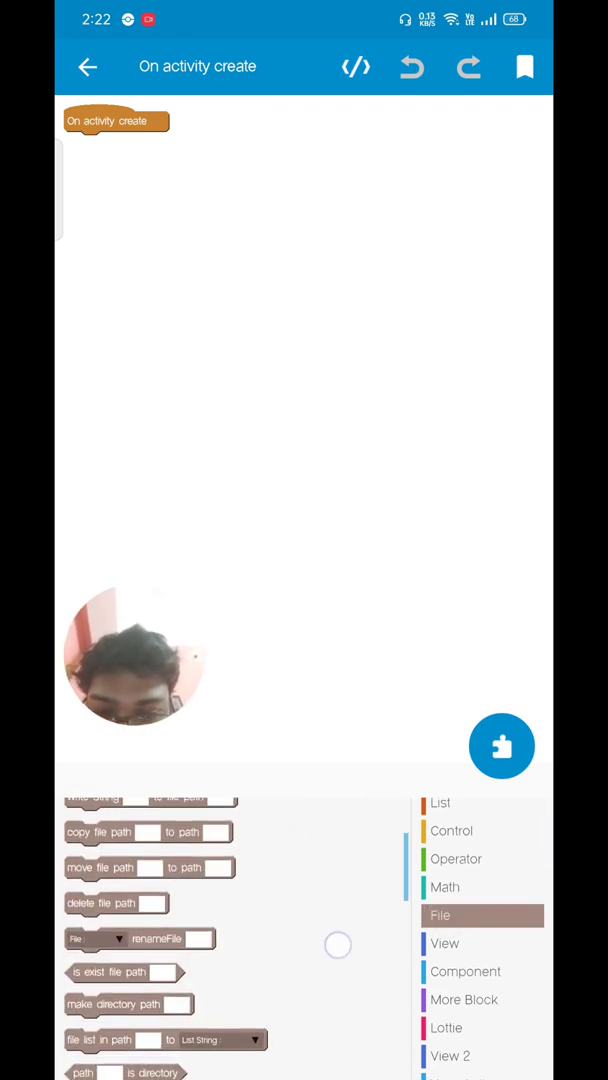
scroll("down", 3)
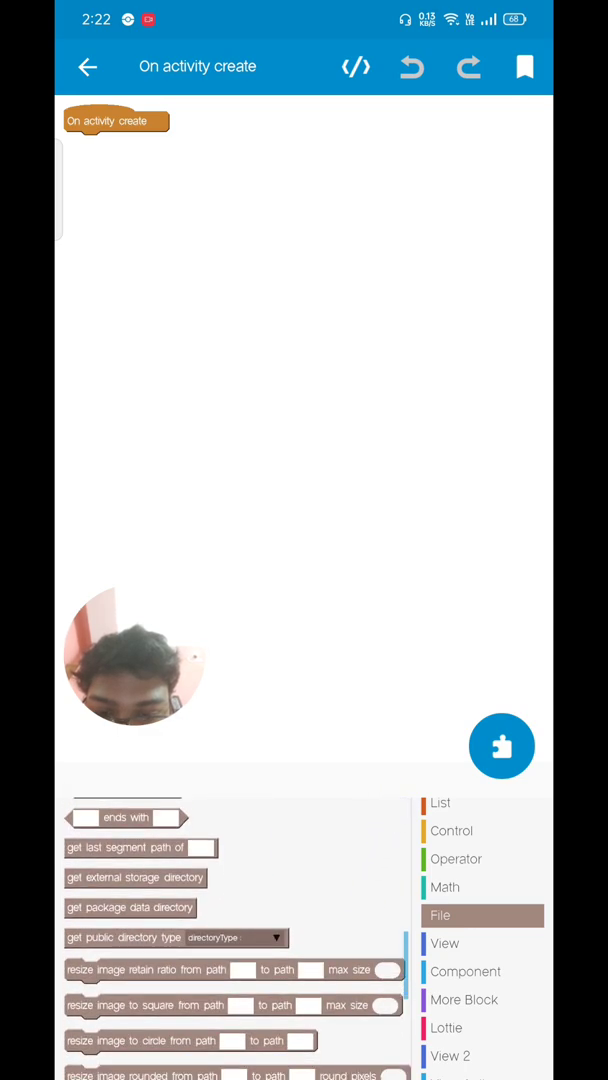
scroll("down", 3)
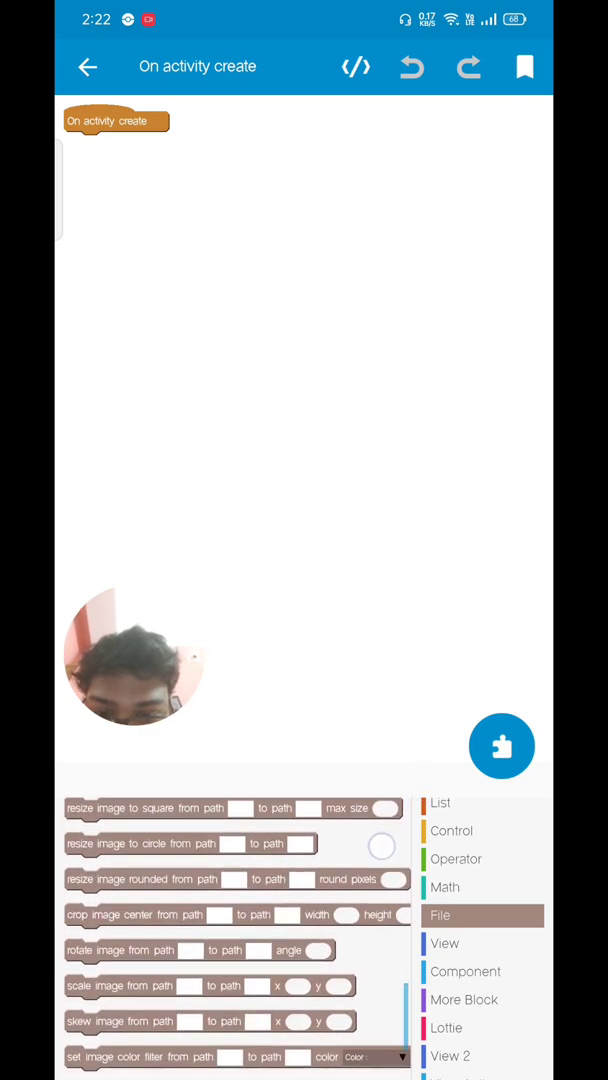
scroll("down", 3)
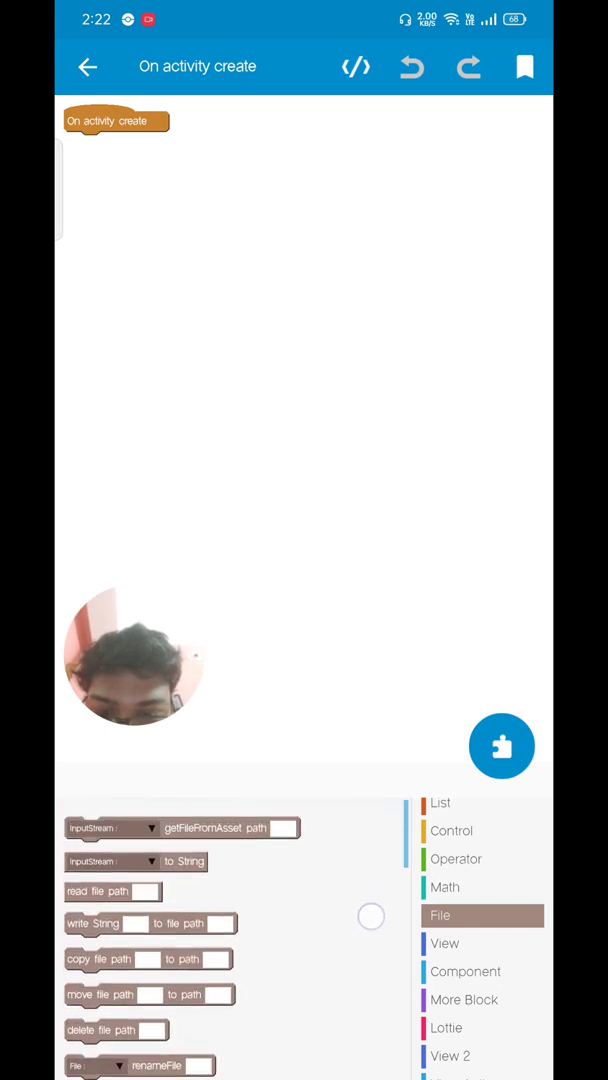
left_click_drag(150, 924, 150, 144)
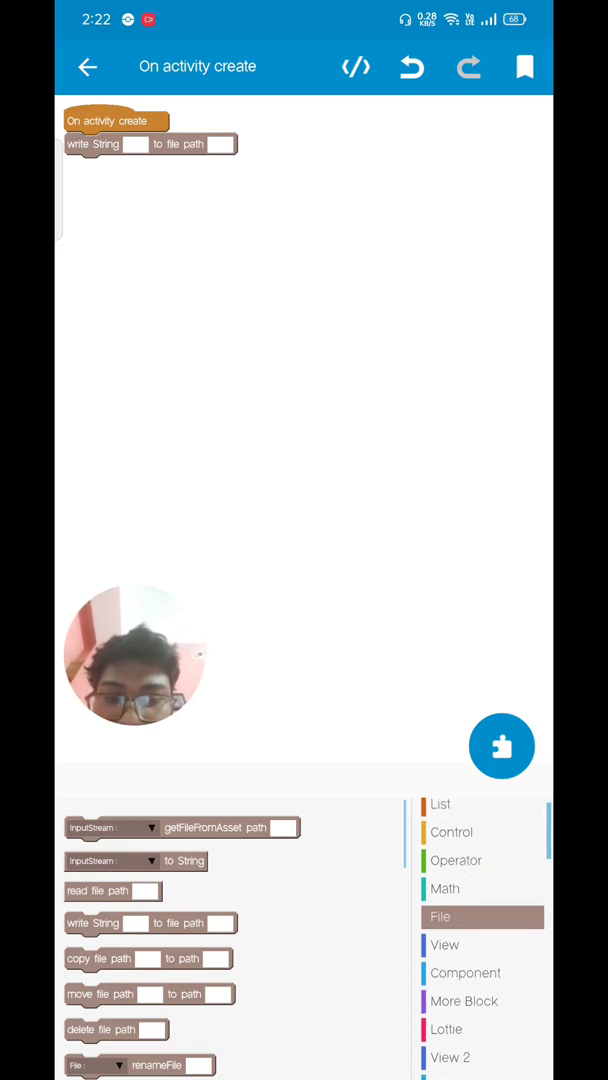
Add an 'add source directly' block containing System.loadLibrary("opencv_java3"); and save onCreate
left_click(456, 860)
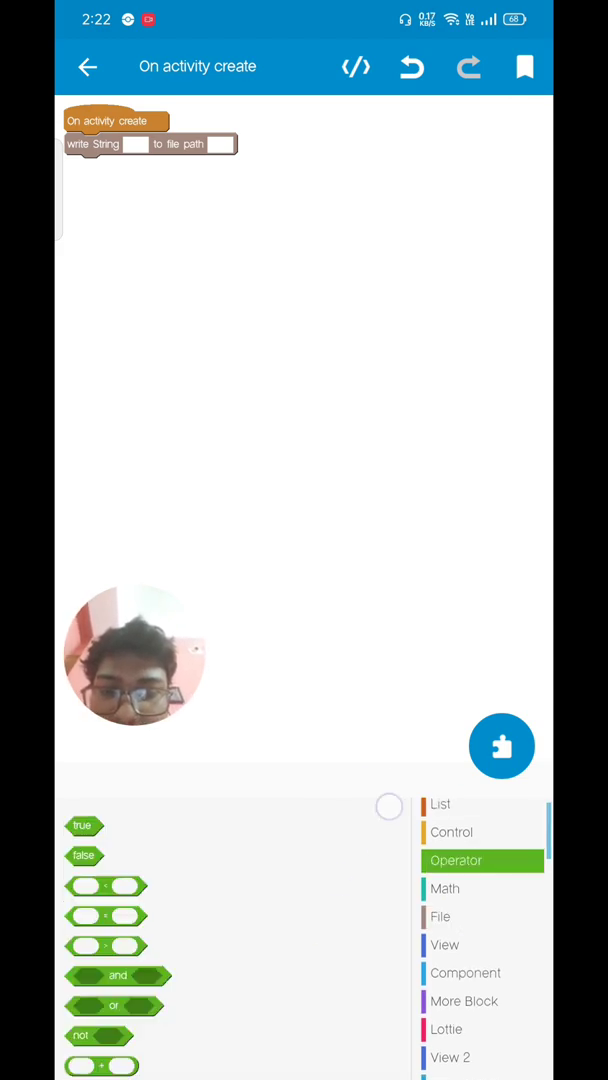
scroll("down", 3)
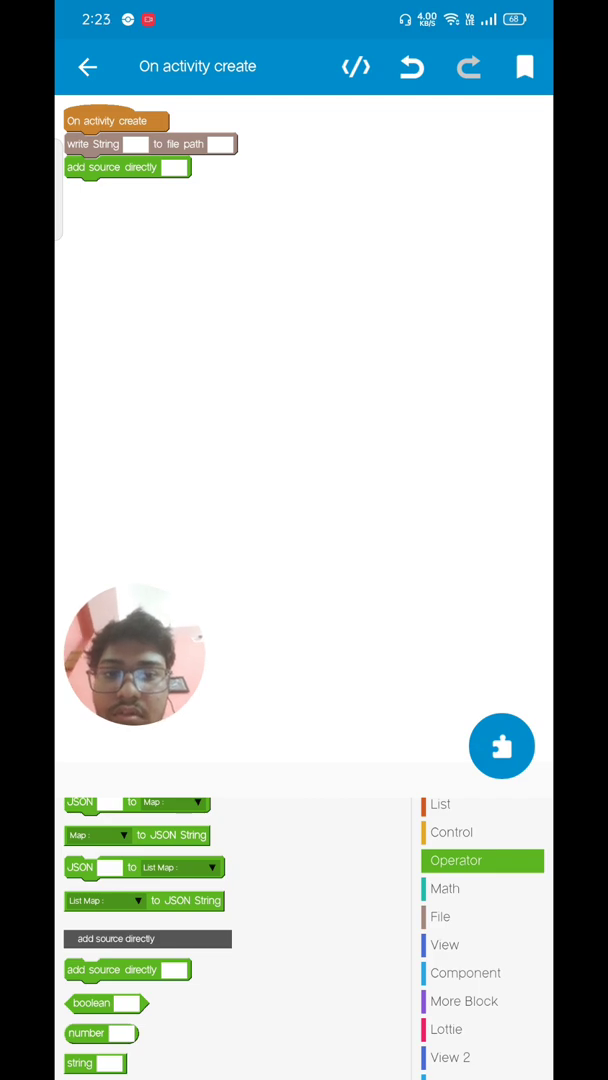
left_click(136, 144)
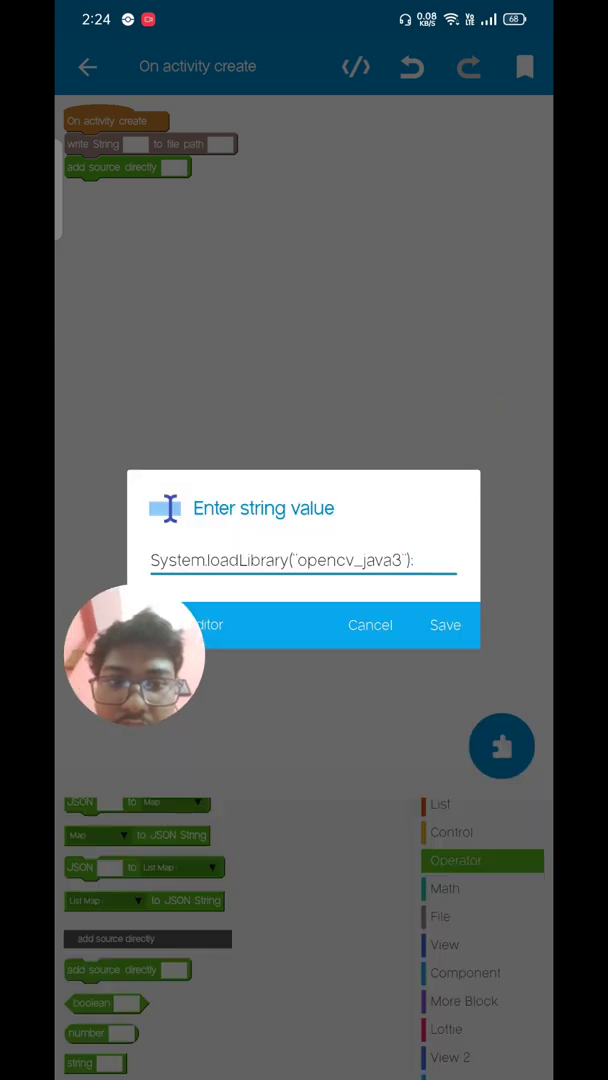
left_click(444, 624)
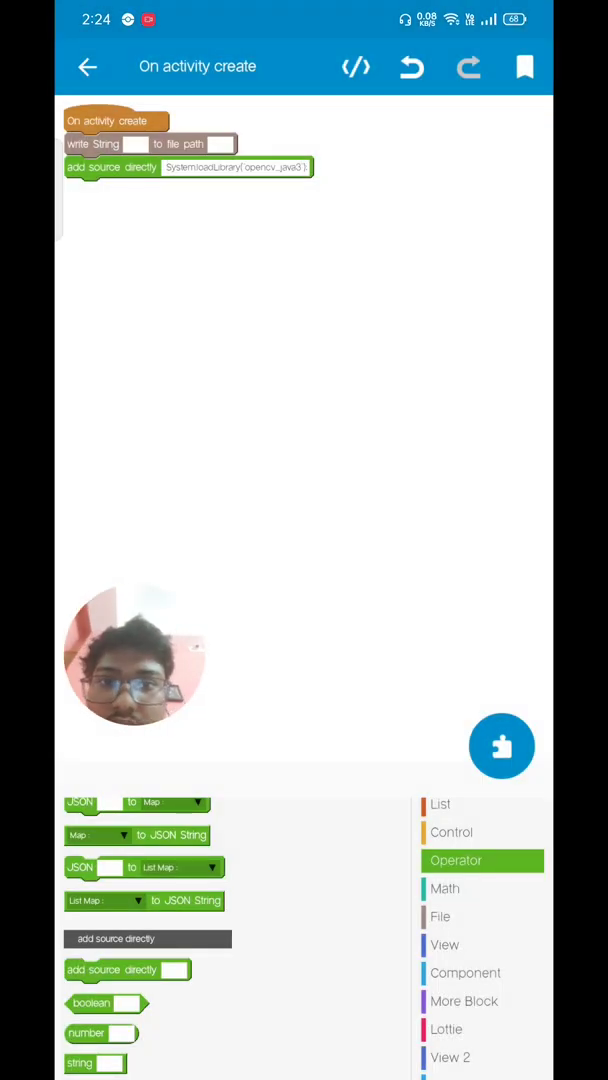
left_click(88, 68)
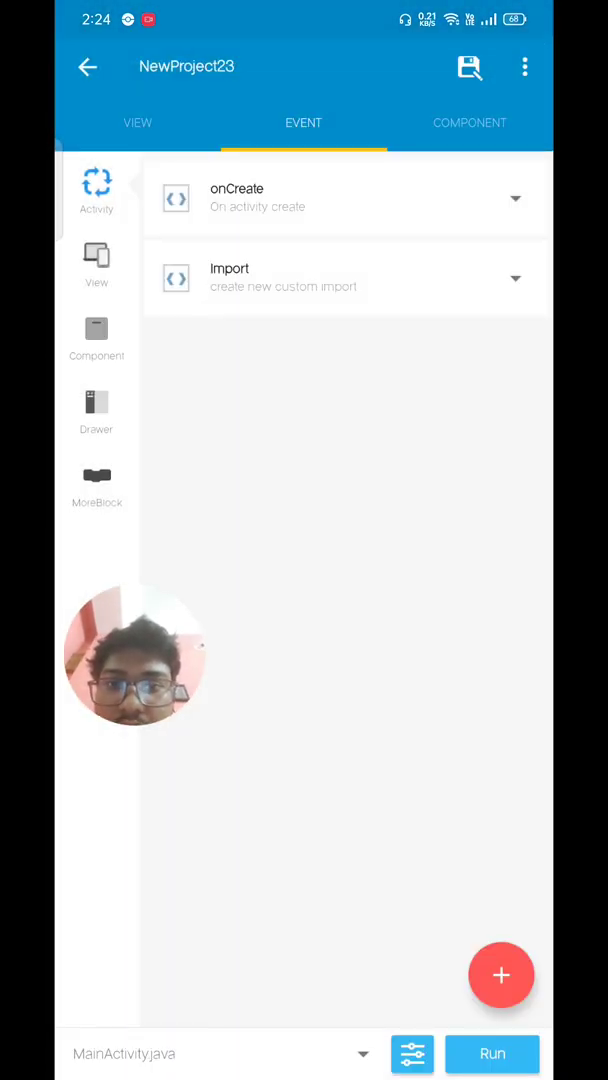
Fill the Import event with the OpenCV core, Imgcodecs, Imgproc and CascadeClassifier imports
left_click(344, 276)
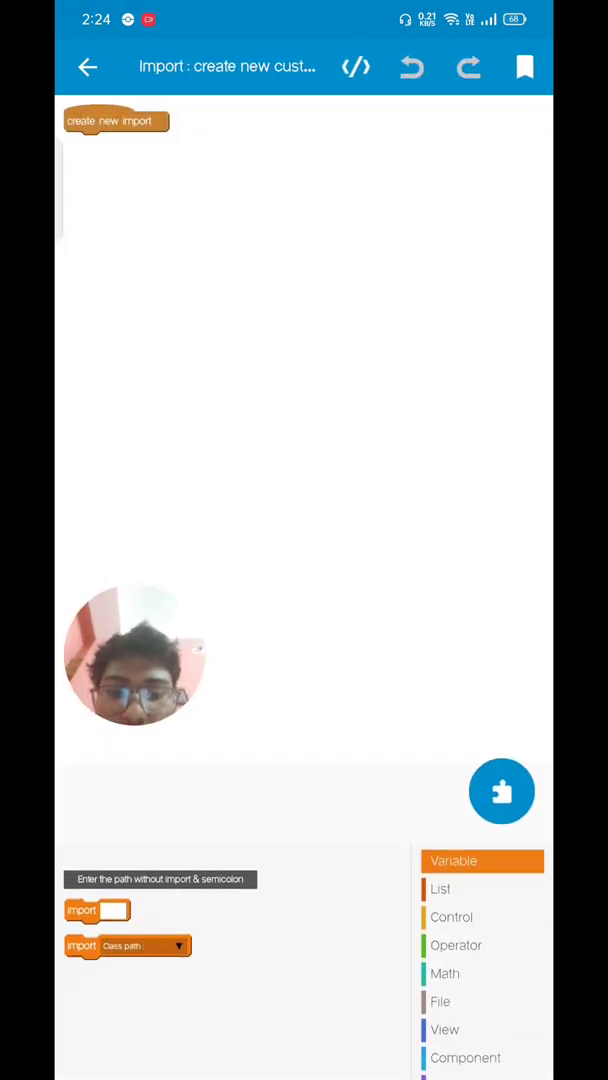
scroll("down", 3)
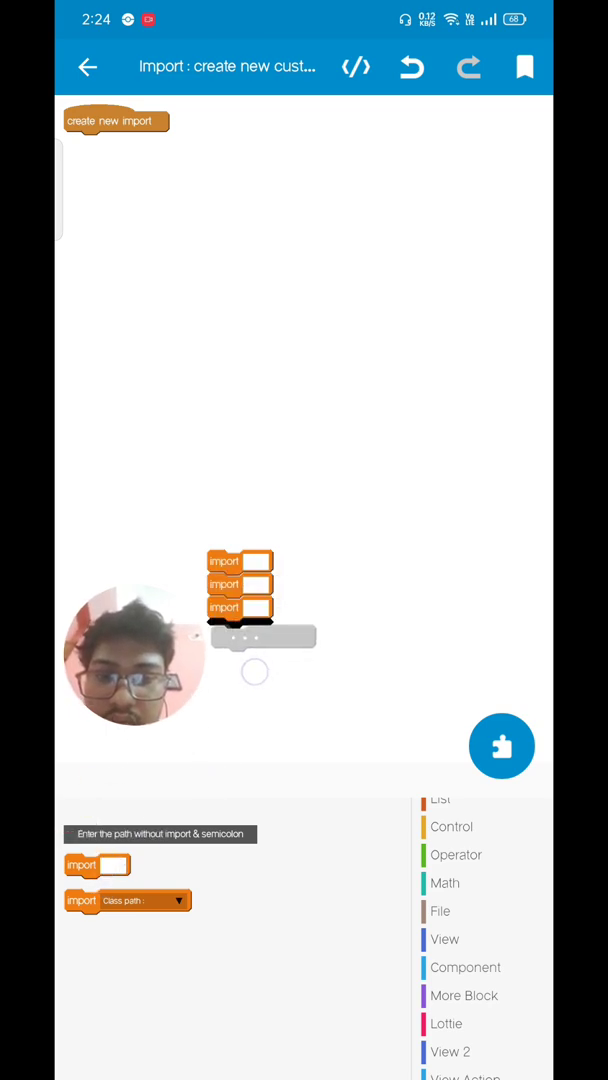
left_click_drag(240, 584, 98, 144)
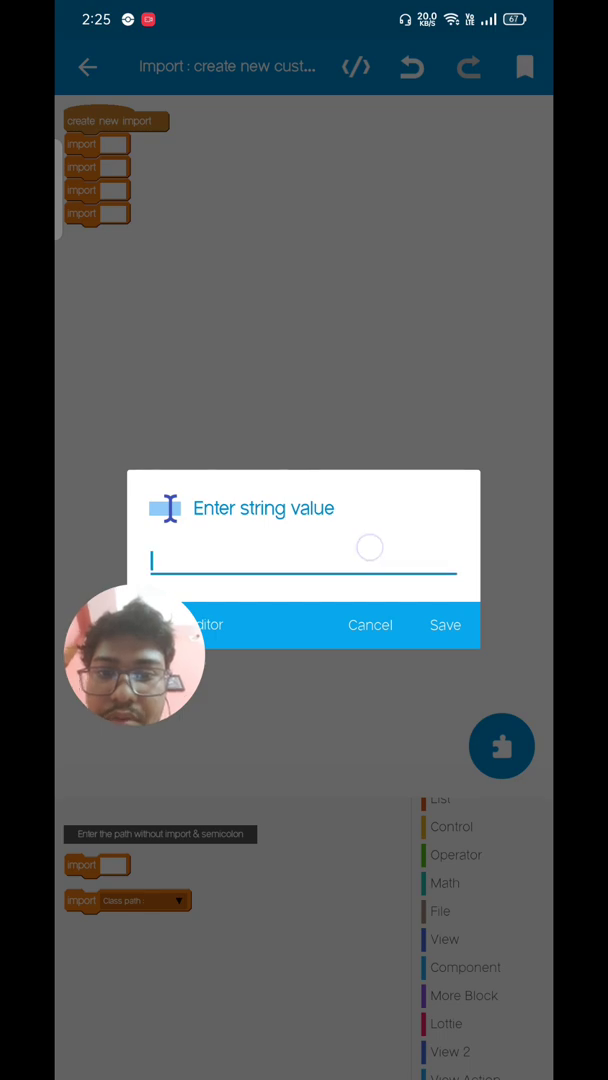
left_click(444, 624)
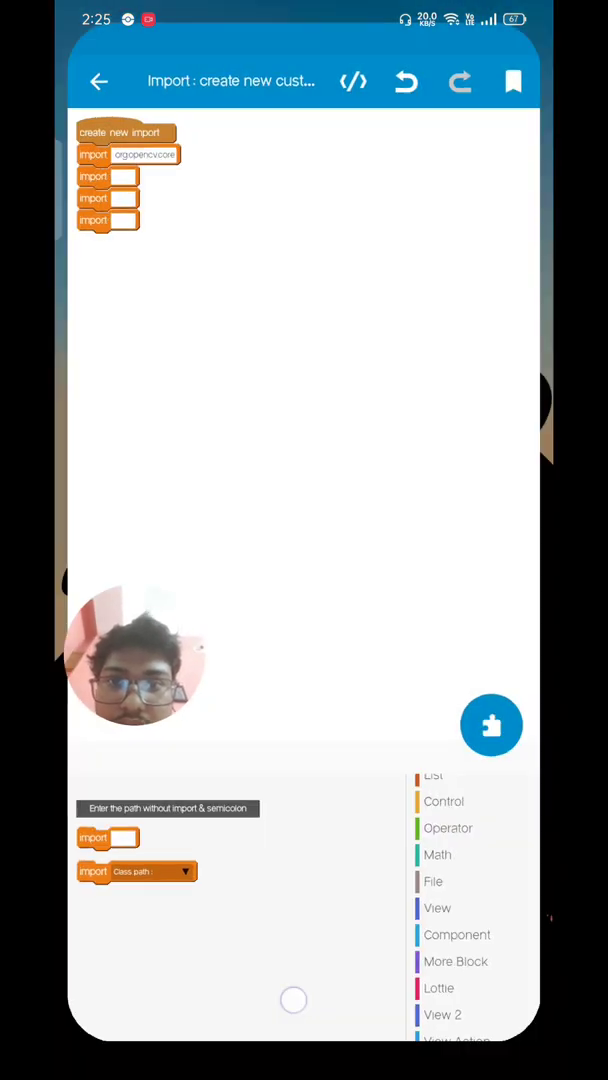
left_click(352, 80)
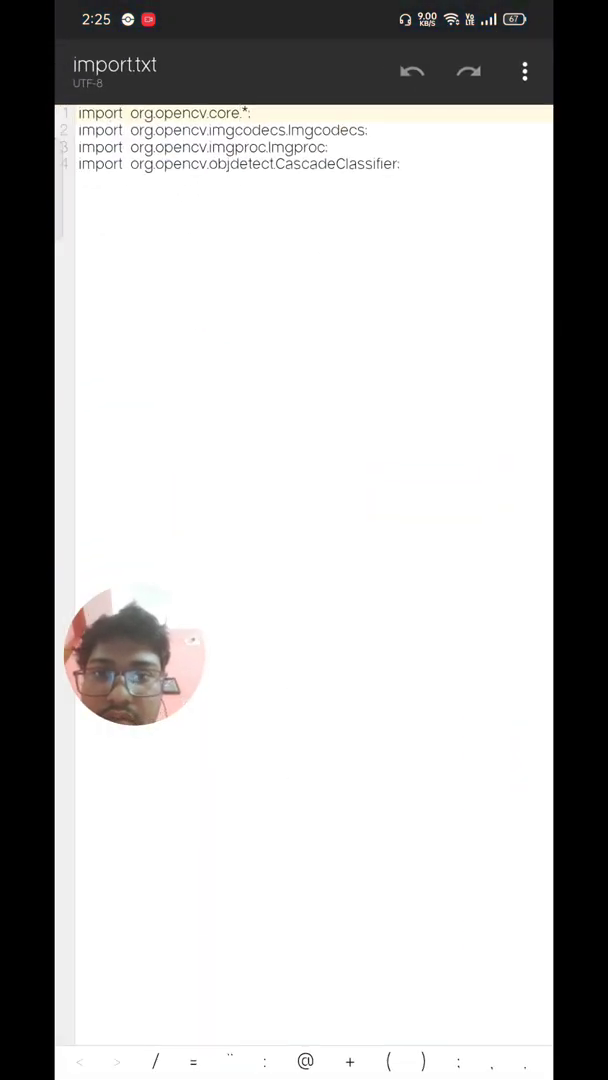
left_click(356, 68)
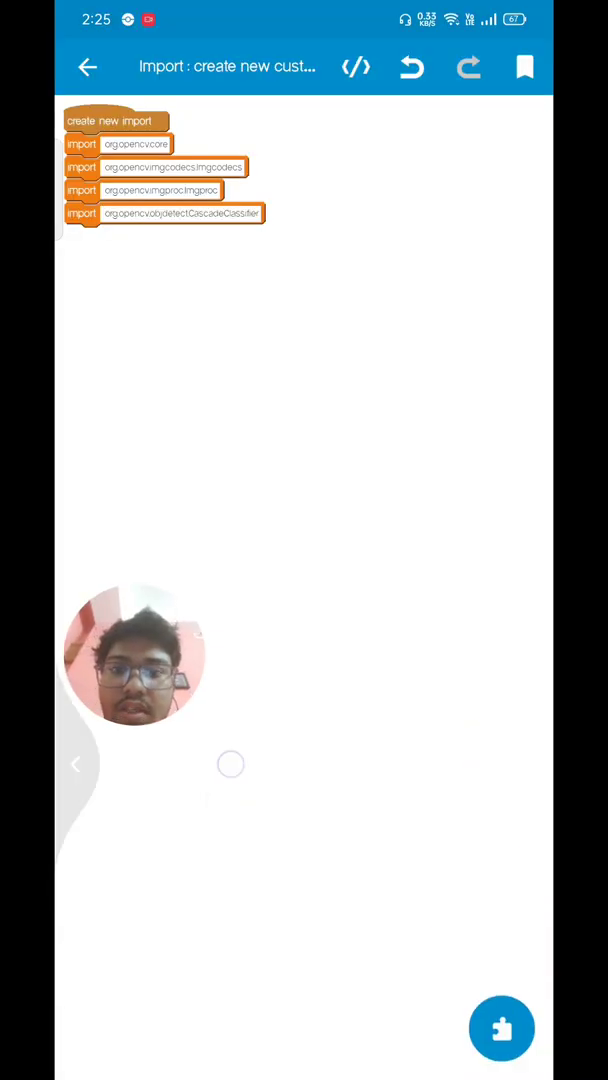
left_click(86, 66)
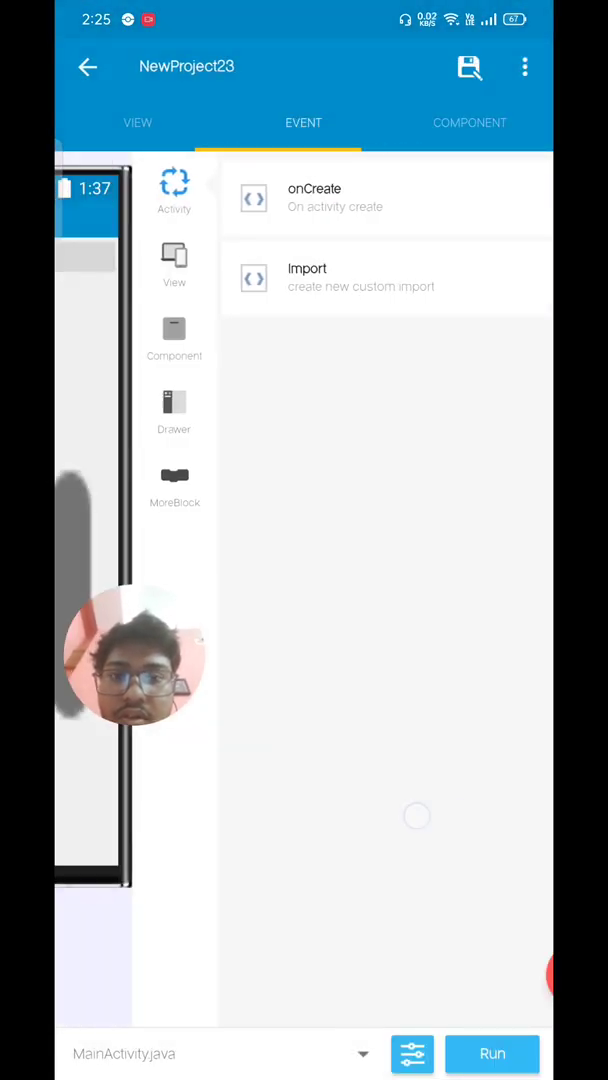
Make button1 onClick call 'FilePicker image pick files', then head to the picker's events
left_click(138, 122)
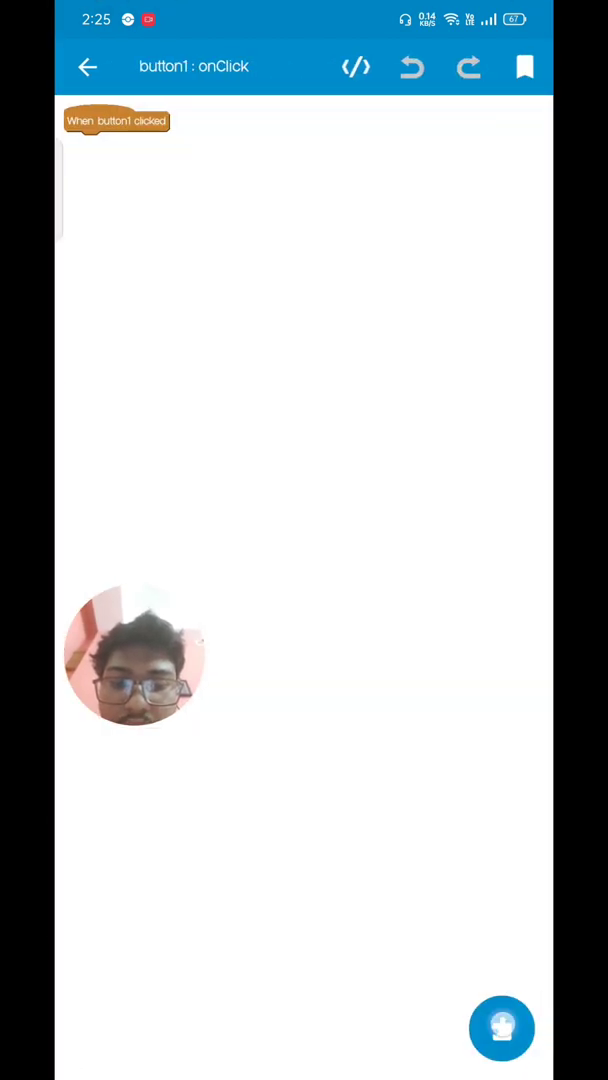
left_click(500, 1028)
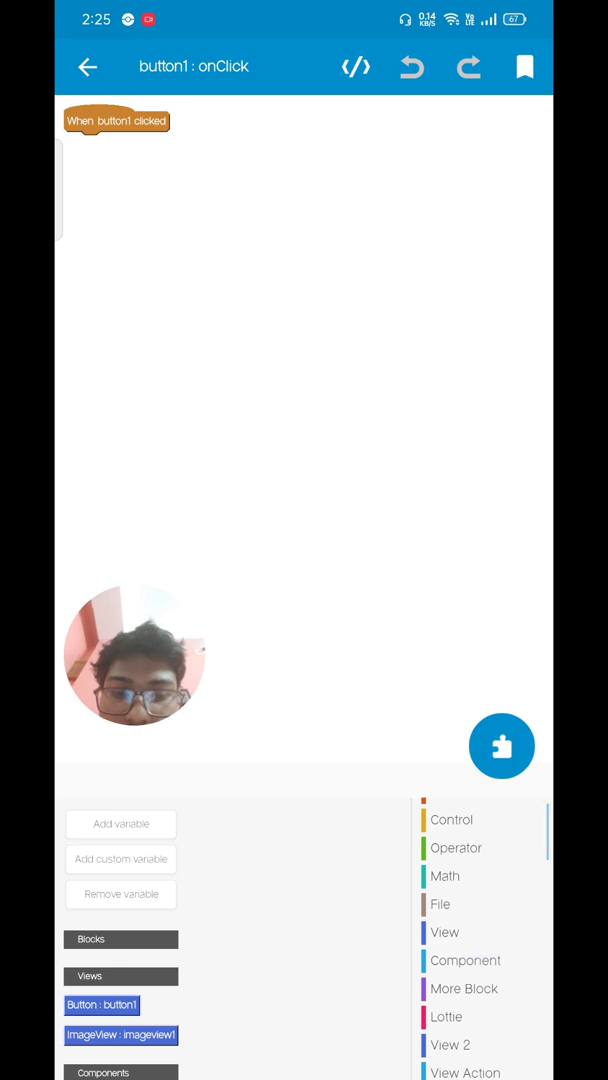
left_click(464, 960)
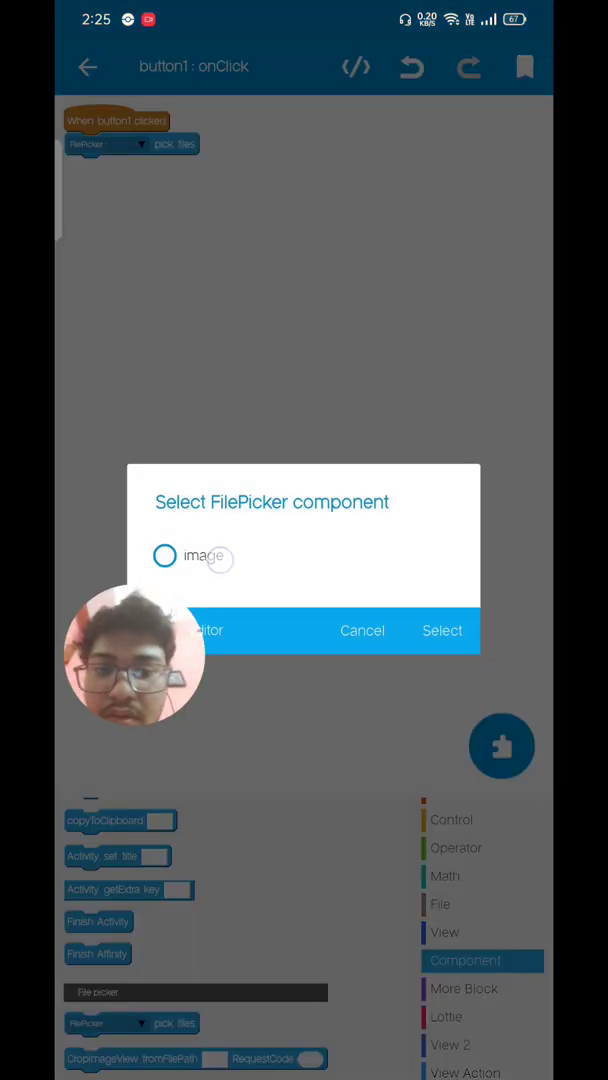
left_click(442, 630)
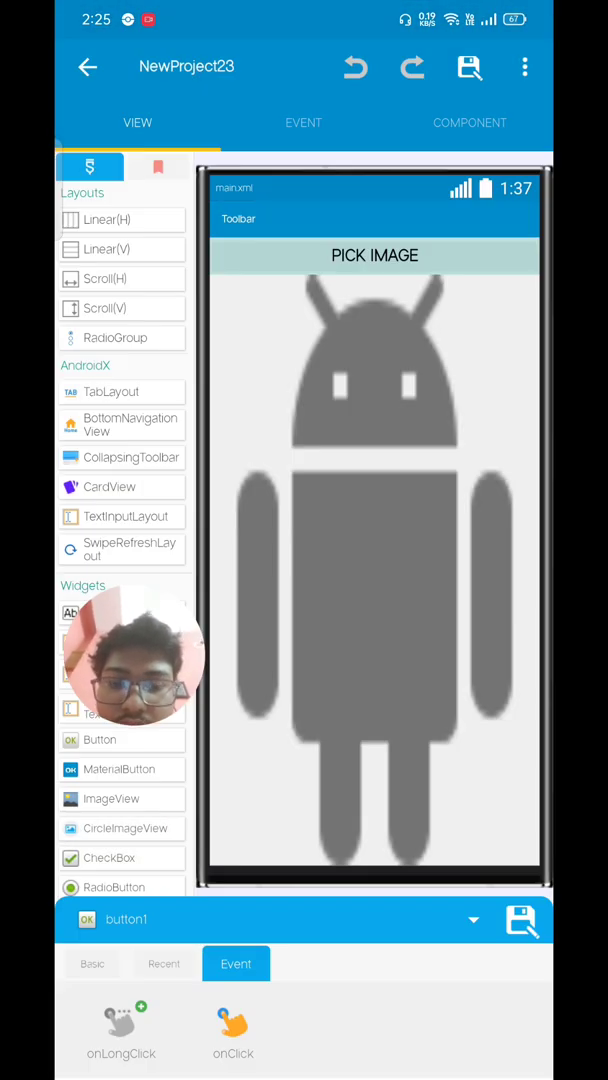
left_click(304, 122)
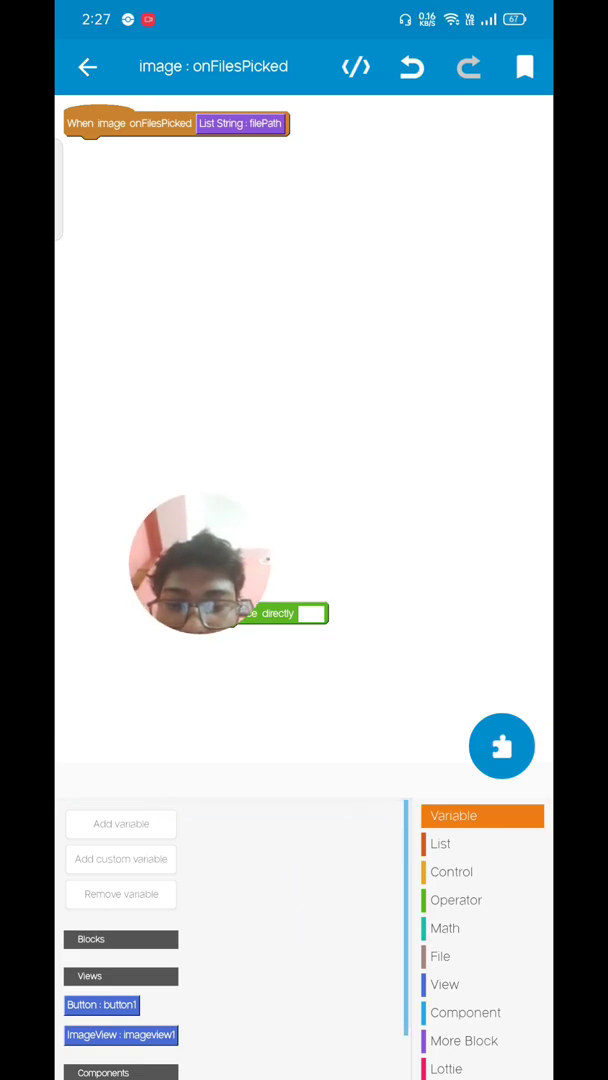
Create a String variable imagePath and set it in onFilesPicked
left_click(120, 824)
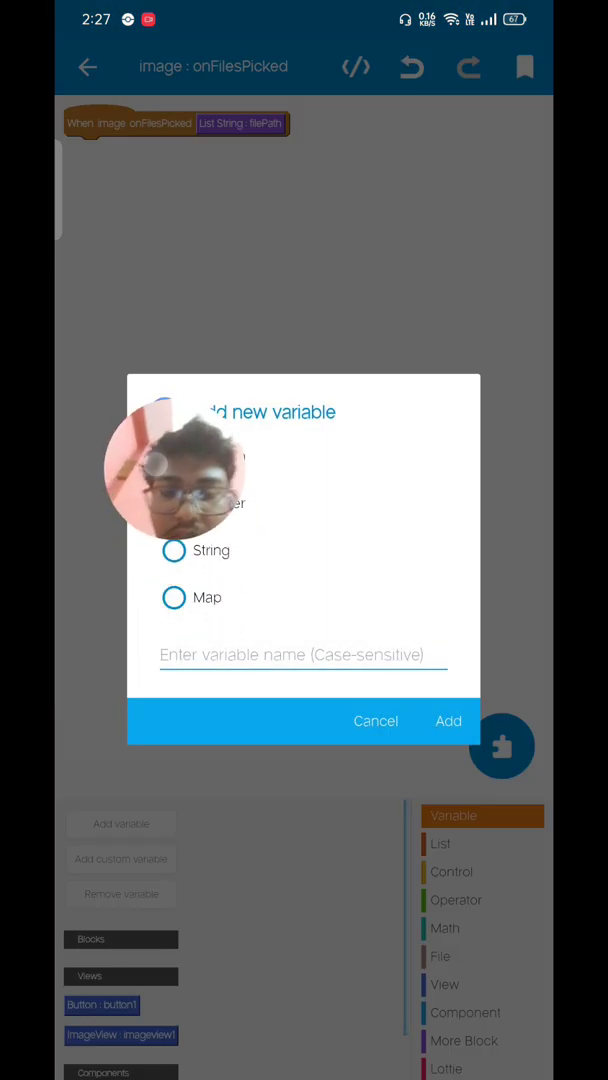
left_click(174, 550)
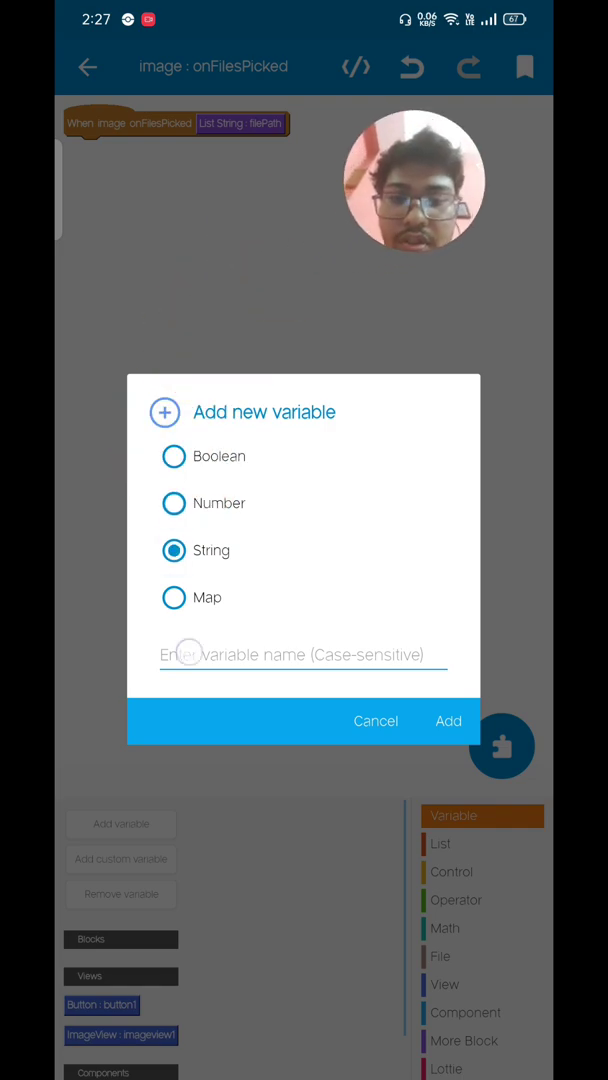
type("imagePath")
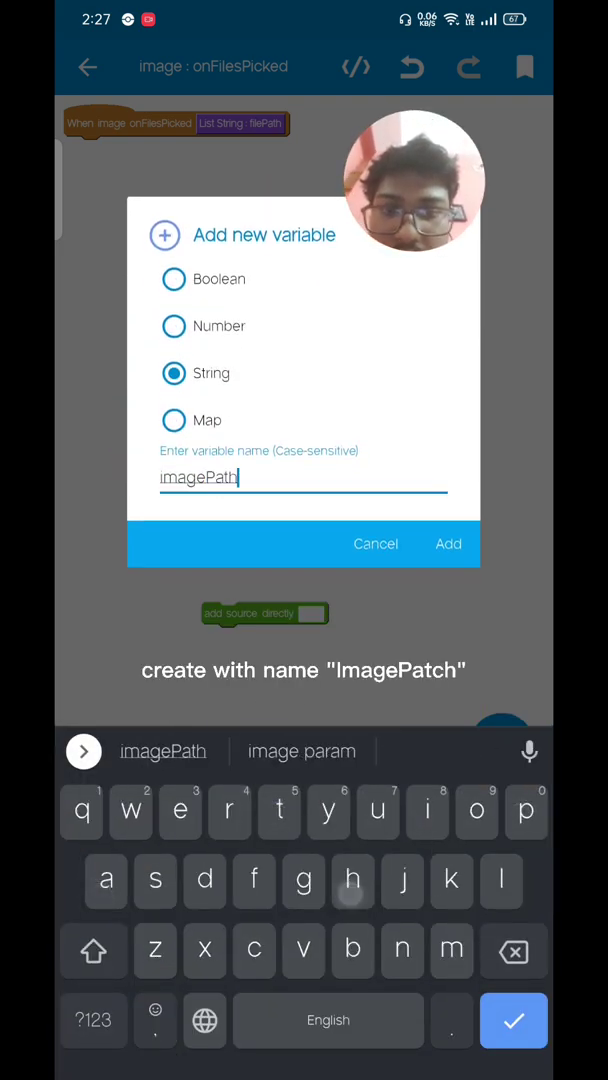
left_click(448, 544)
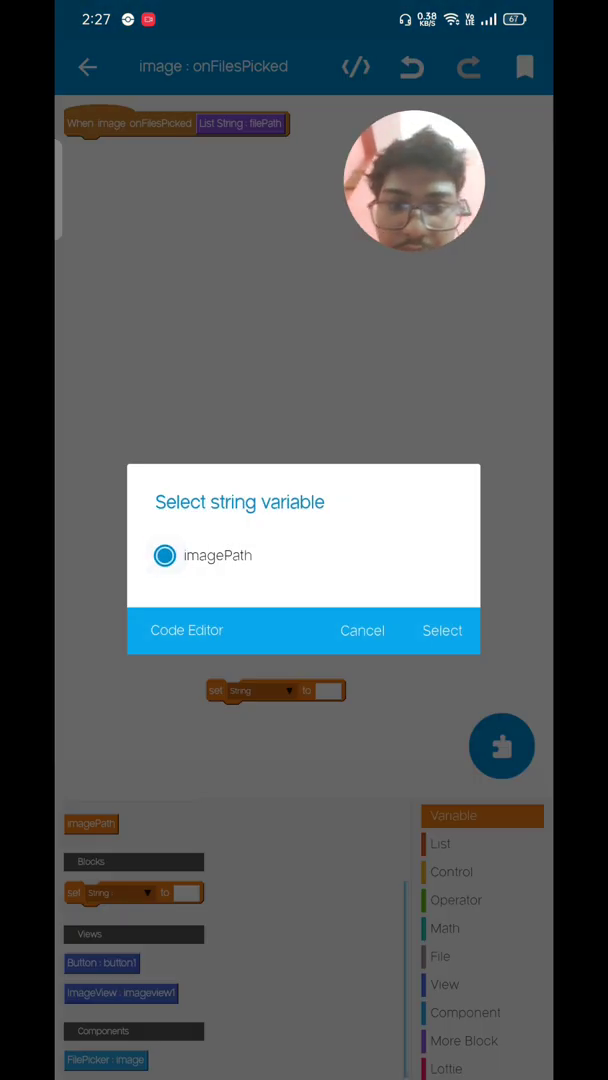
left_click(442, 630)
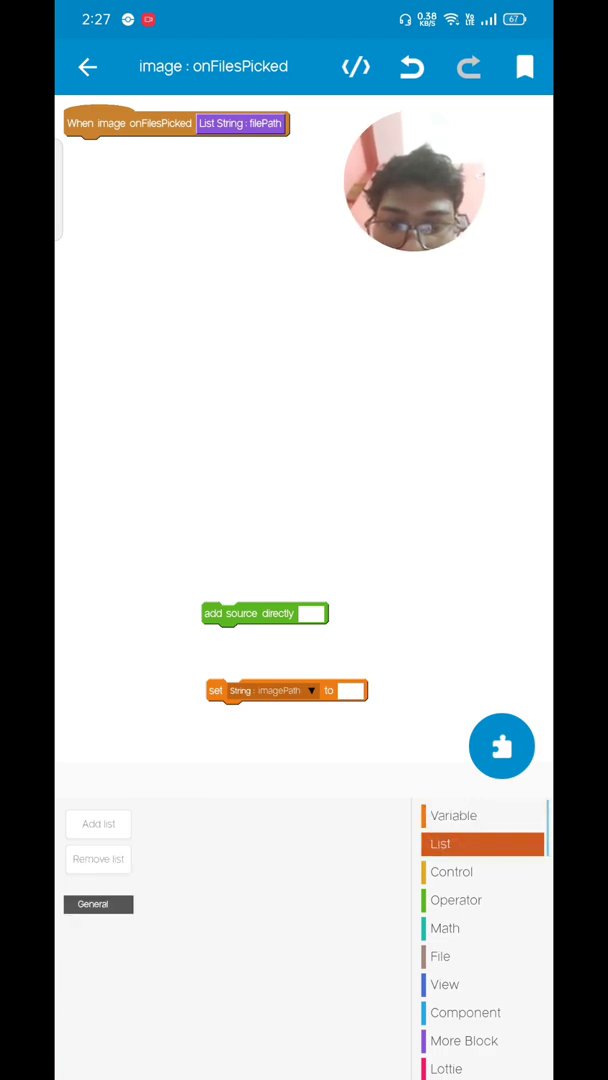
Create a String list to read item 0 of the picked file paths into imagePath
left_click(98, 824)
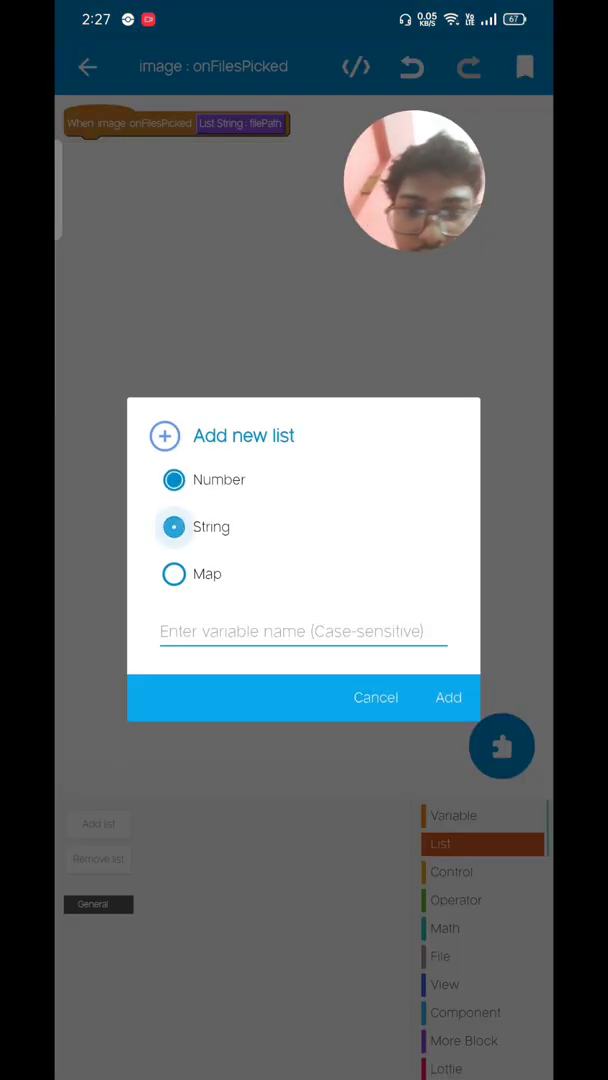
type("liats")
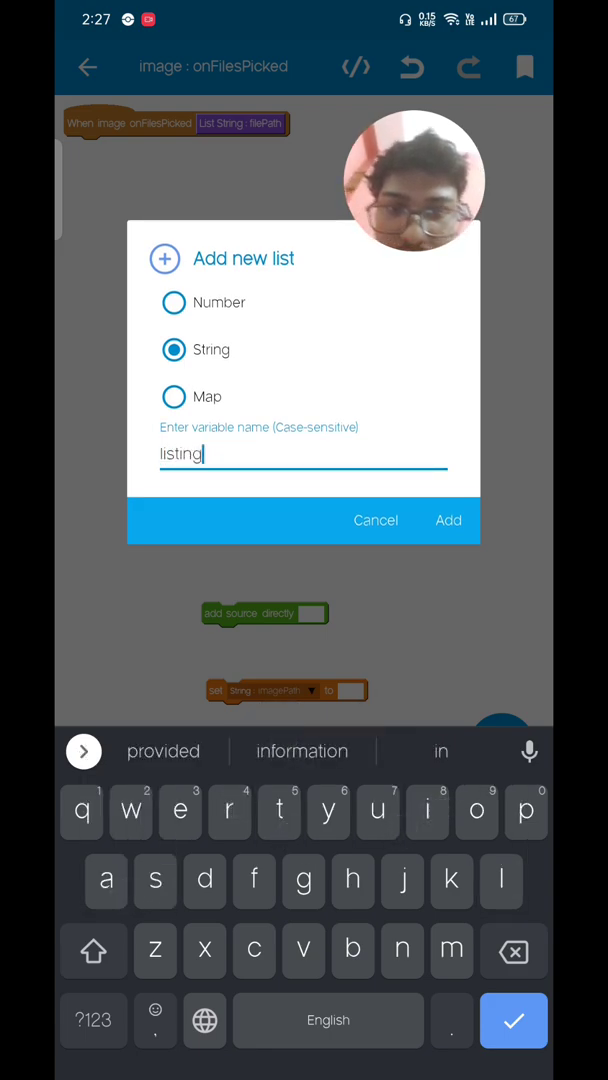
left_click(448, 520)
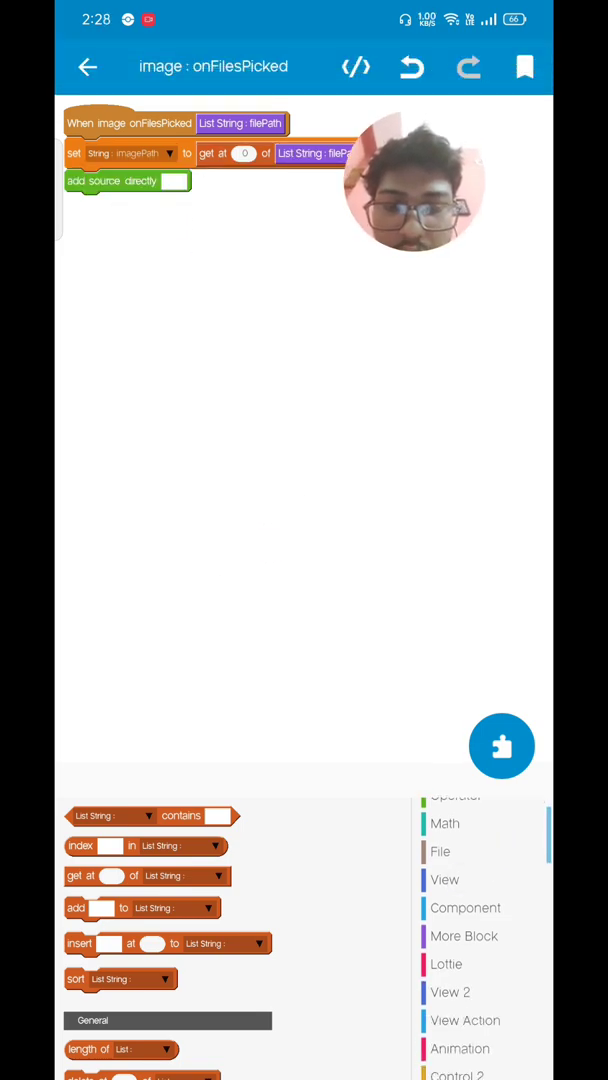
Add 'ImageView set image from file path' for imageview1 in onFilesPicked
left_click(444, 880)
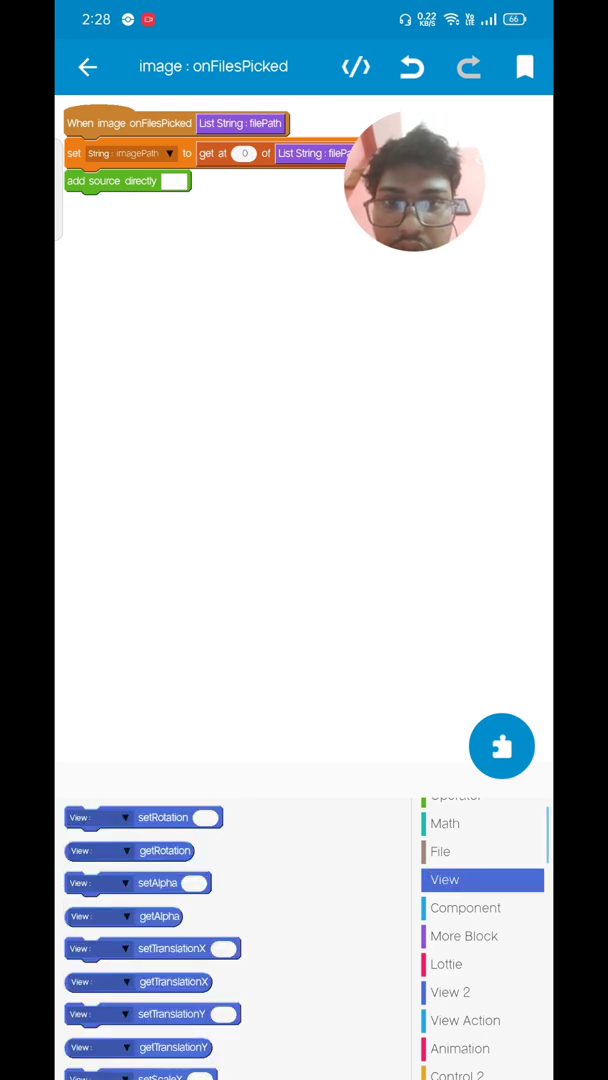
scroll("down", 3)
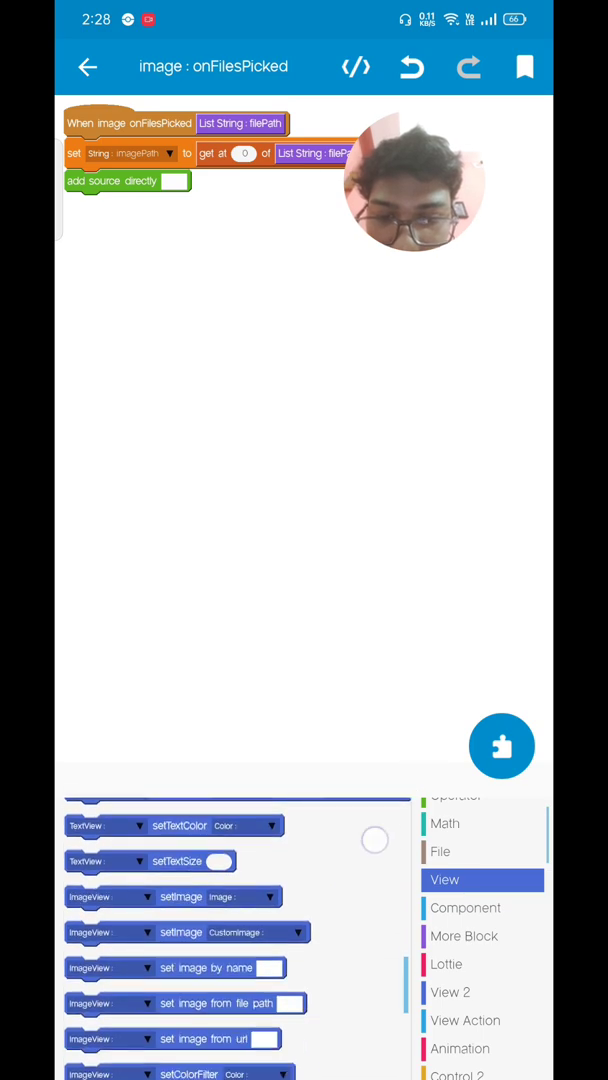
scroll("down", 3)
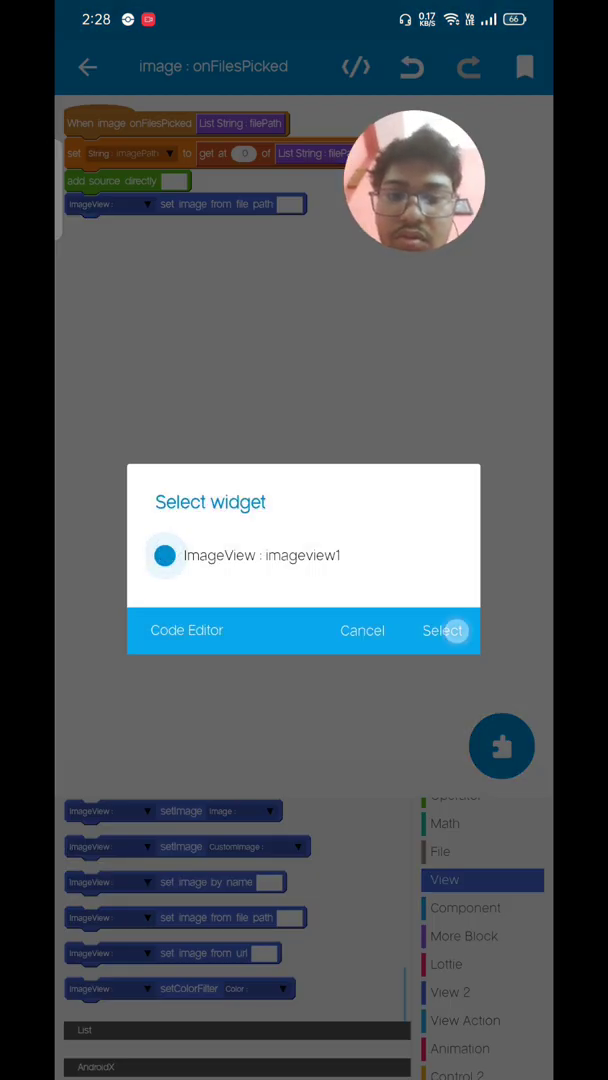
left_click(442, 630)
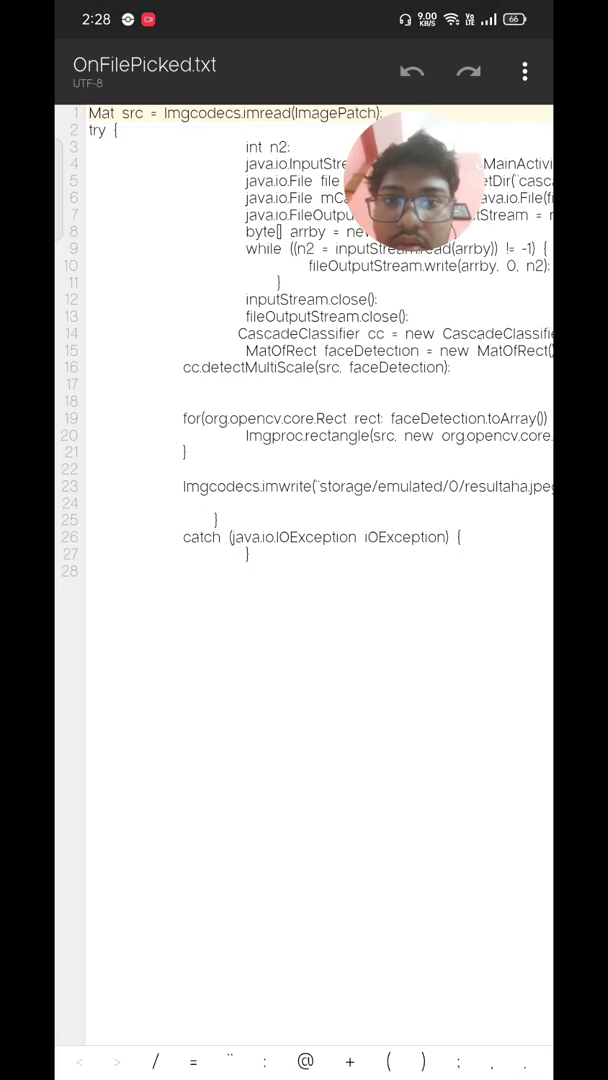
Paste the OpenCV face-detection code into 'add source directly' and save the result jpeg path
double_click(132, 112)
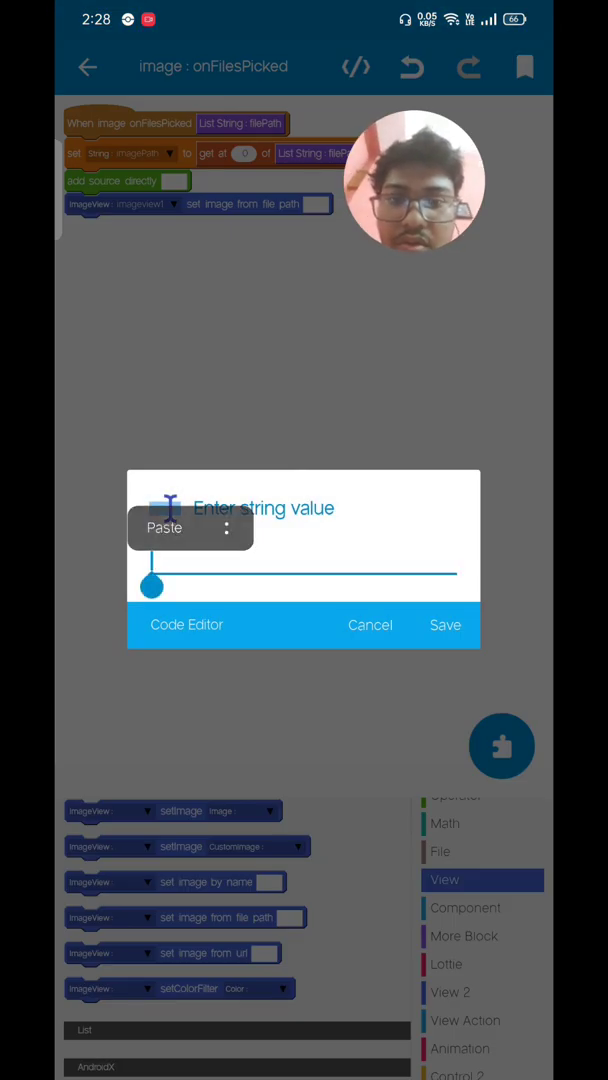
left_click(164, 528)
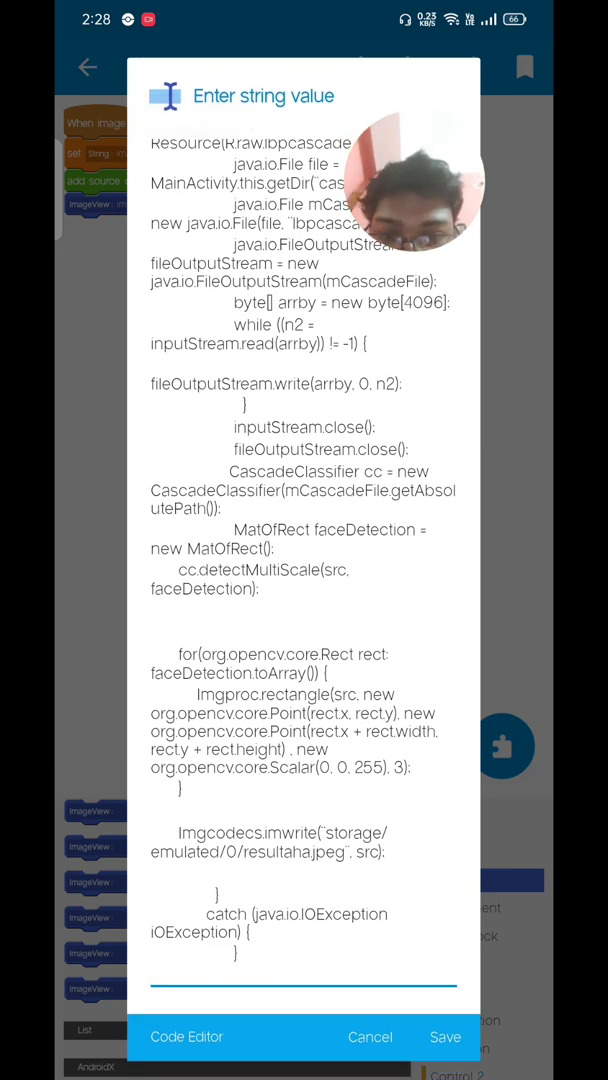
type("make sure copy save path")
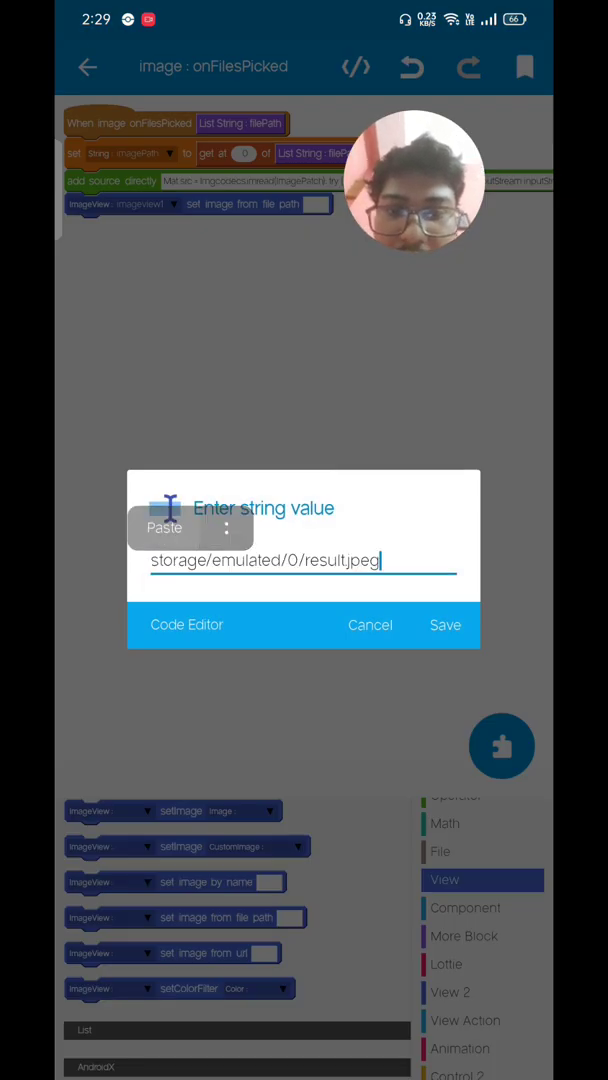
left_click(444, 624)
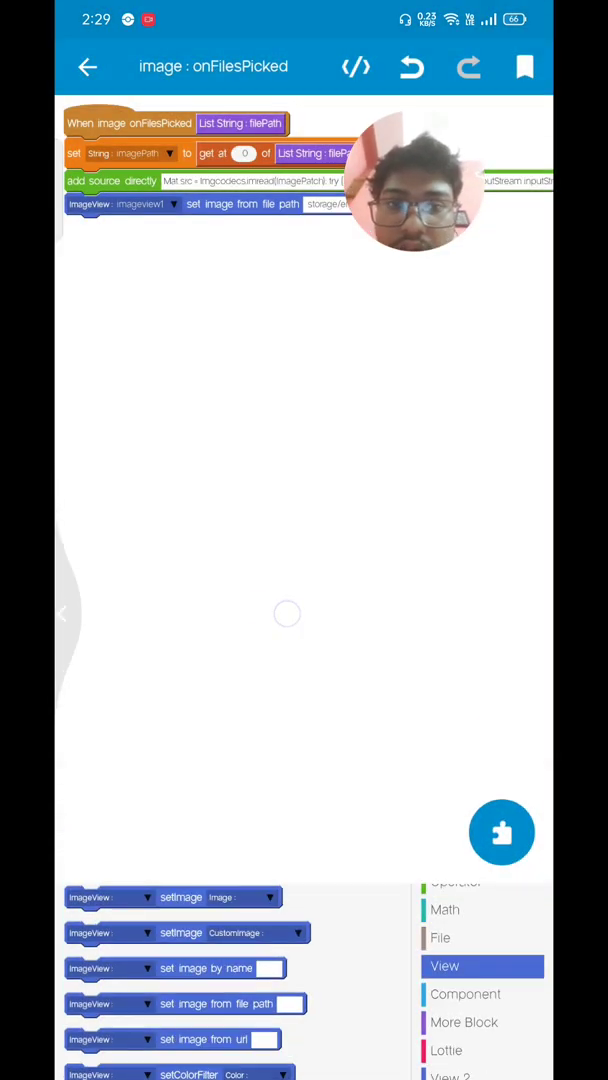
left_click(88, 66)
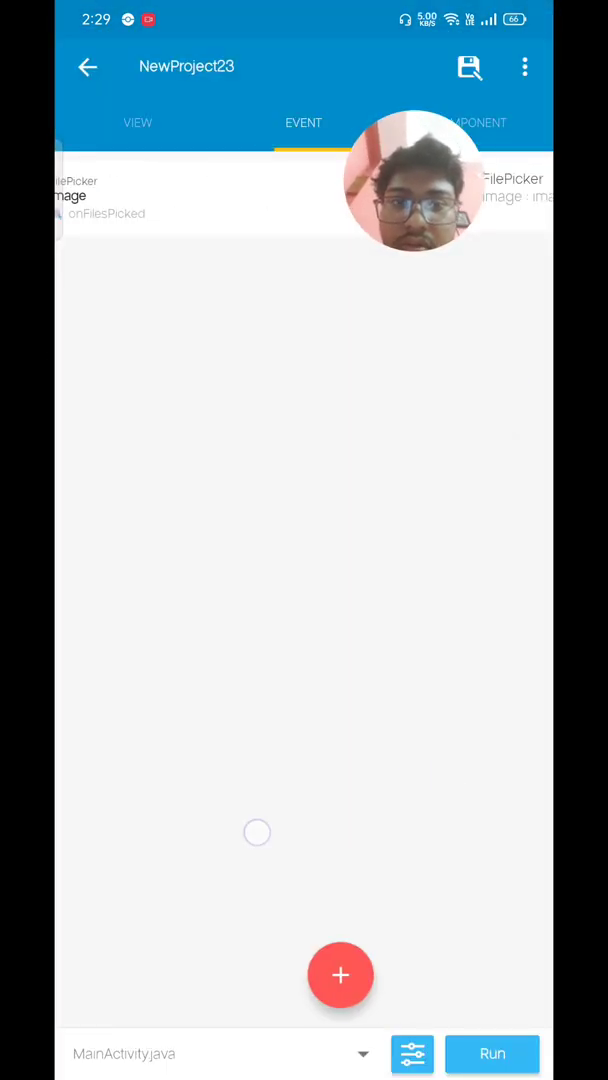
Build and run the app, then pick a photo to see the detected face rectangle
left_click(136, 122)
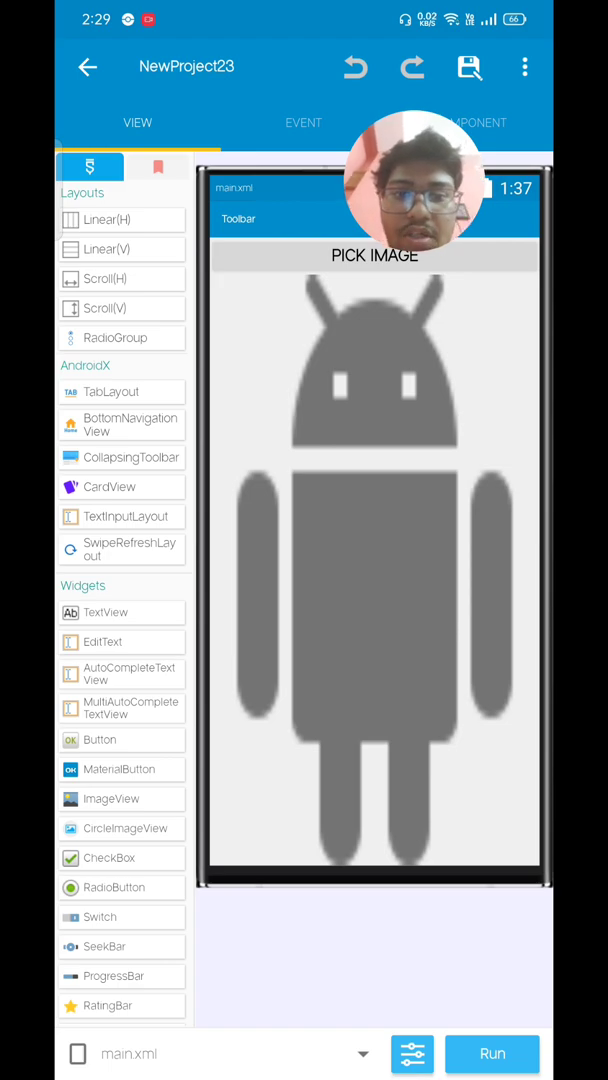
left_click(492, 1054)
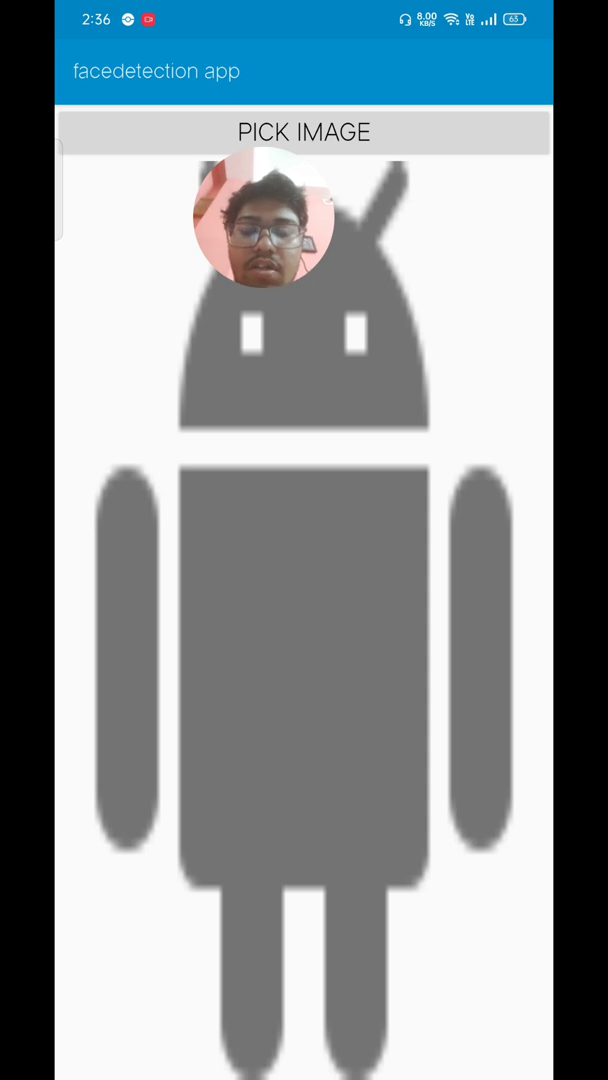
left_click(304, 132)
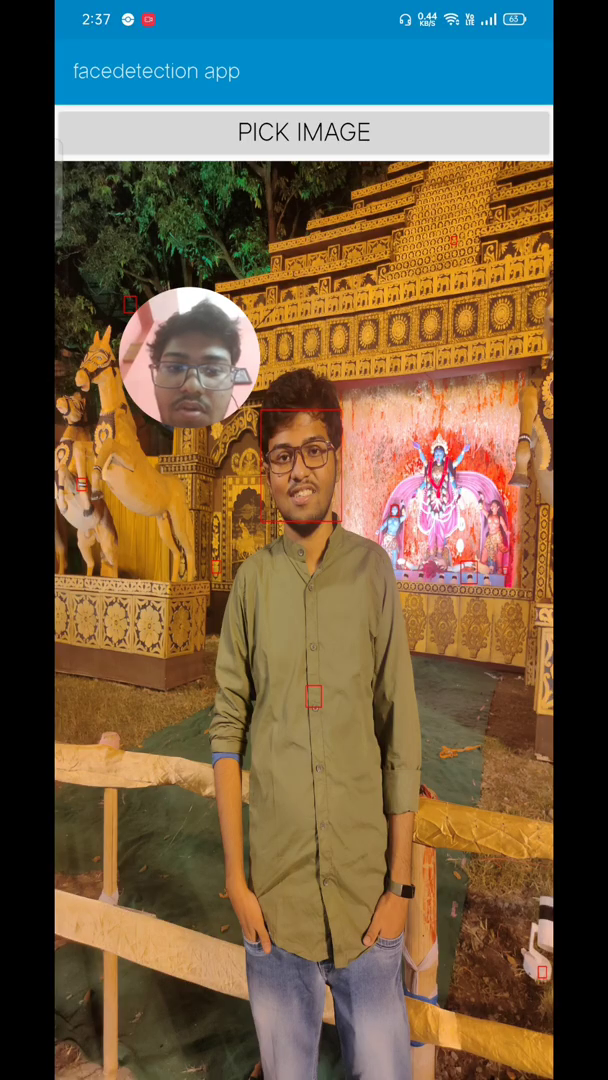